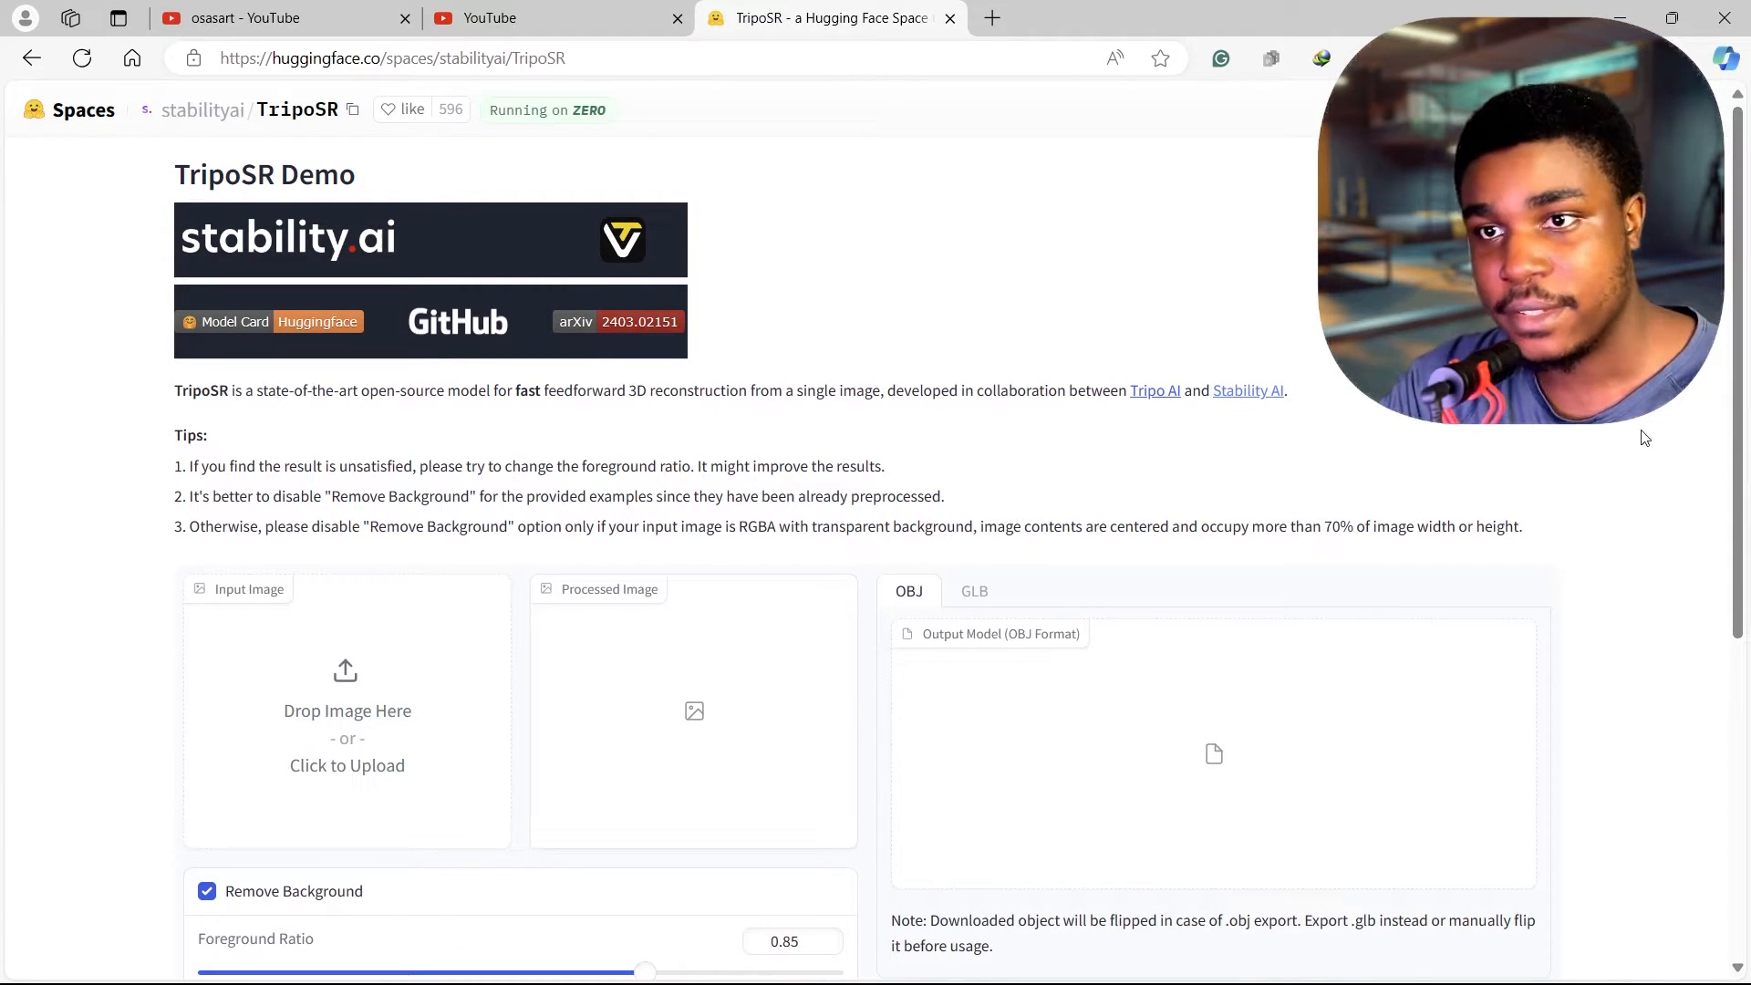
mouse_move(549, 121)
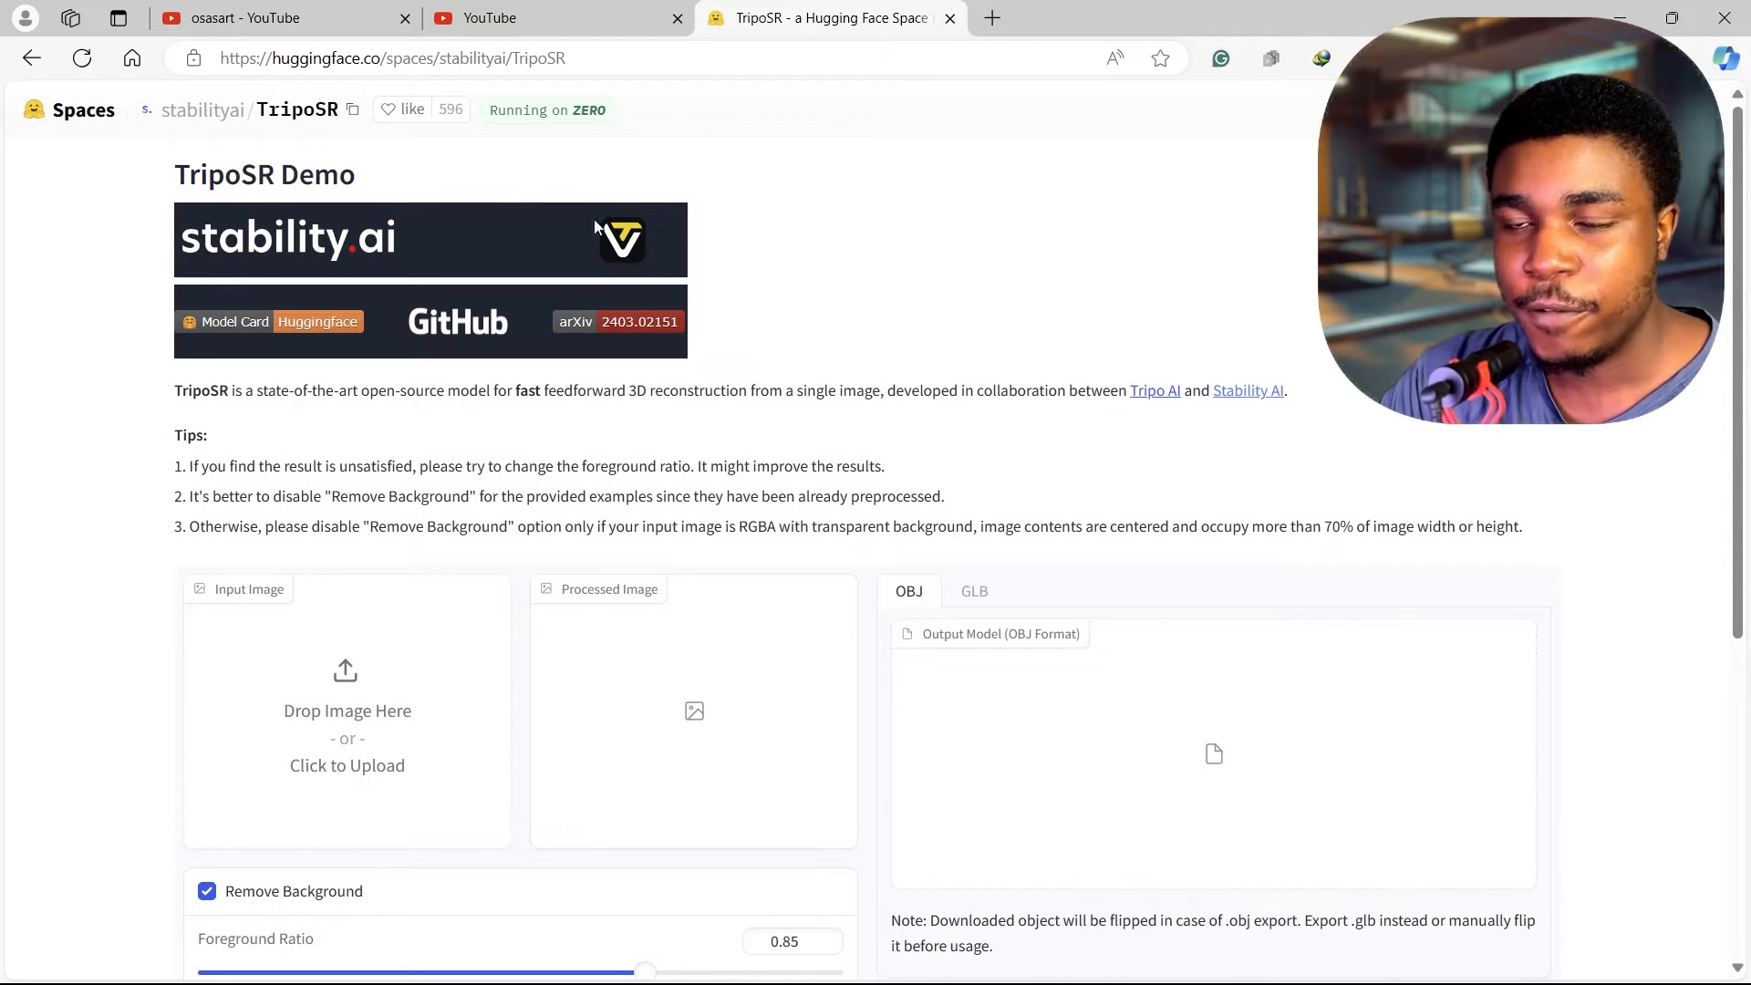
Step: Reconstruct the burger and teapot examples and orbit each 3D model, including the teapot's underside
scroll(down, 3)
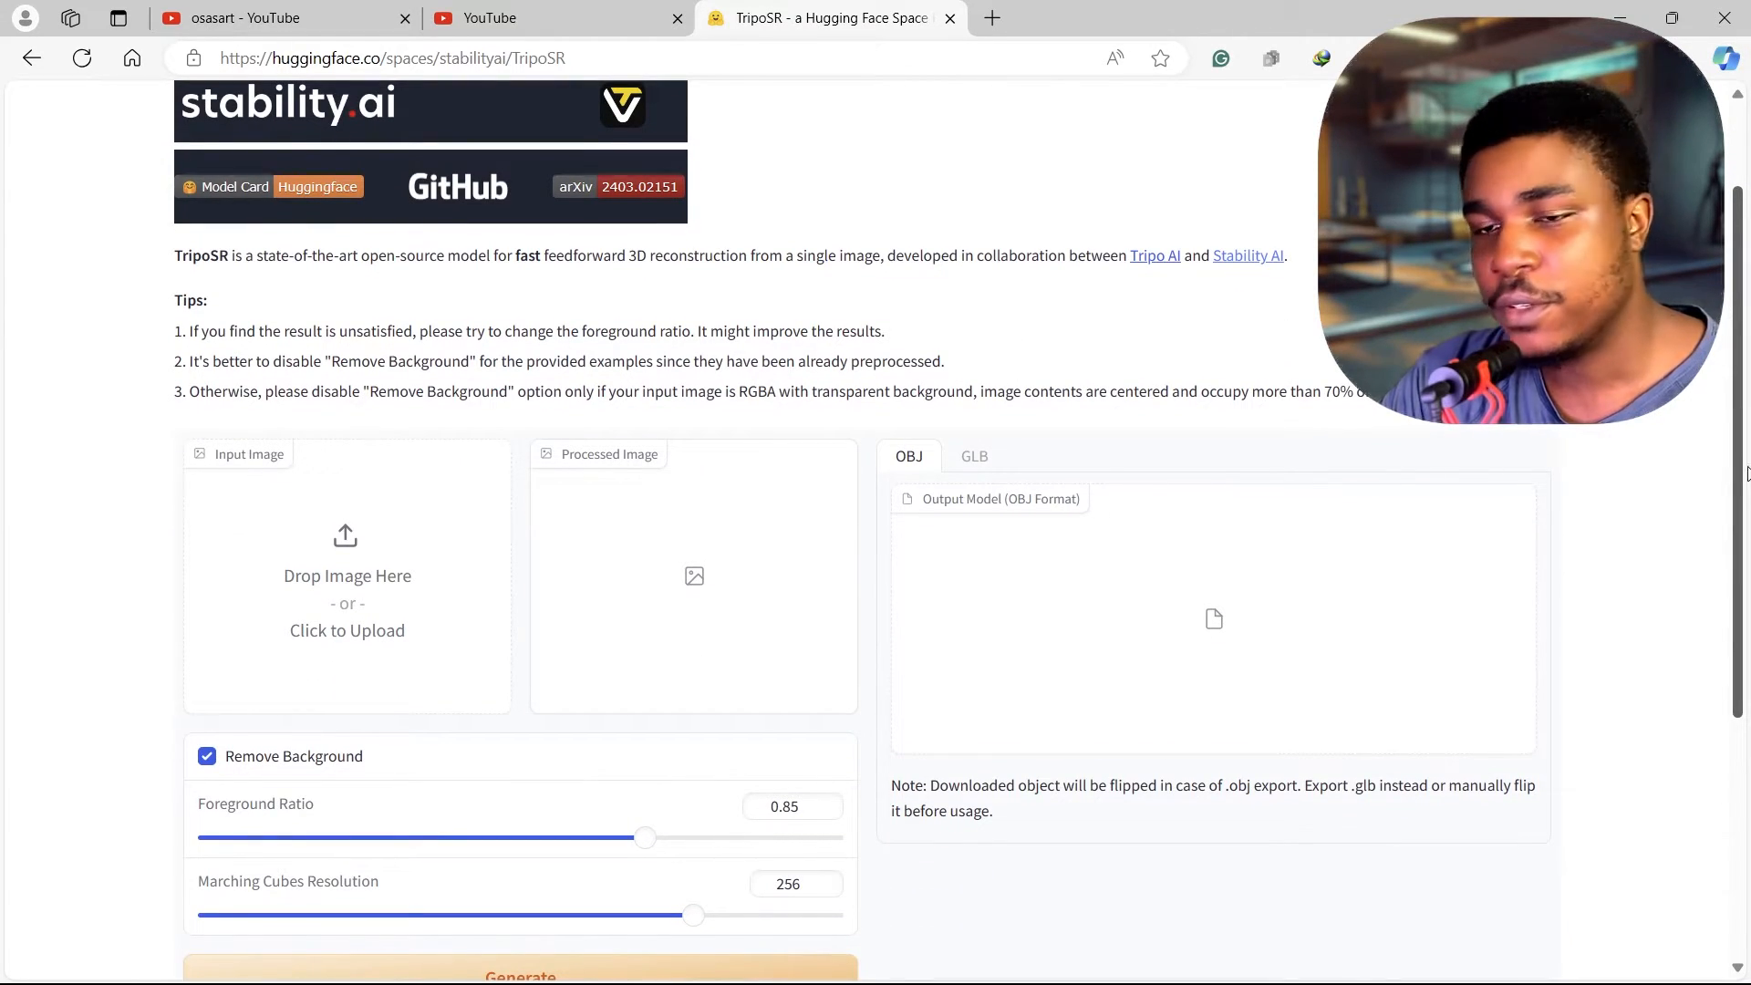
scroll(down, 3)
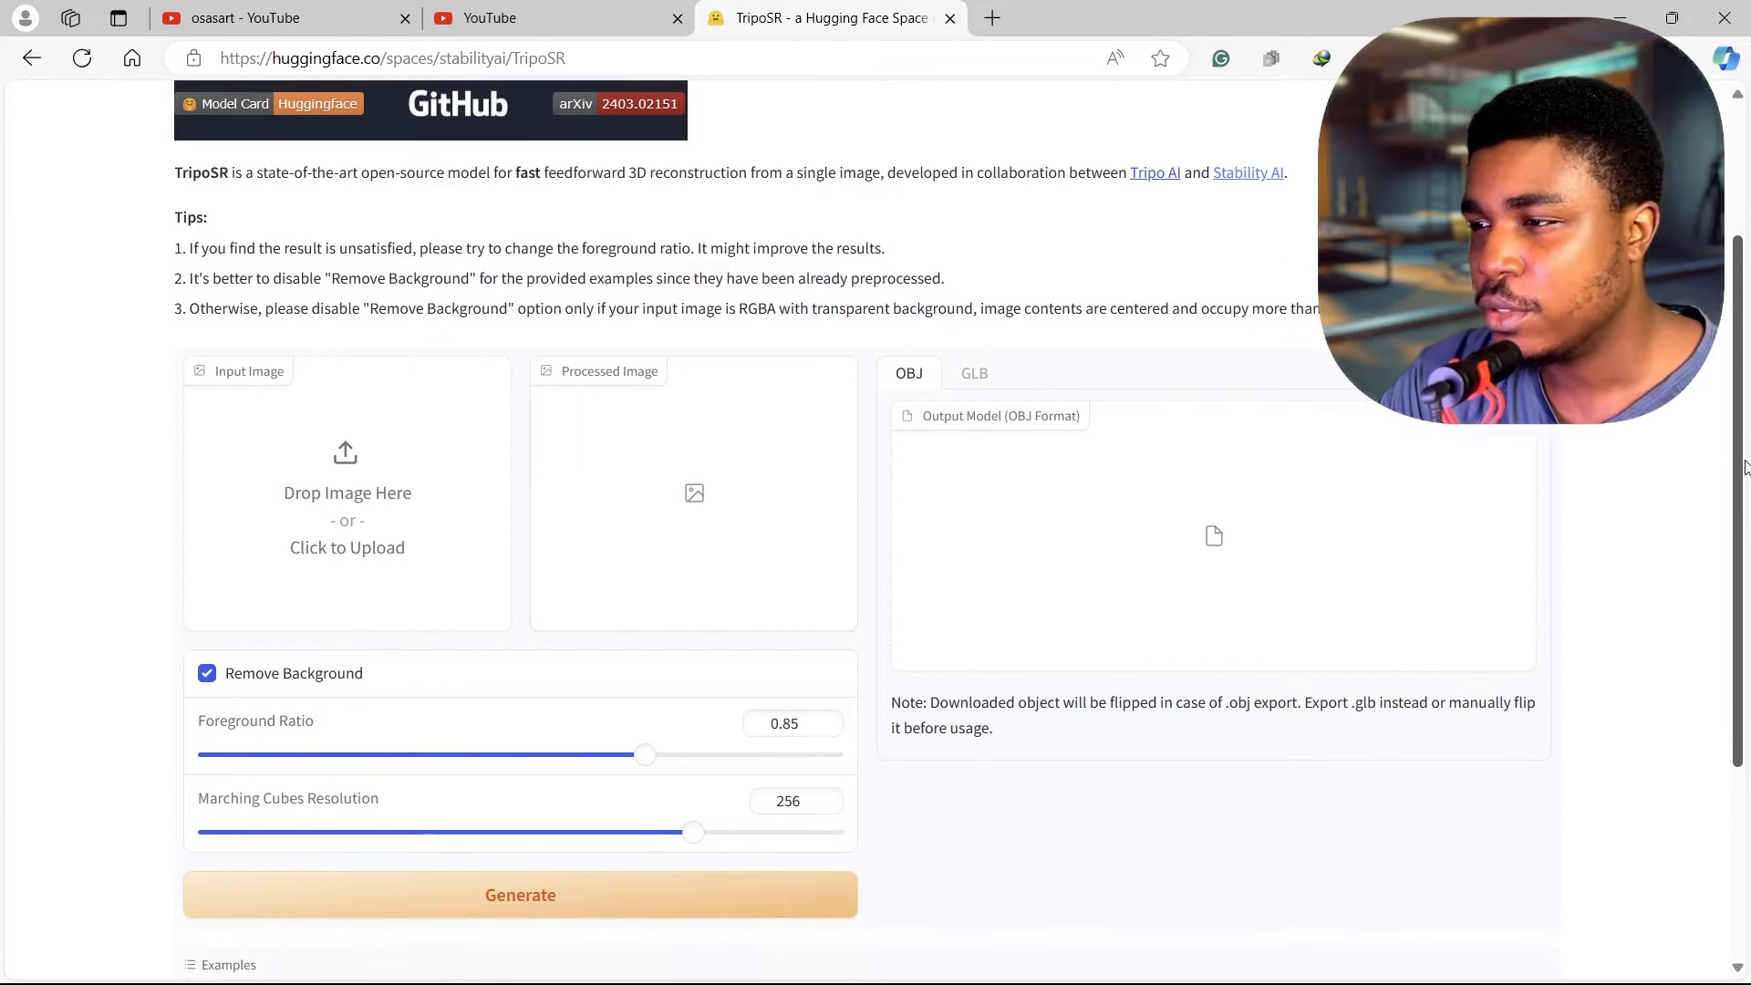
scroll(down, 3)
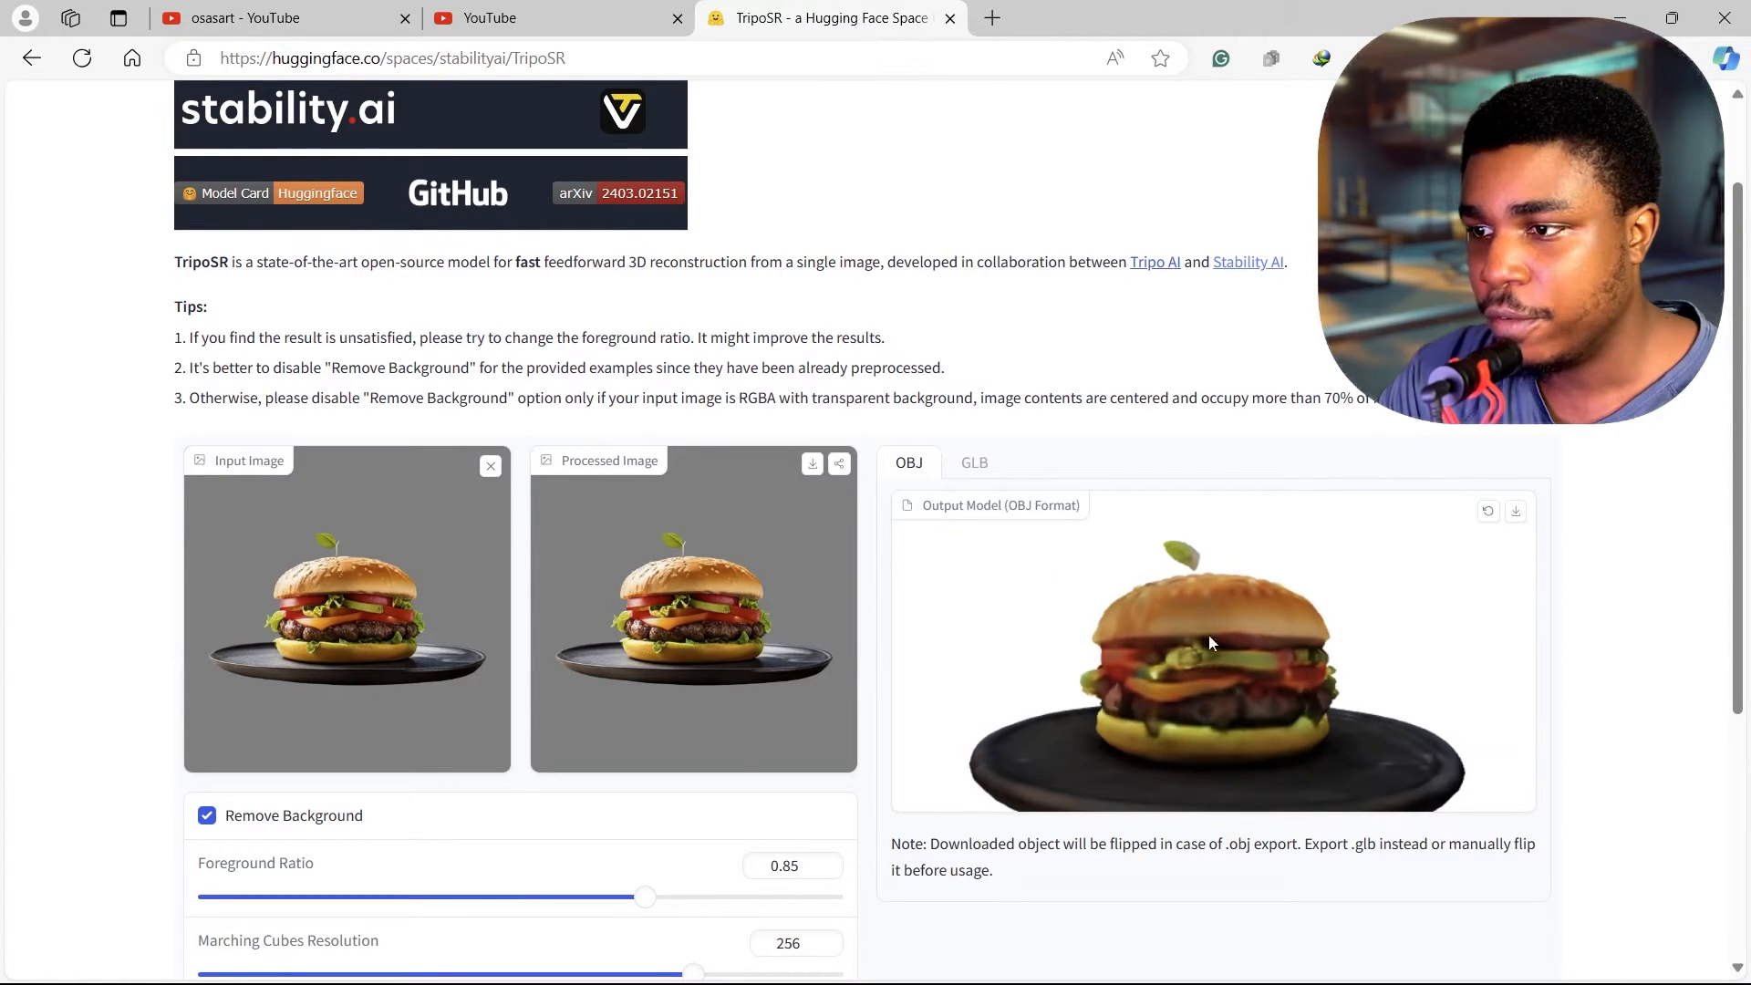
drag(1212, 642, 1250, 661)
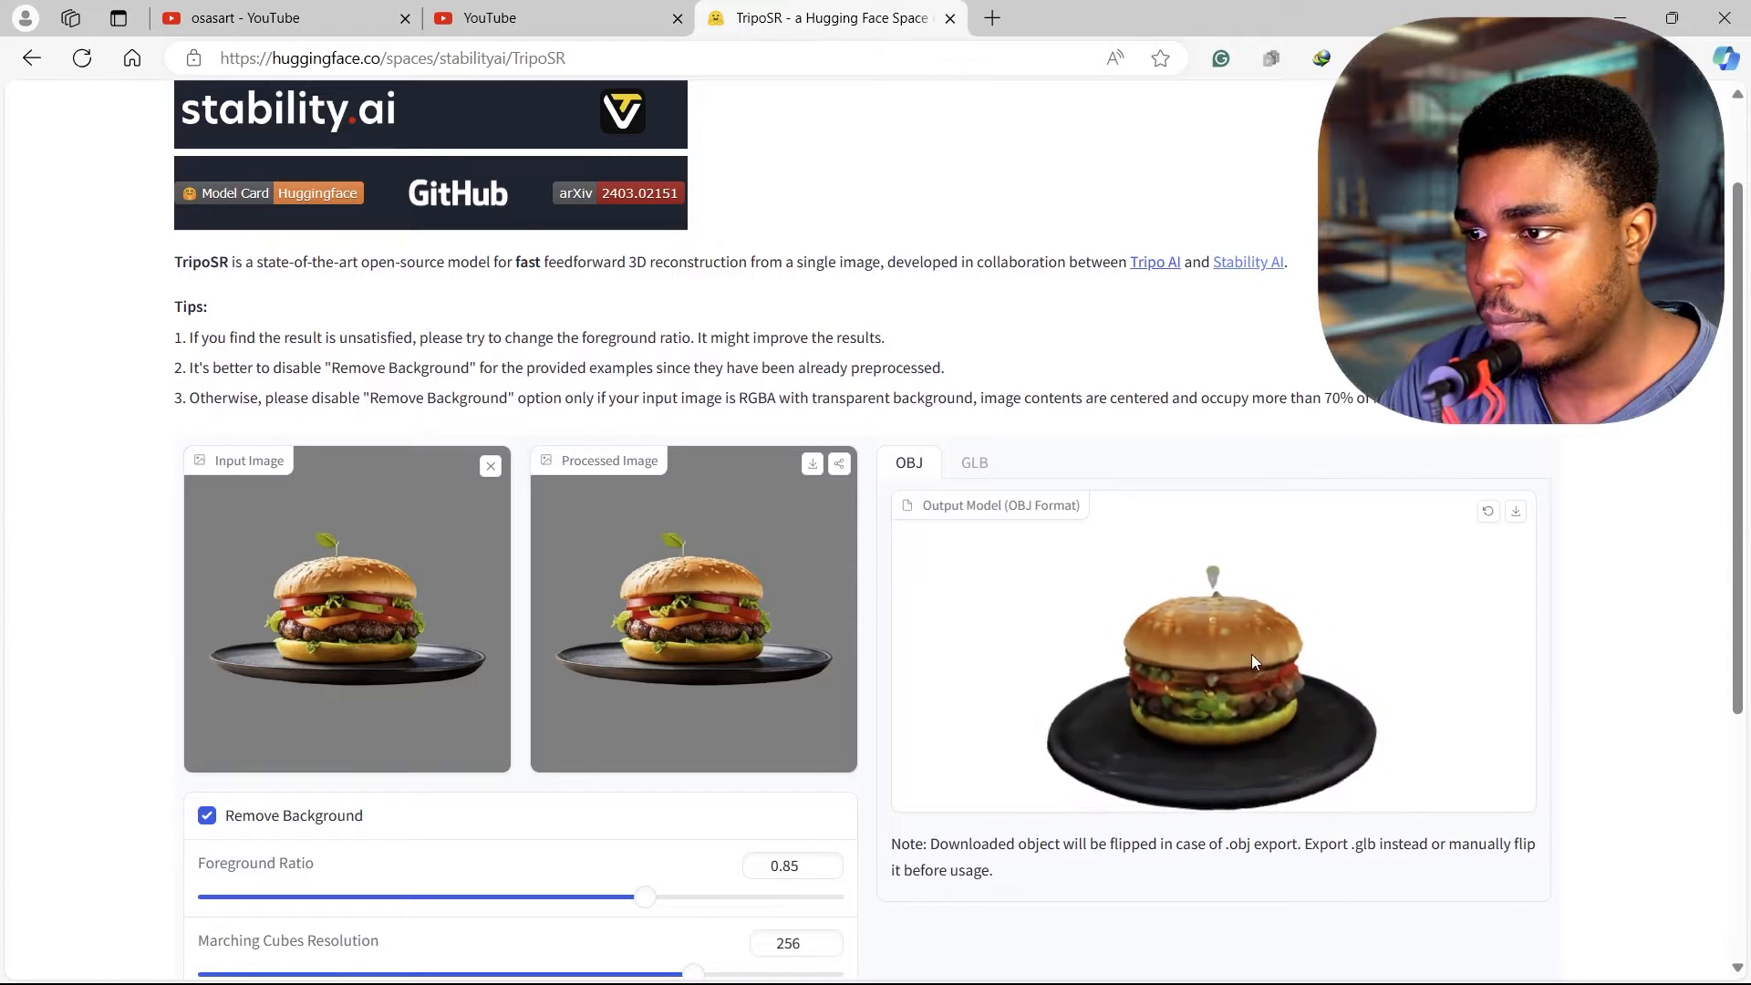
drag(1250, 661, 1272, 703)
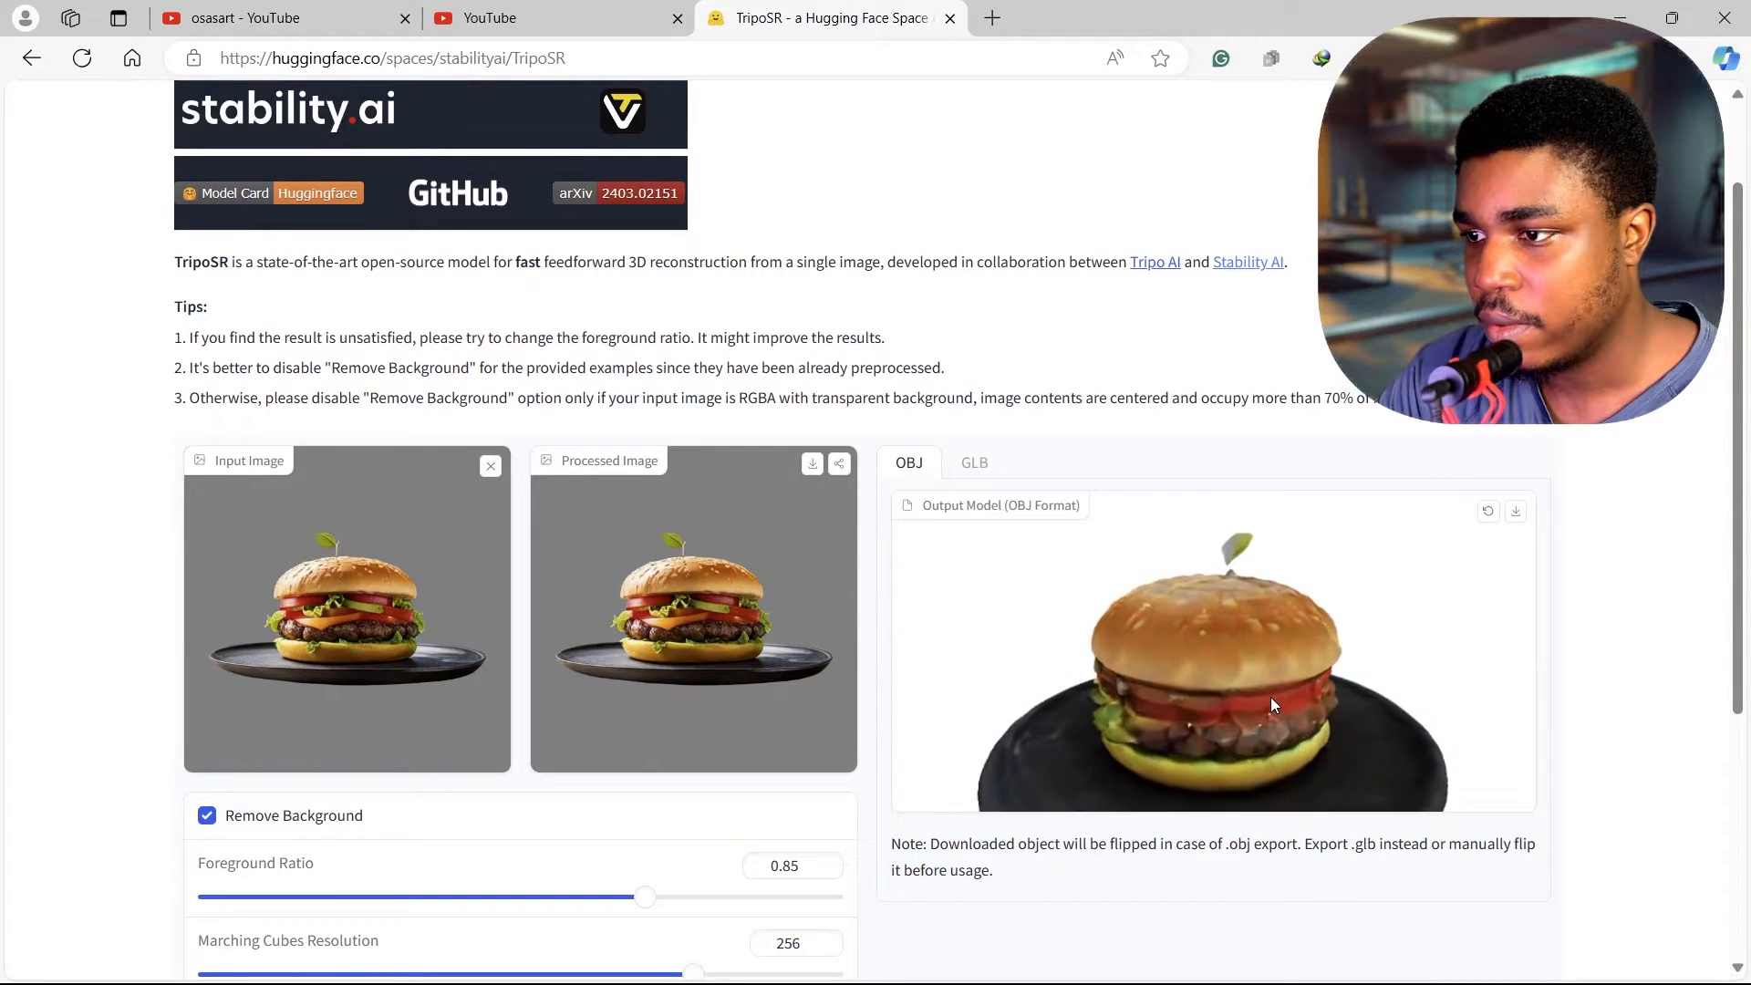
drag(1273, 704, 1190, 655)
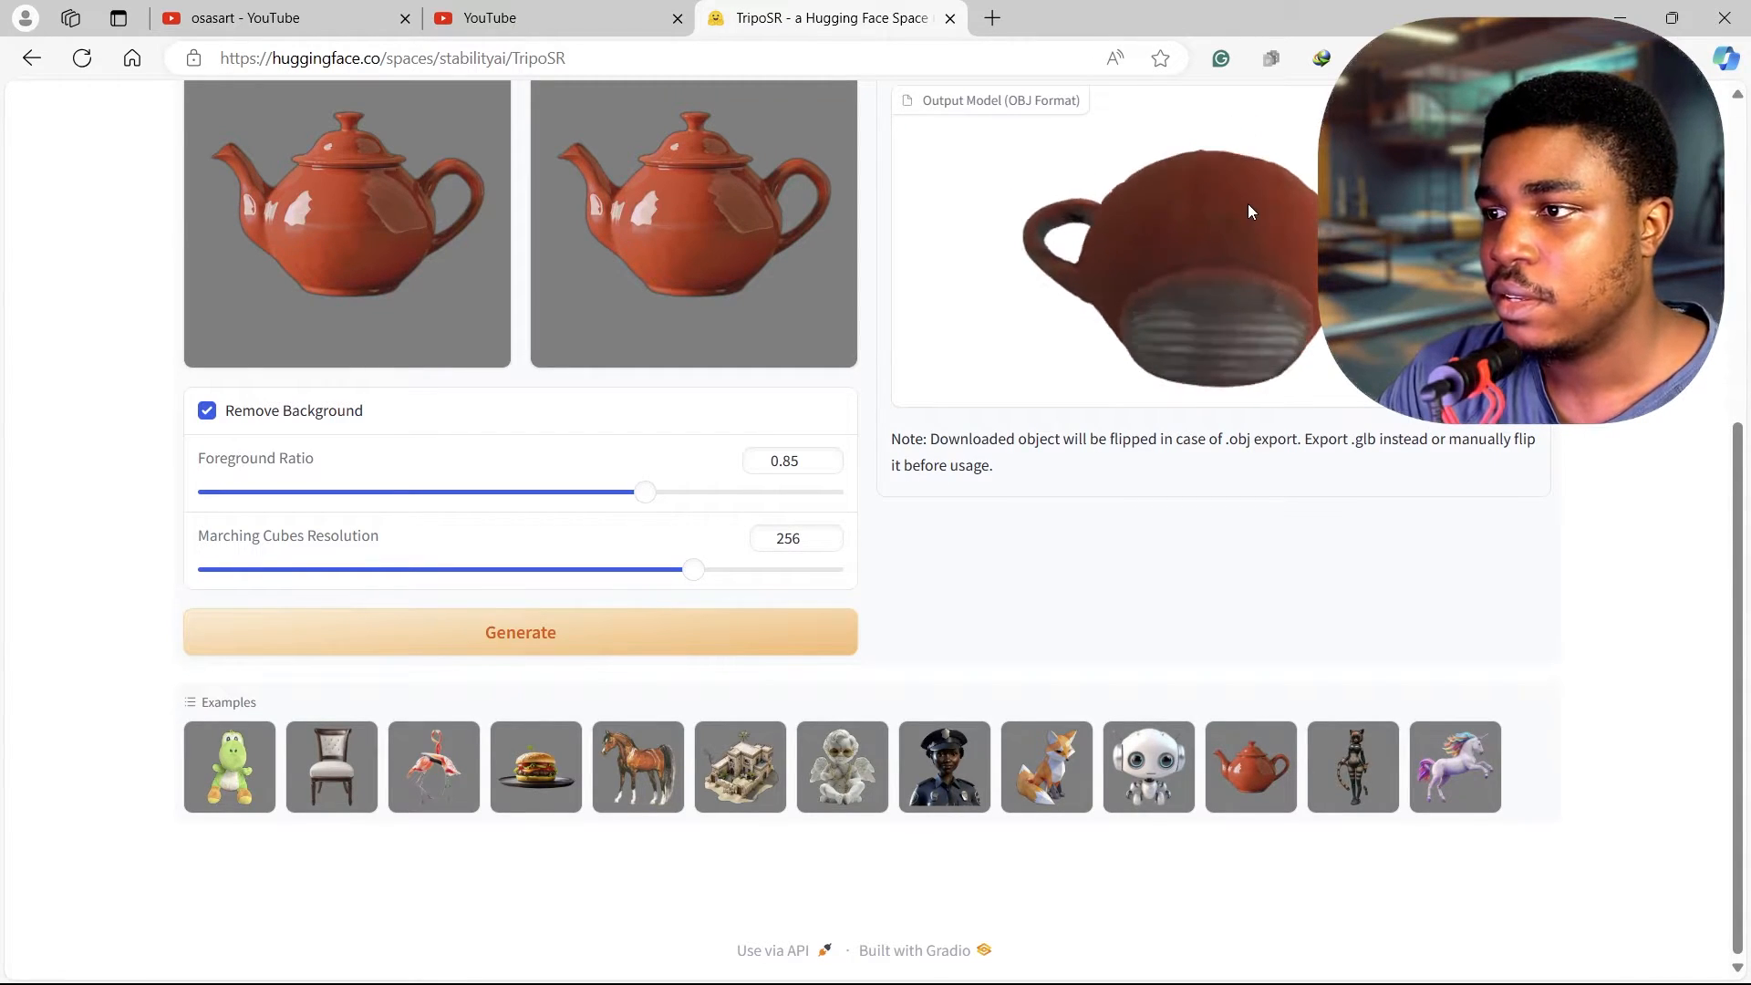
drag(1249, 213, 1205, 297)
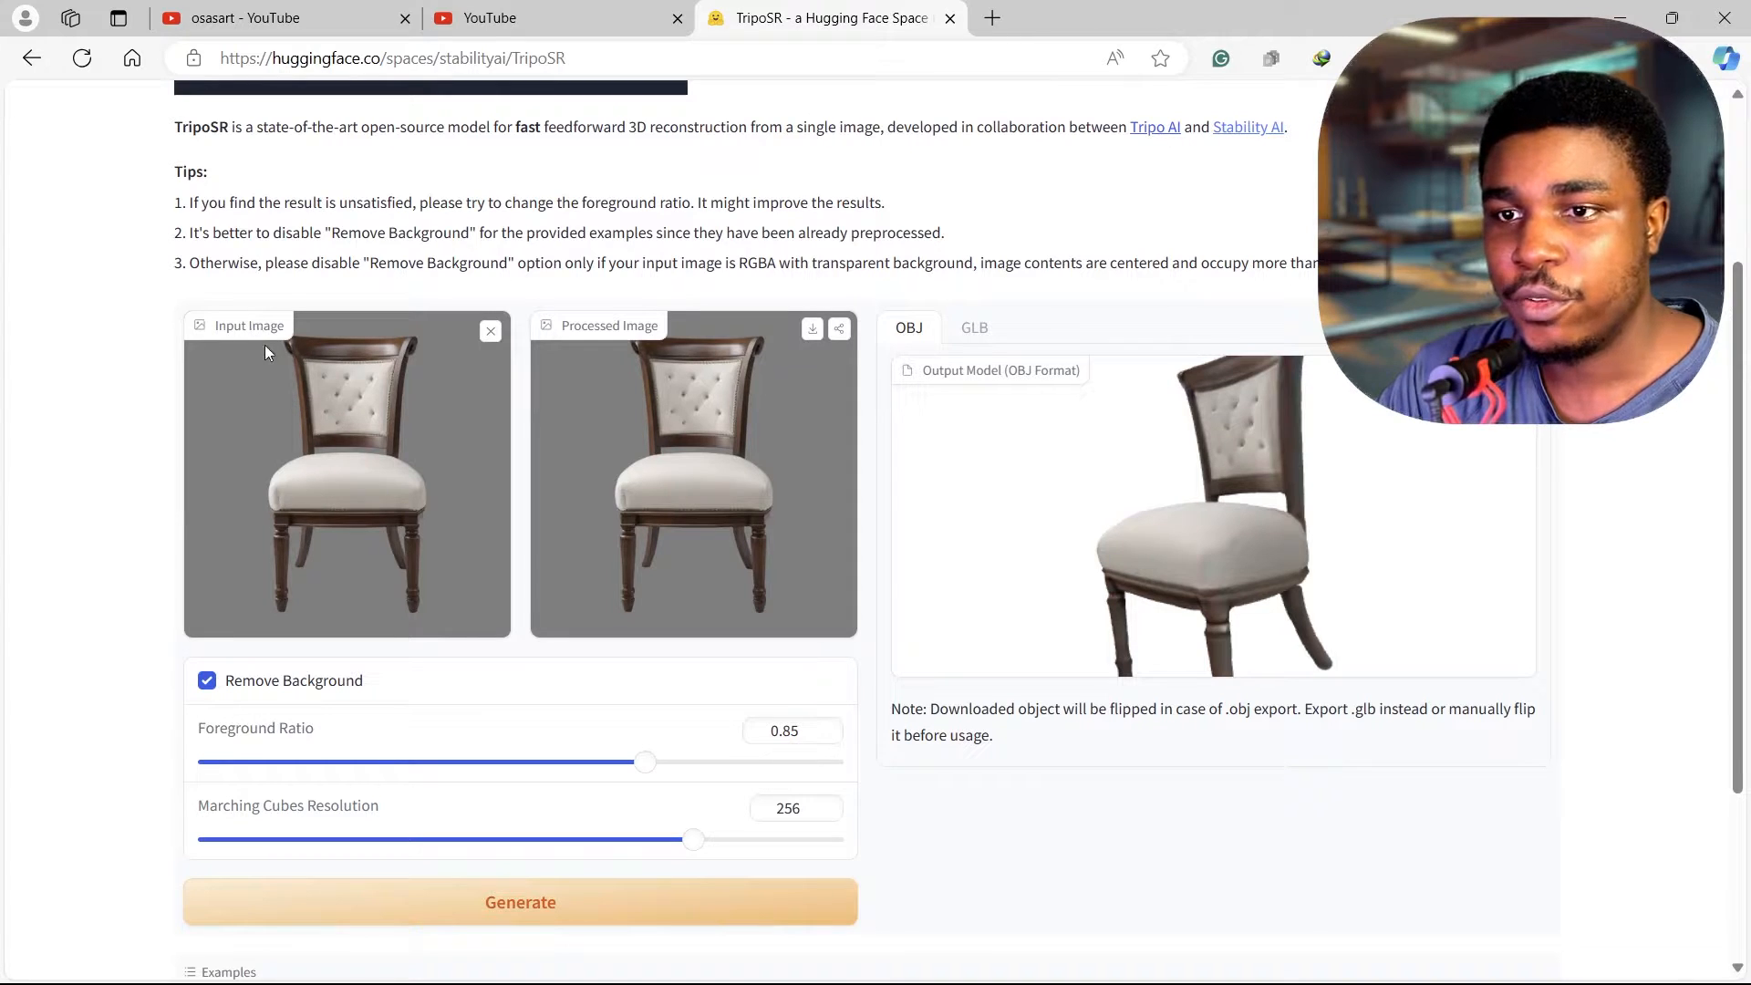
Step: Replace the chair example with an uploaded portrait photo and orbit the resulting head model
click(489, 331)
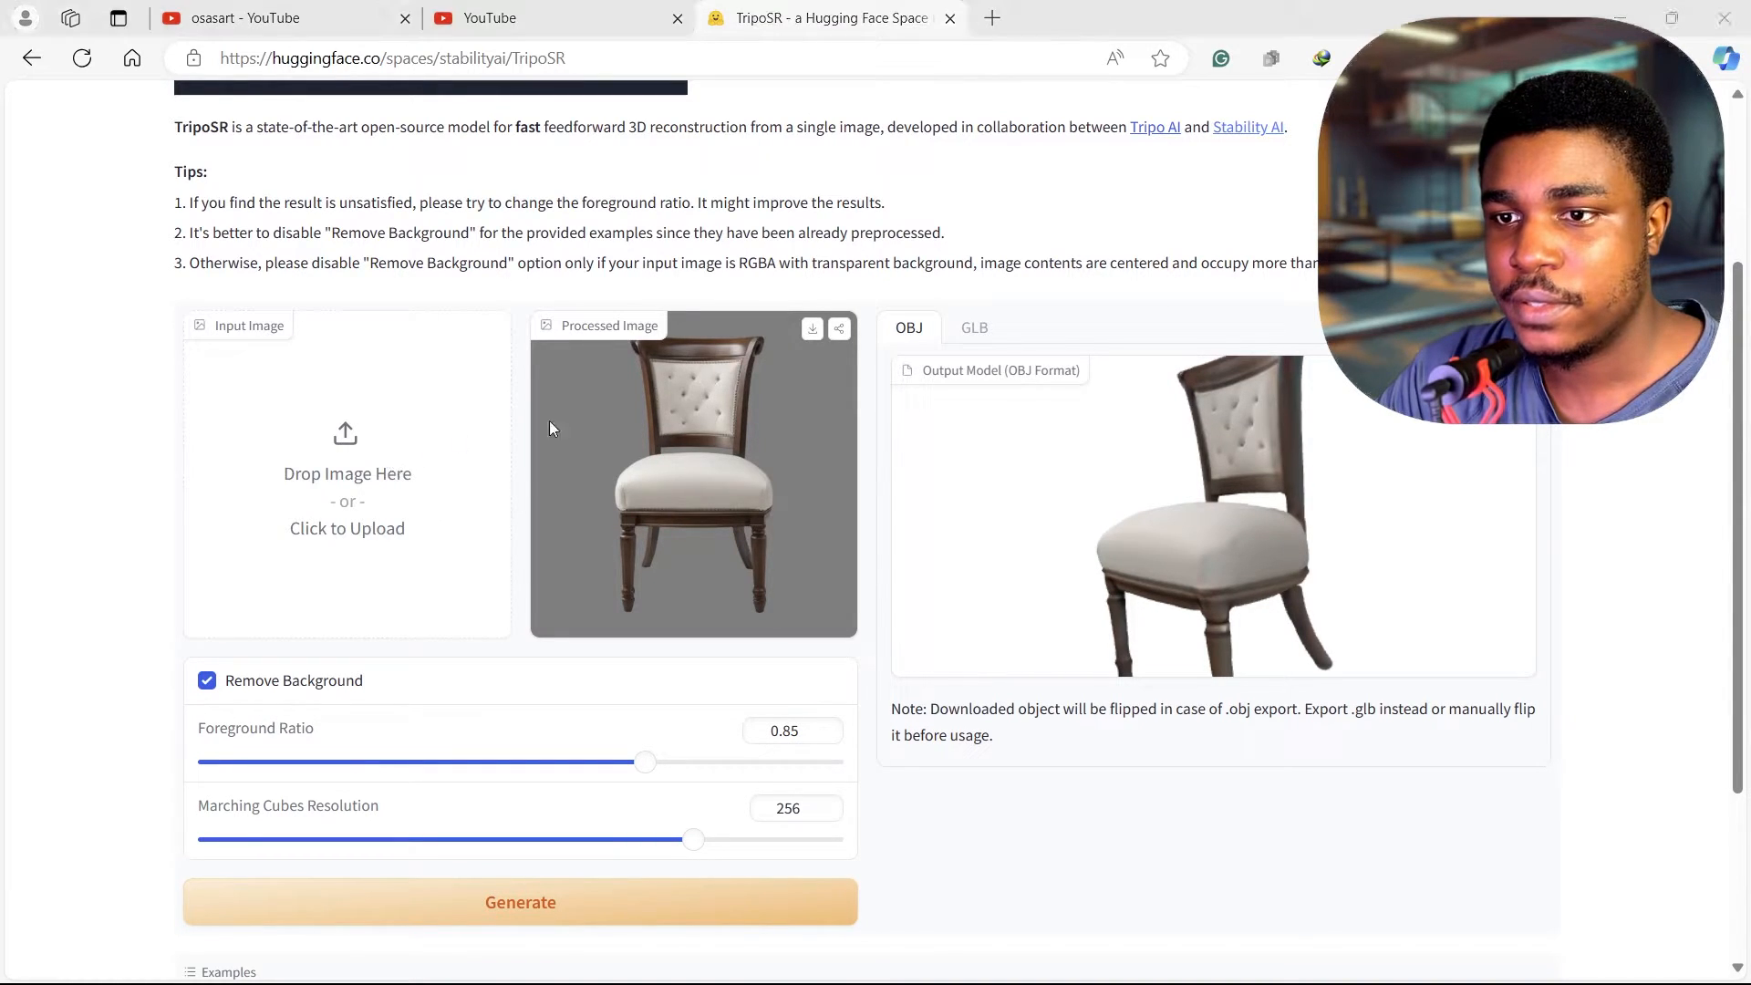
click(347, 528)
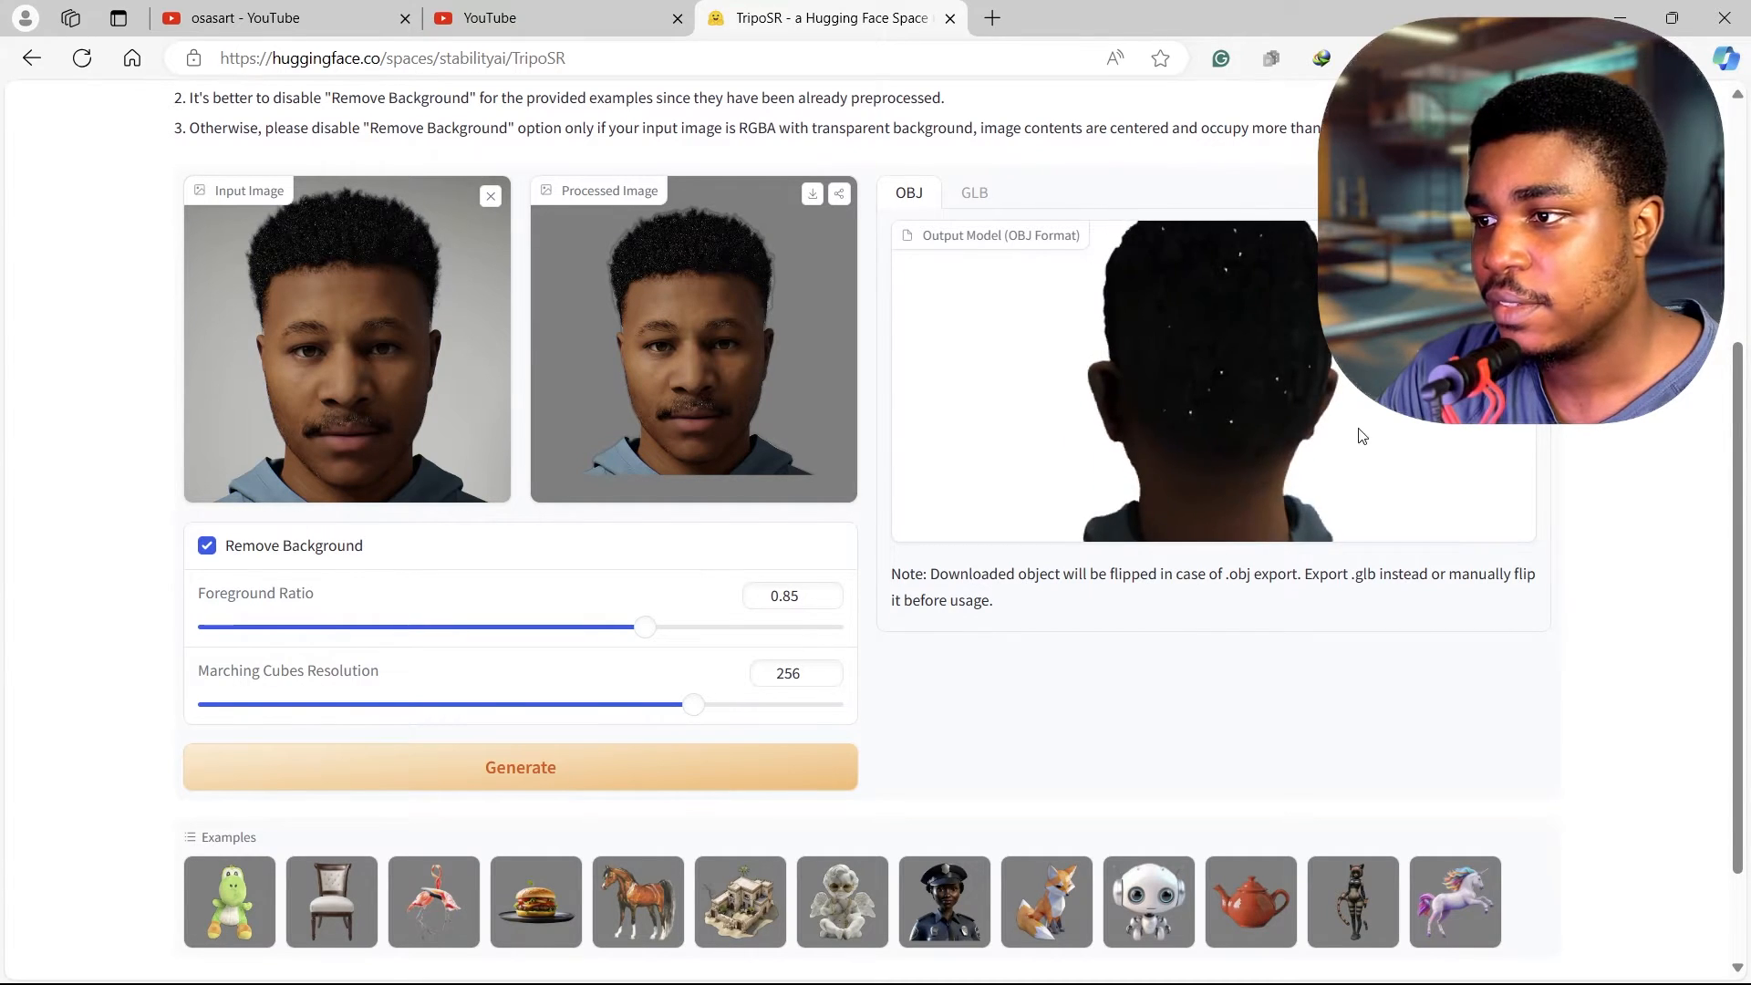
drag(1362, 436, 1309, 456)
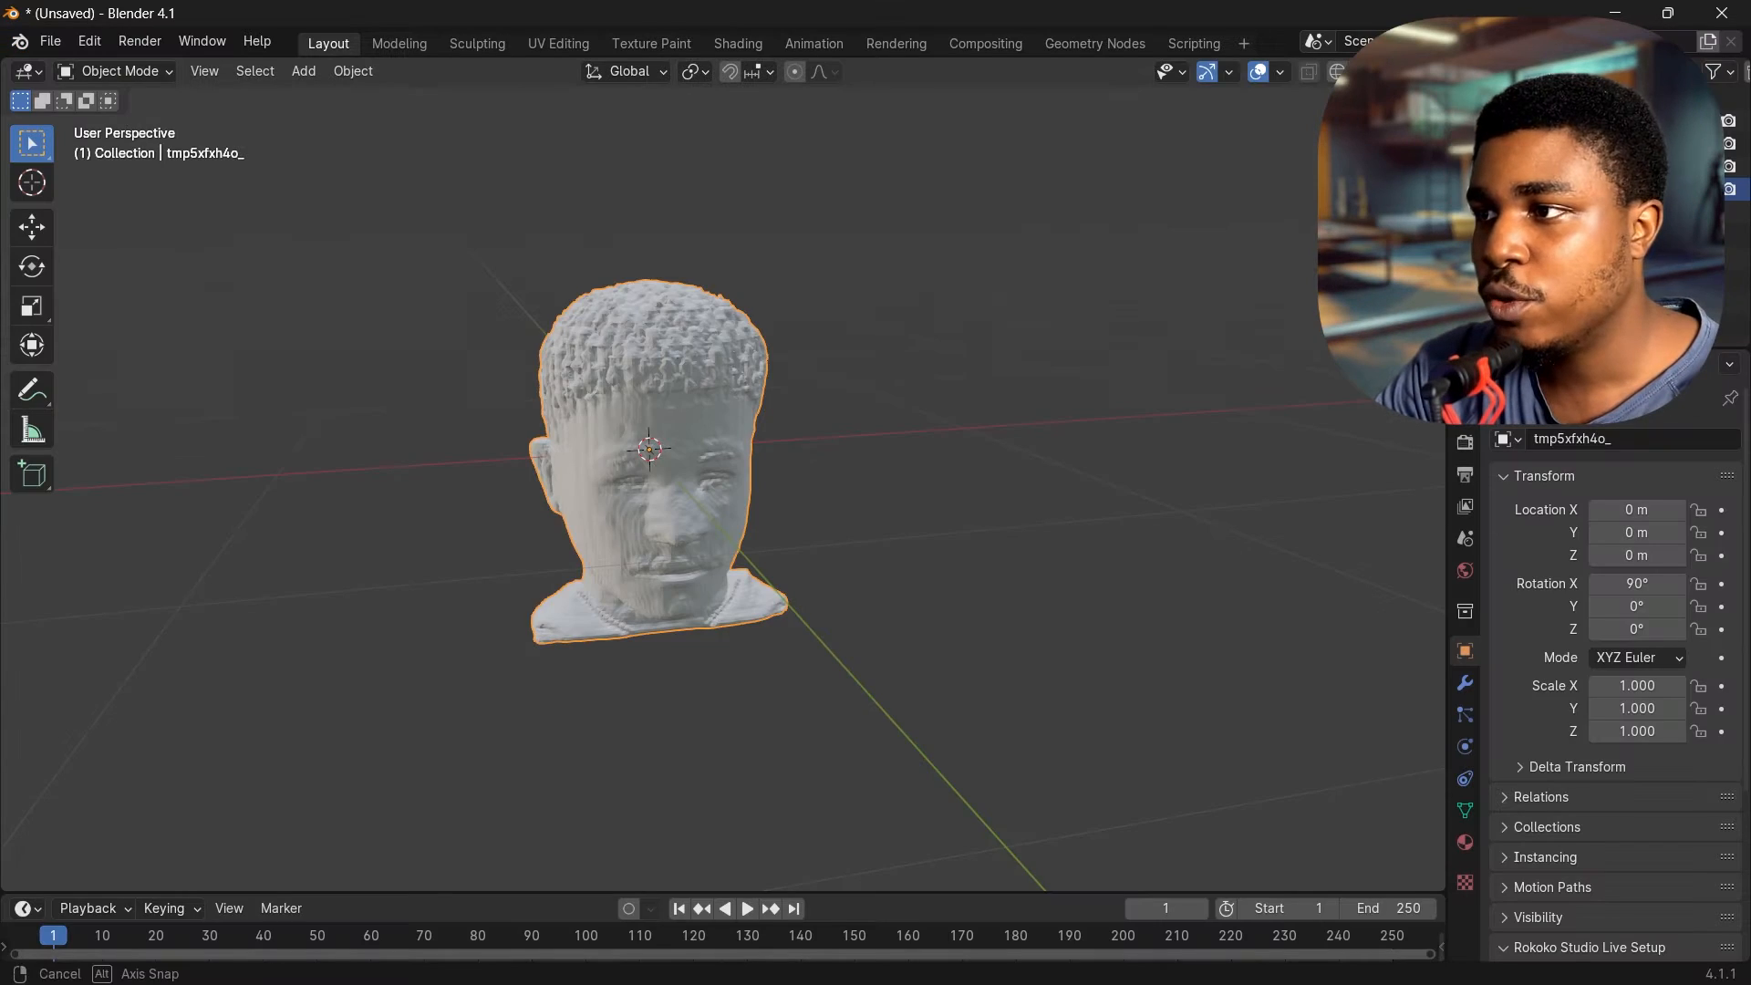
Step: Select the imported head, raise it above the grid, and switch to Edit Mode
click(32, 227)
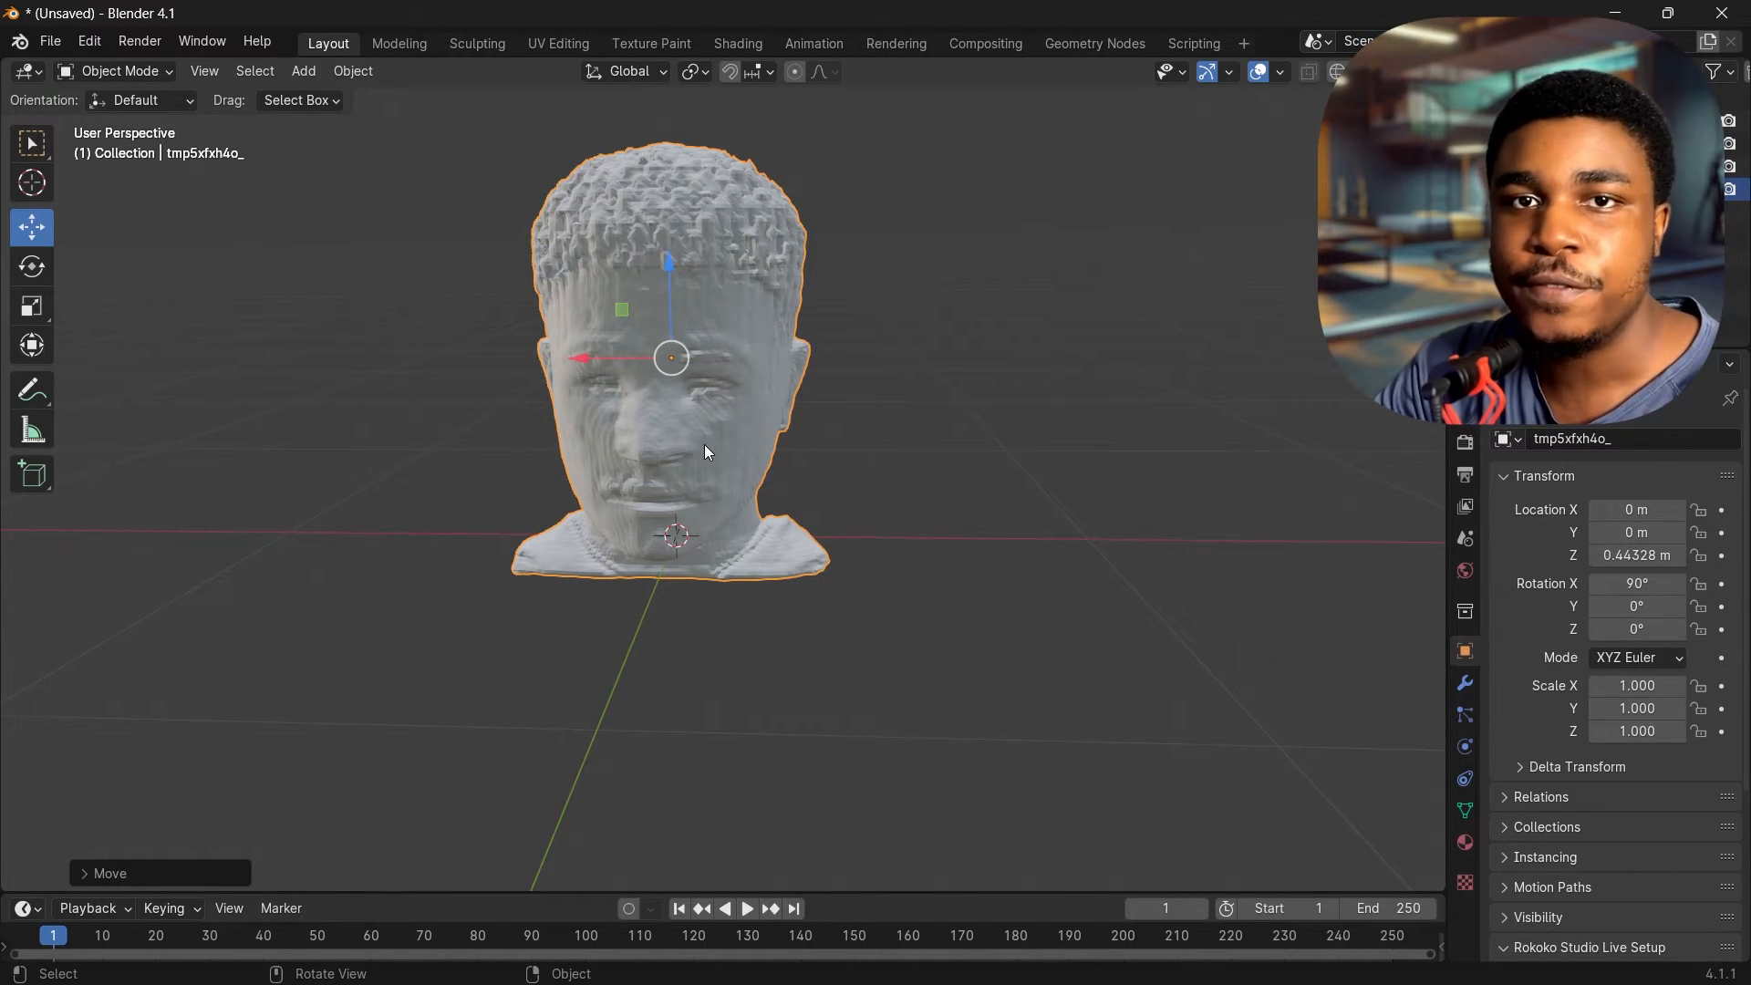
click(23, 908)
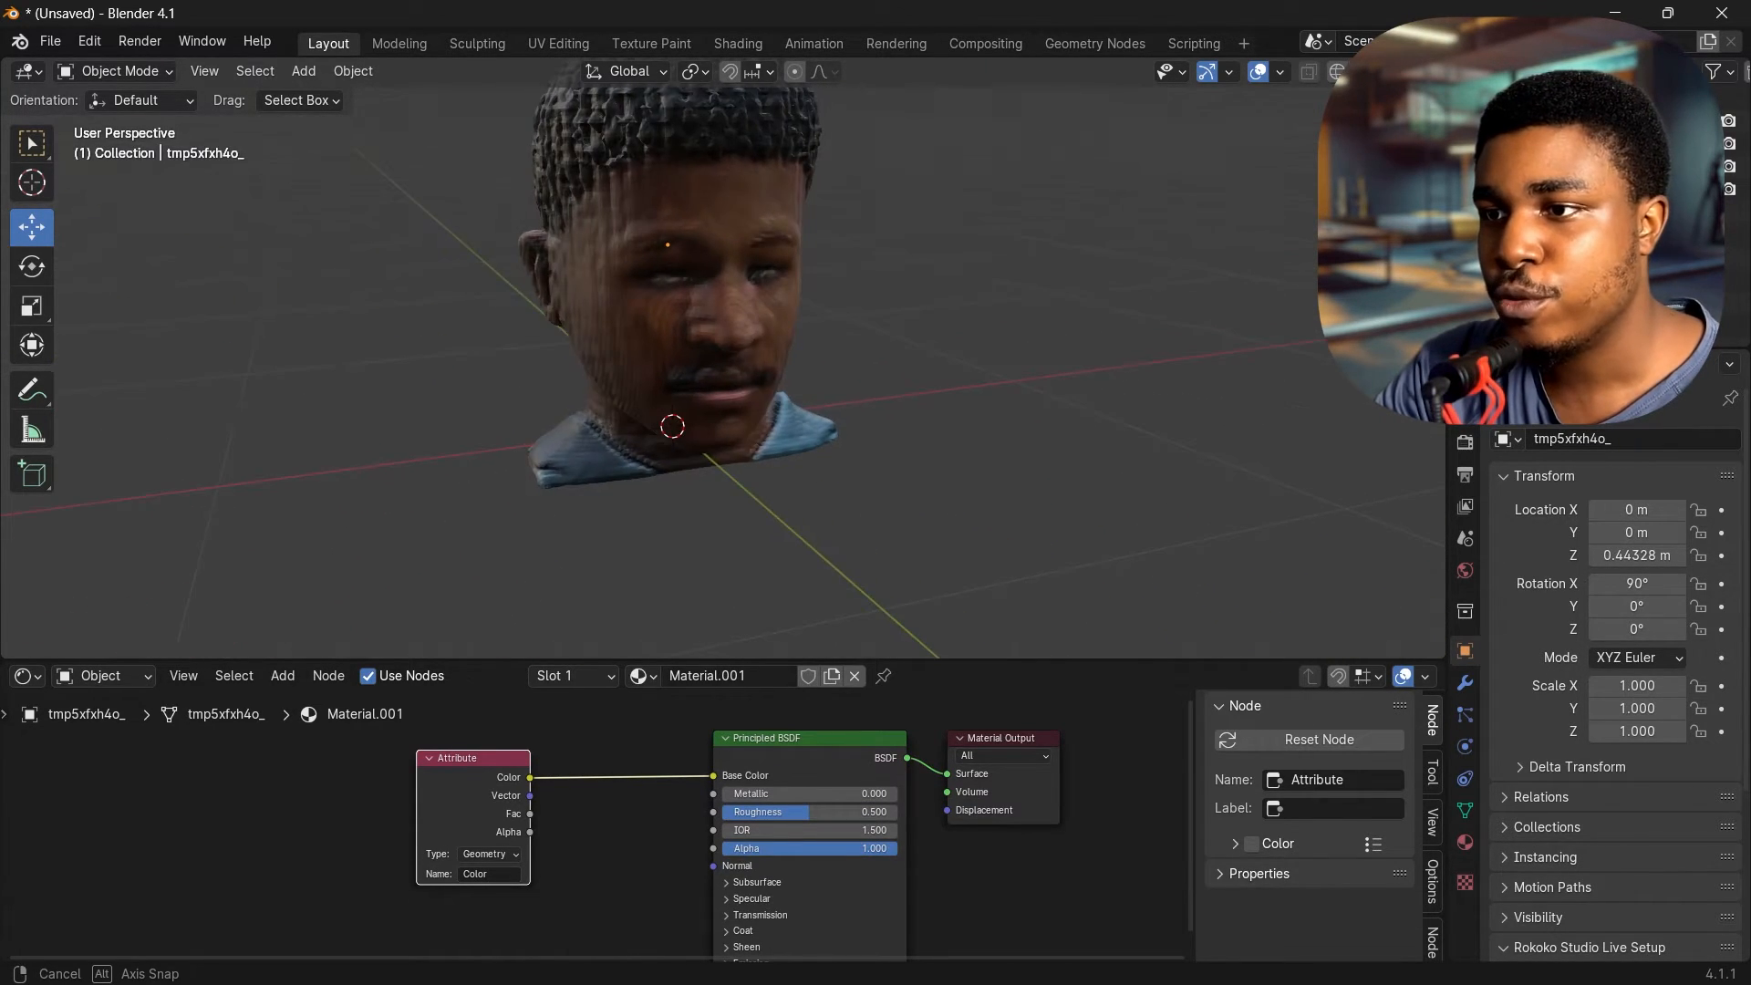
click(118, 71)
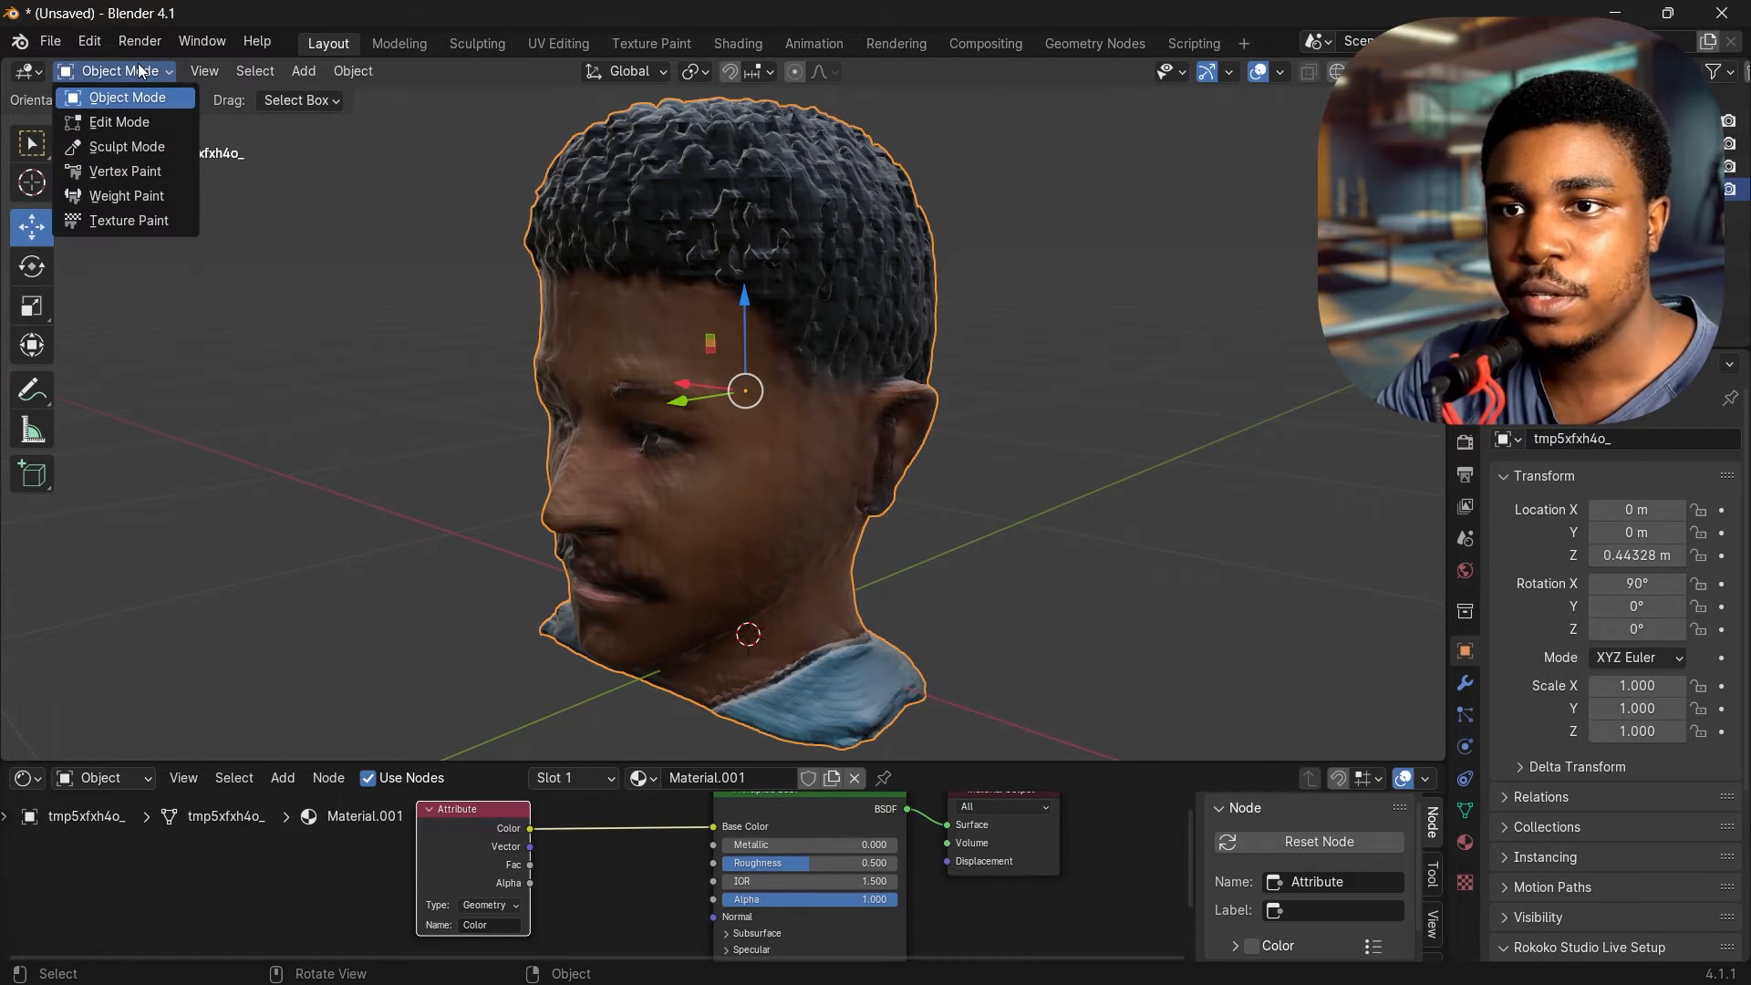
click(119, 121)
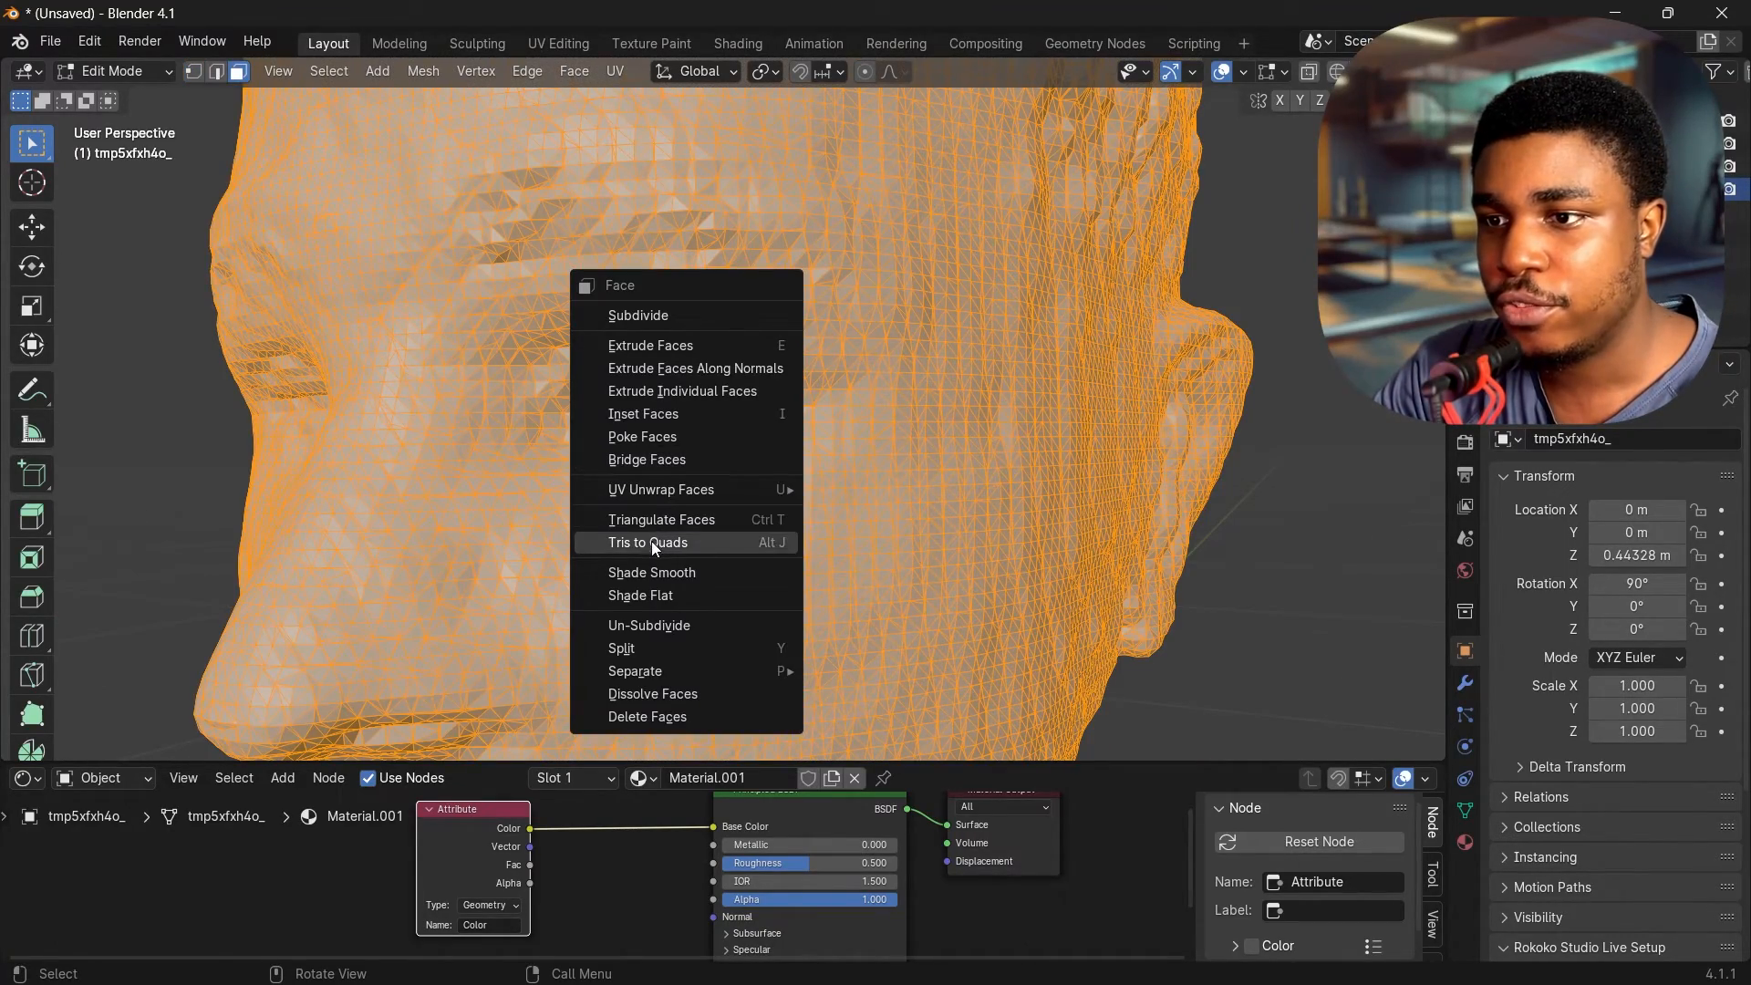
Step: Convert the head mesh's triangles into quads and Tab out of Edit Mode
click(647, 542)
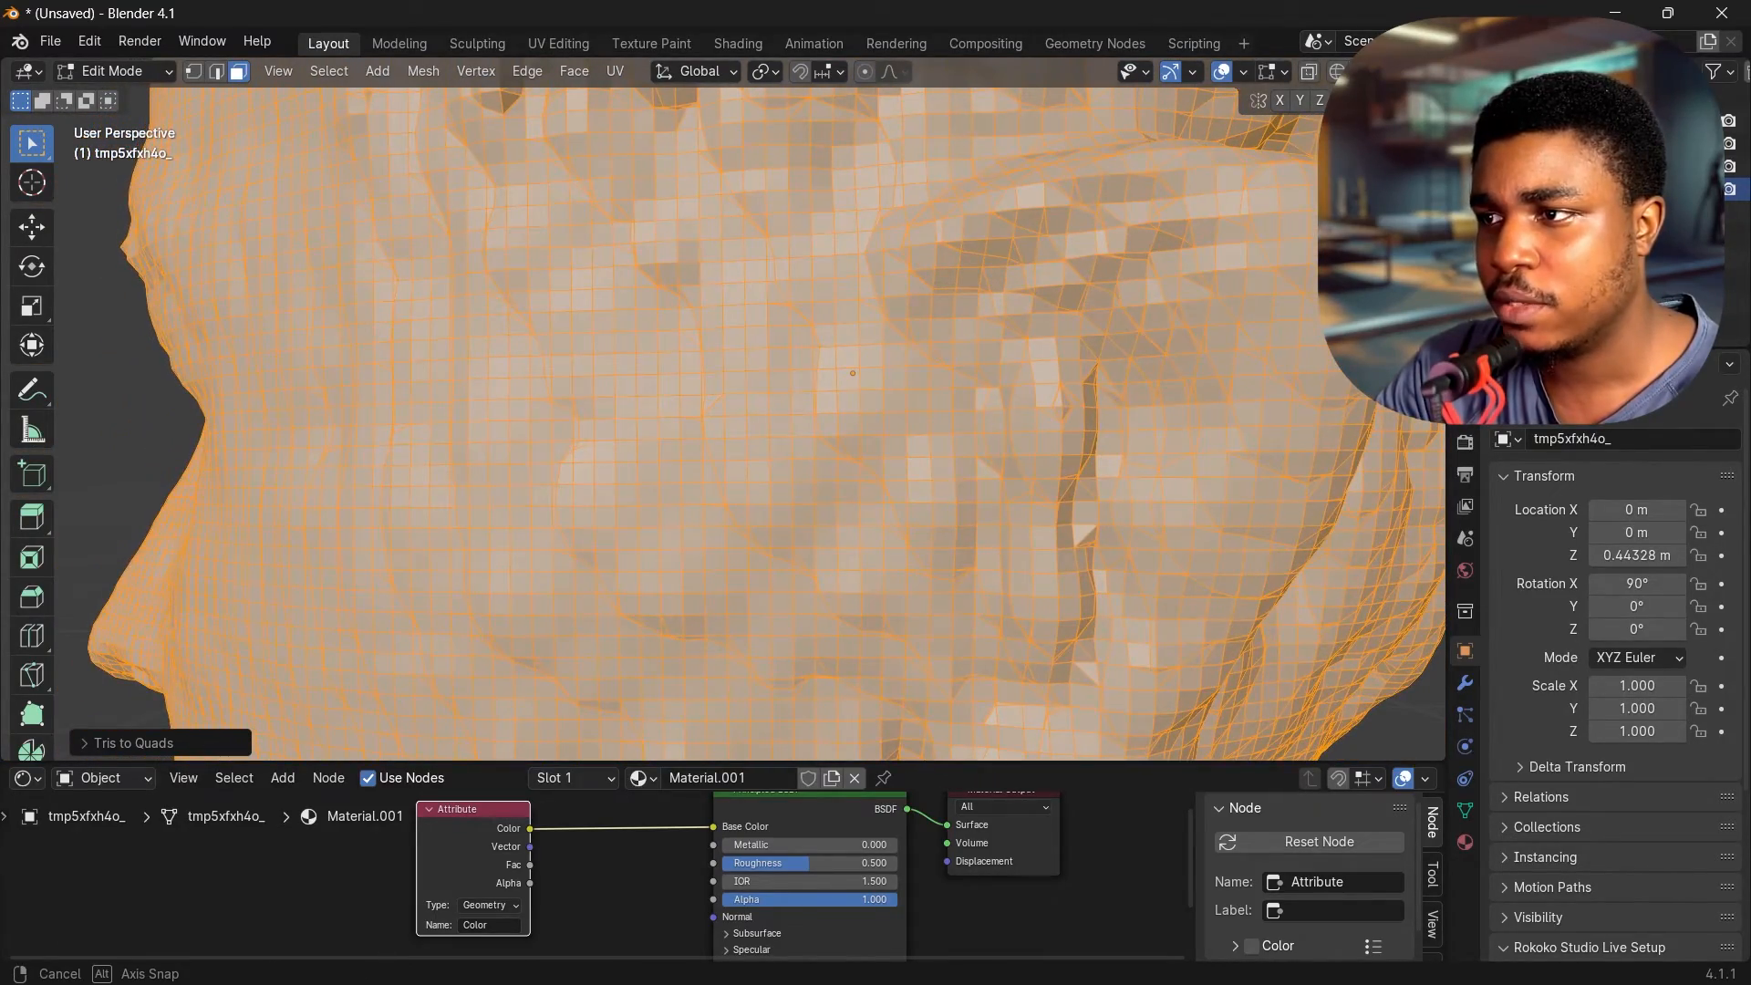
key(Tab)
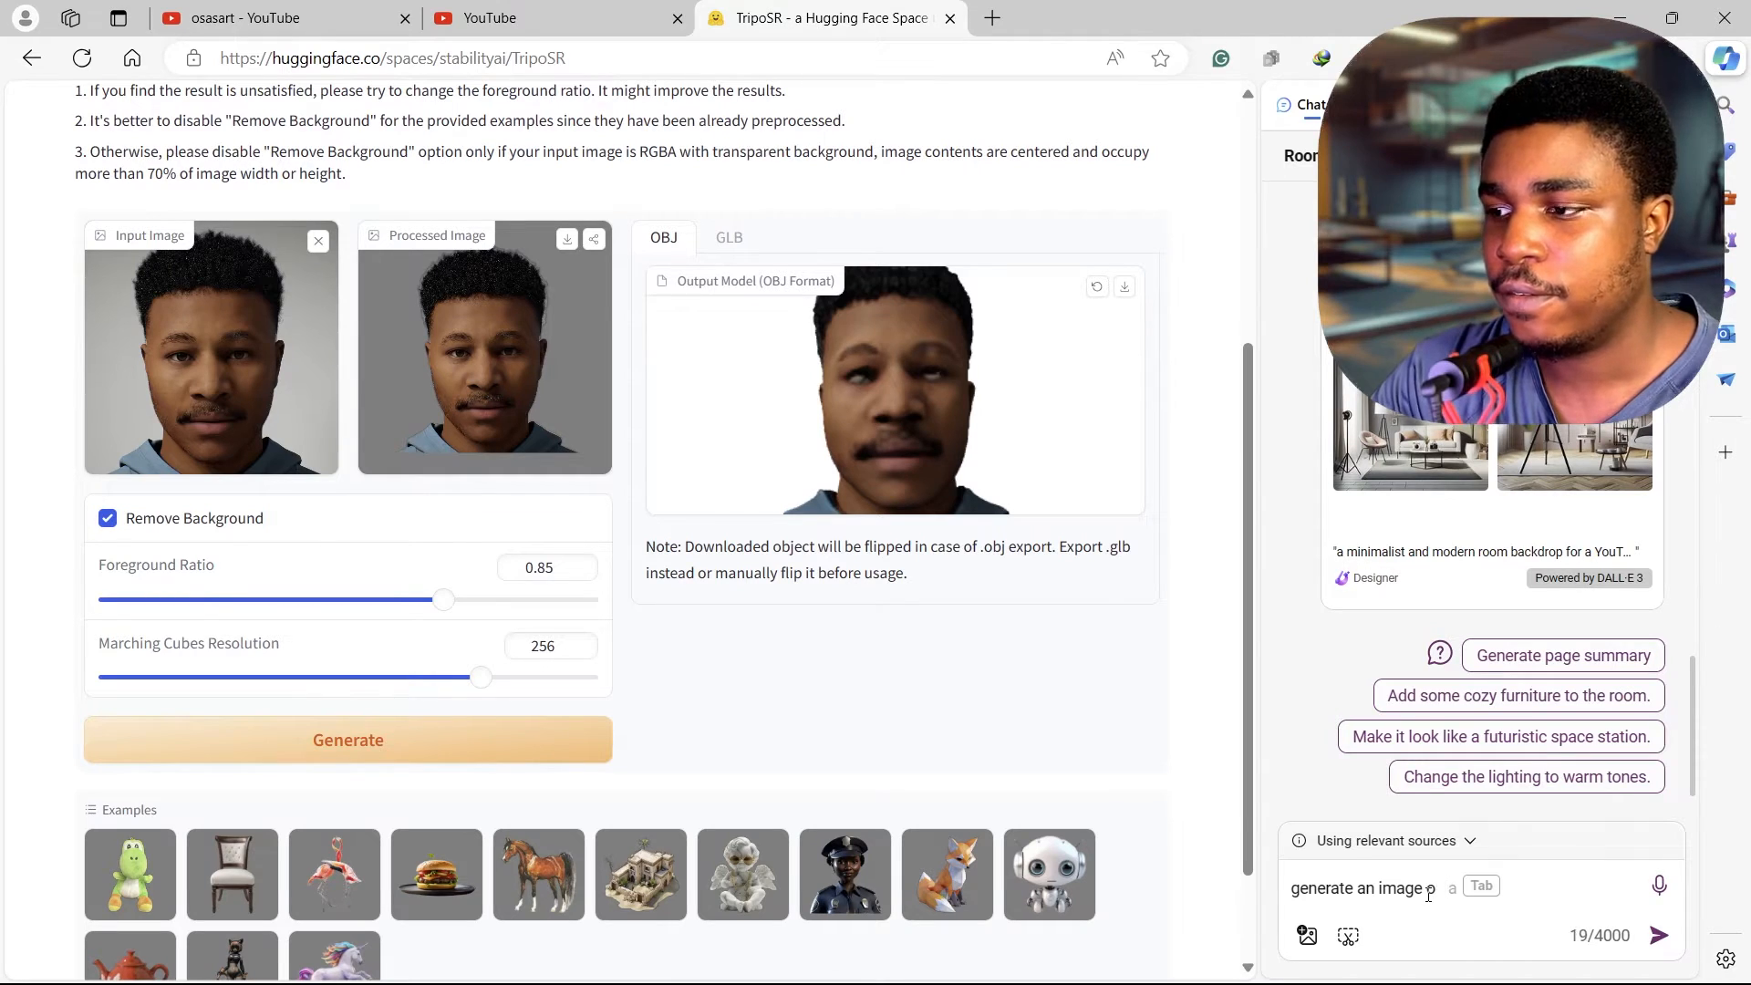
Step: Ask Copilot for an image of a teddy bear and orbit the plush model preview
text(of a tedd)
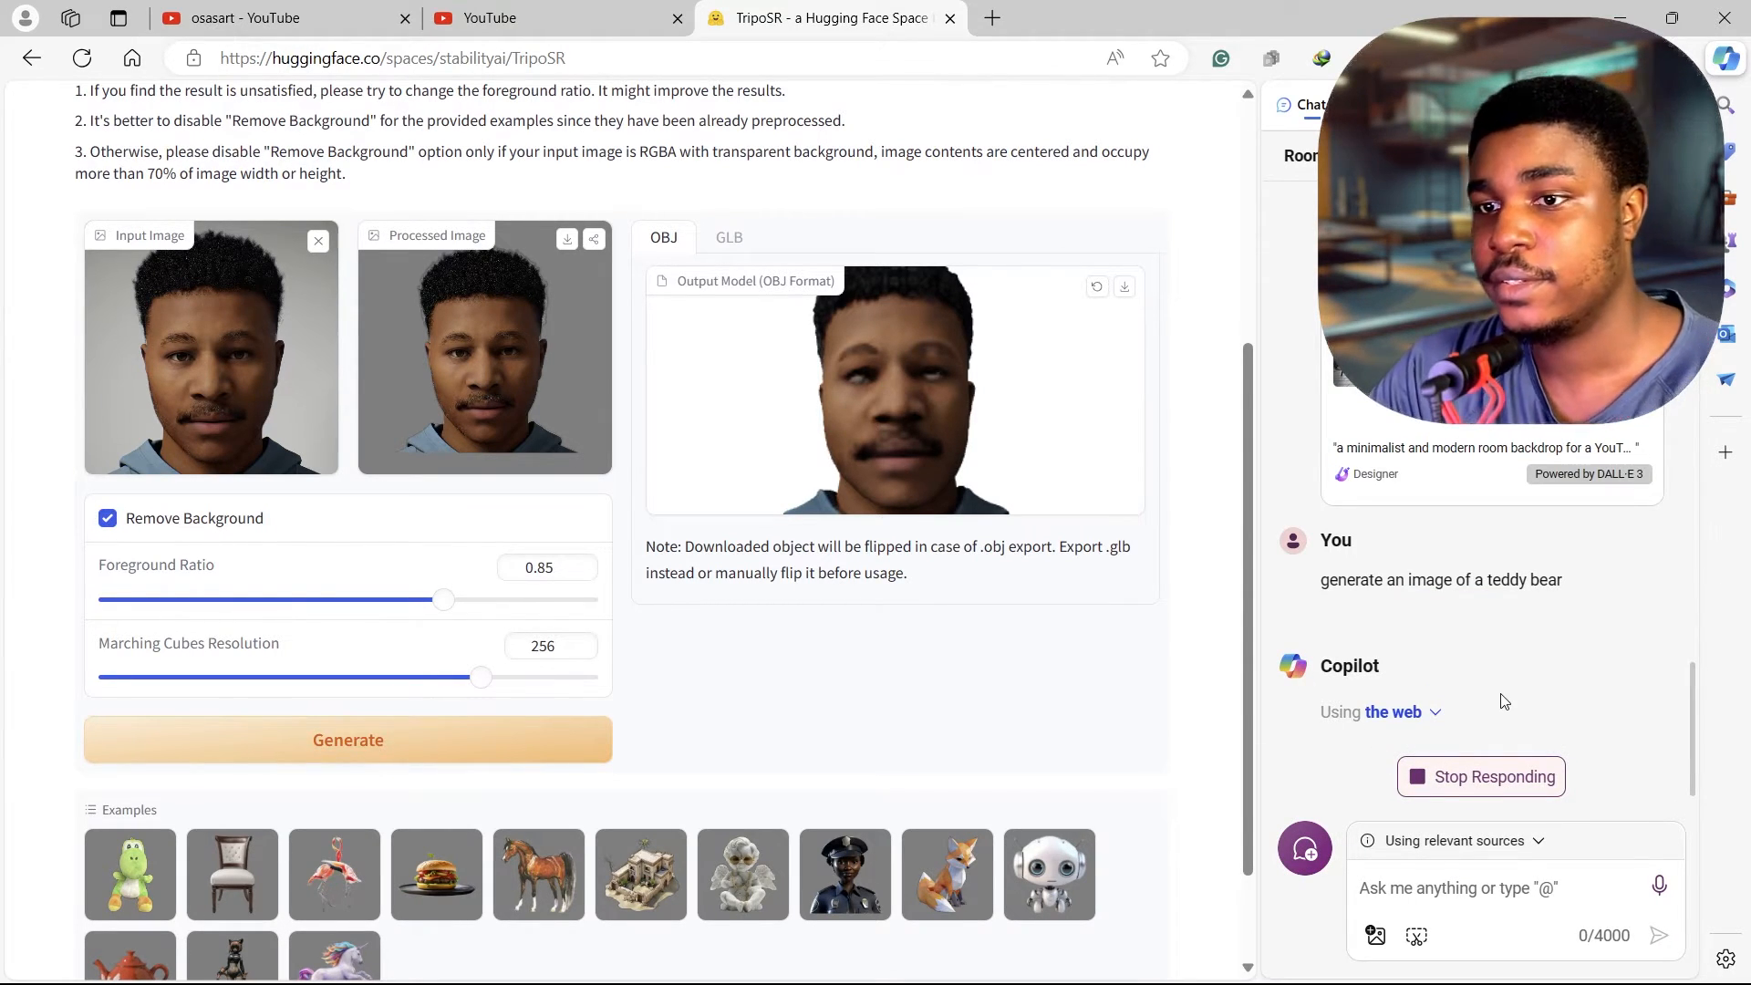
mouse_move(1356, 648)
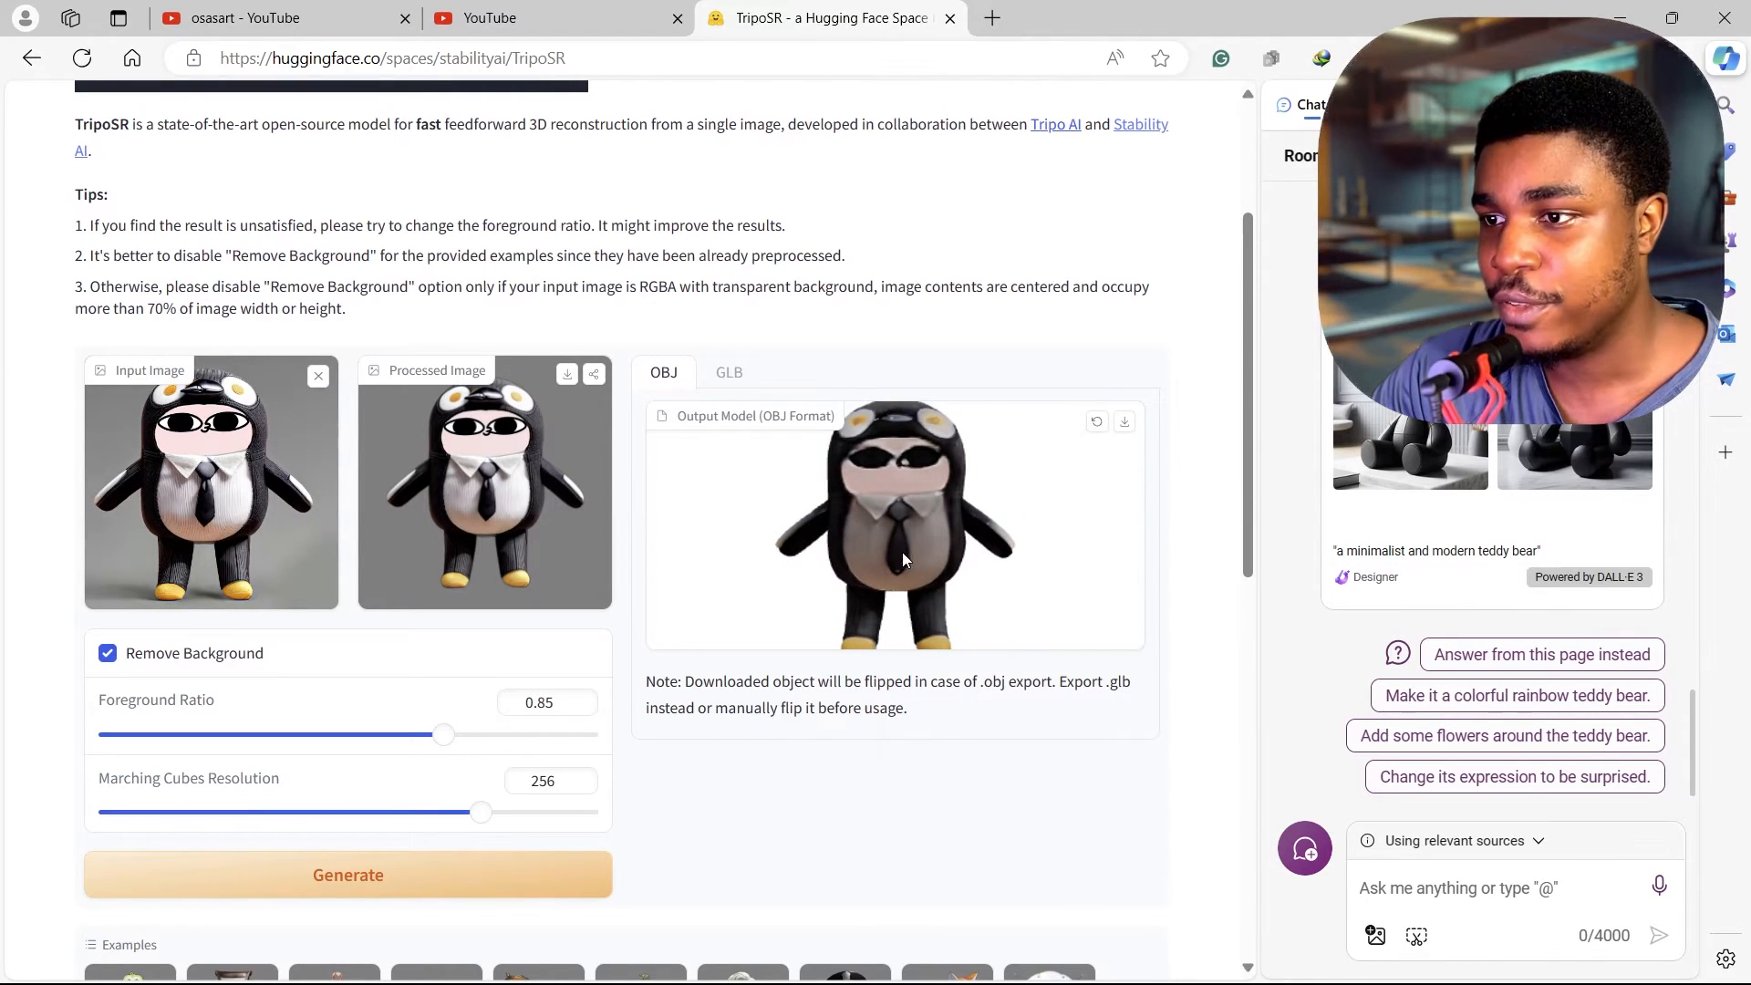
drag(905, 558, 909, 548)
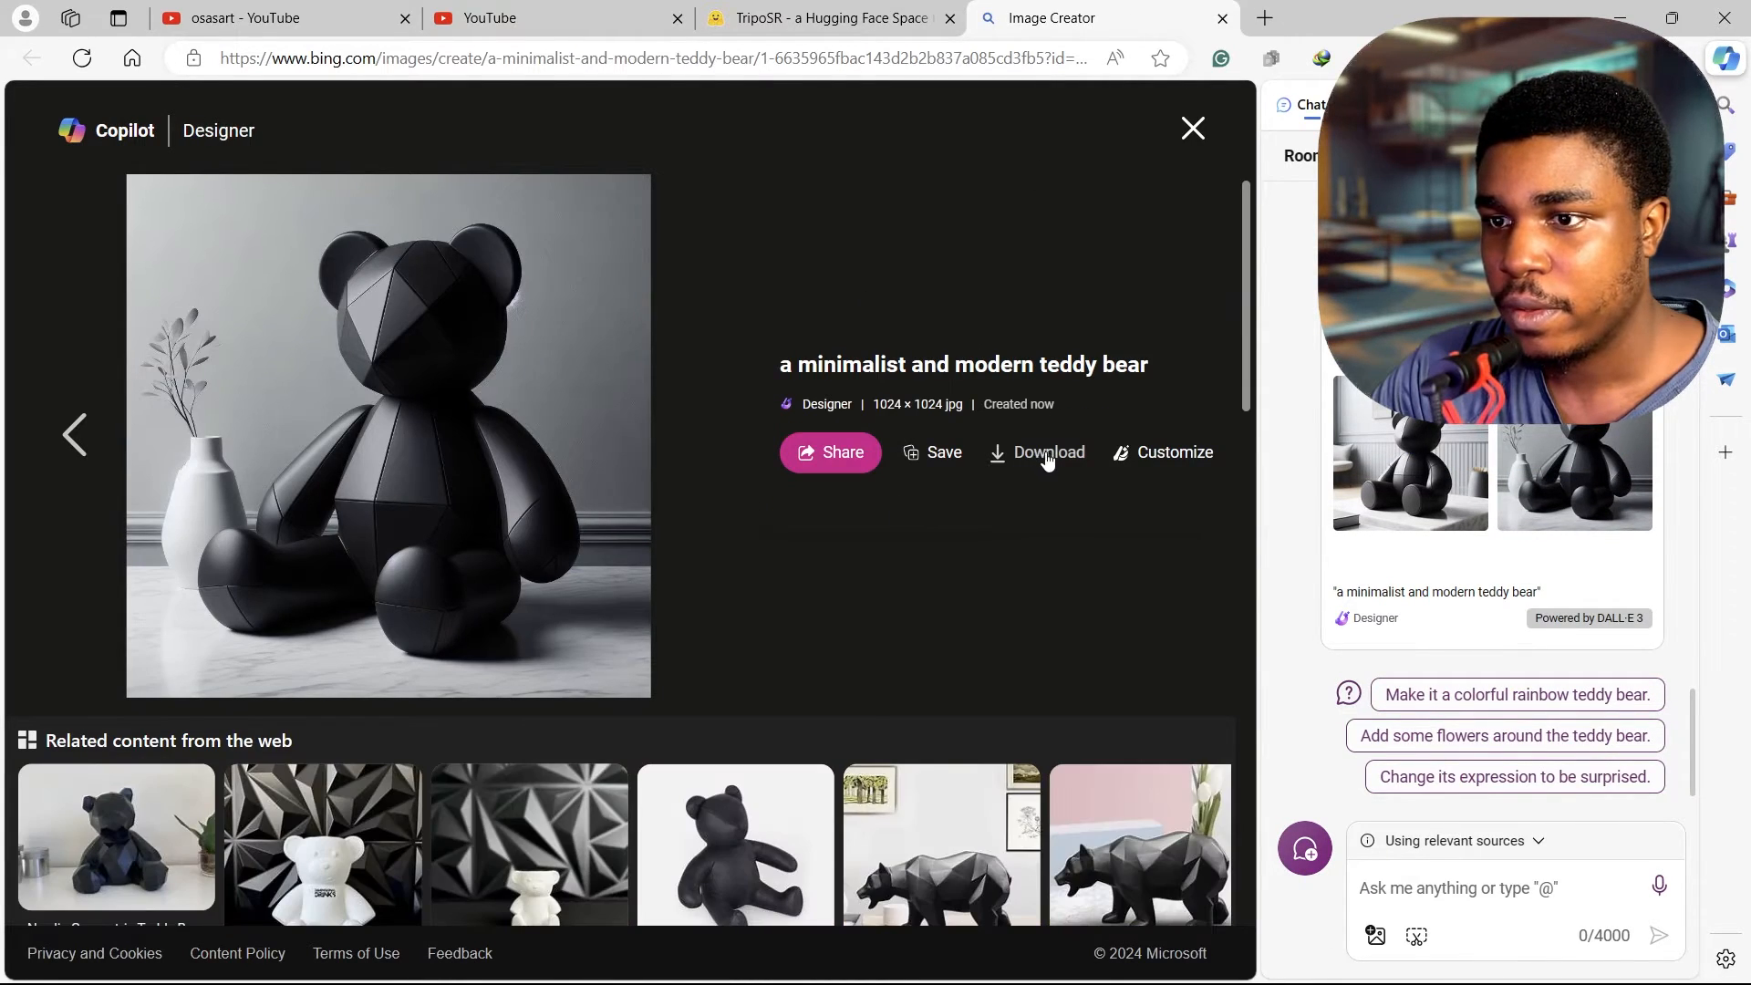
Step: Download the black teddy bear image and load it into TripoSR, replacing the plush input
click(1048, 453)
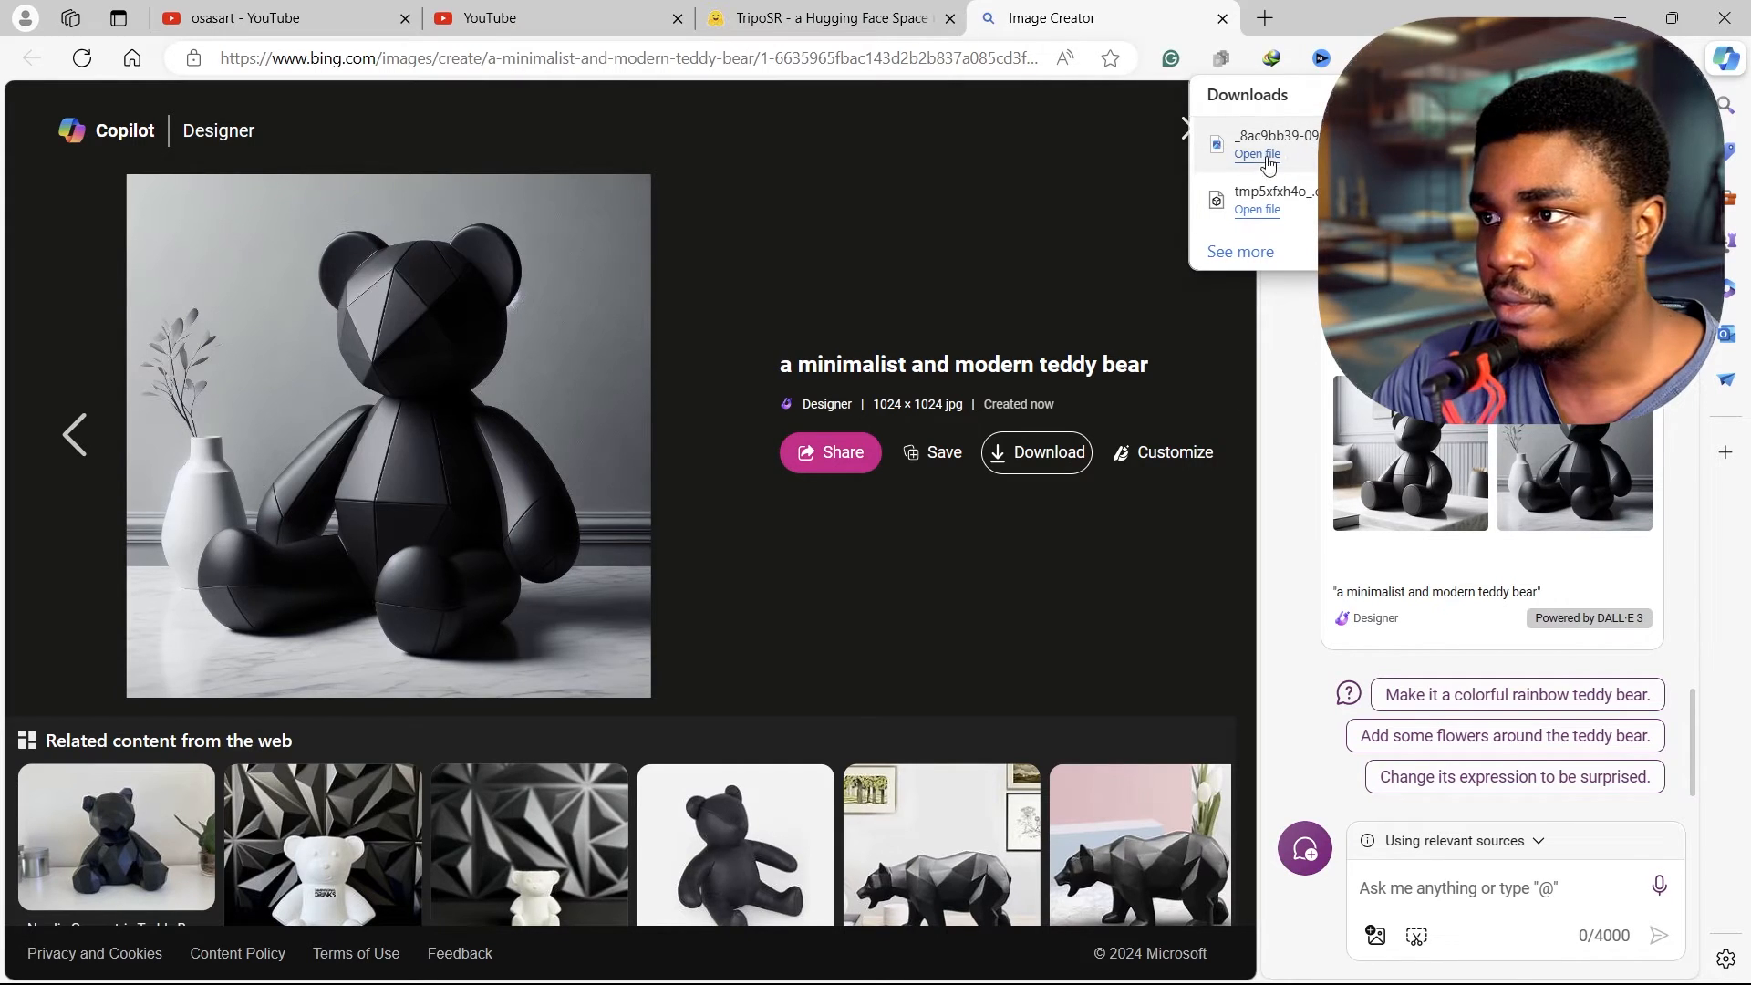
click(822, 18)
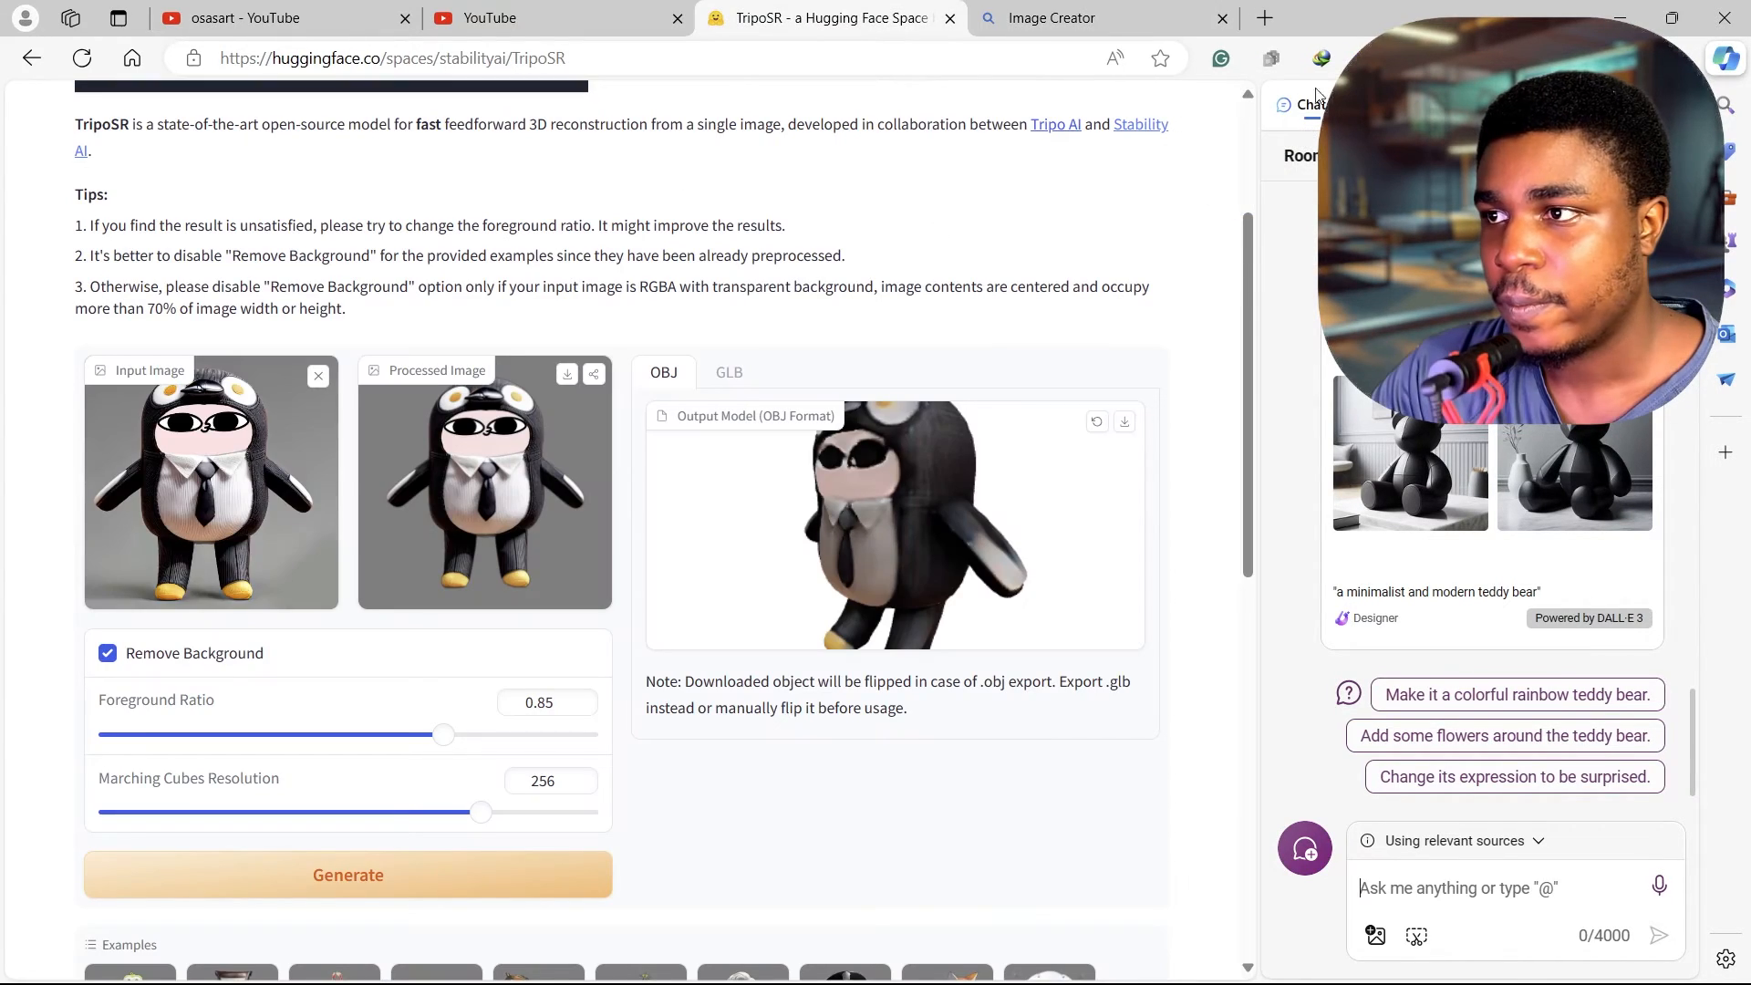
click(317, 375)
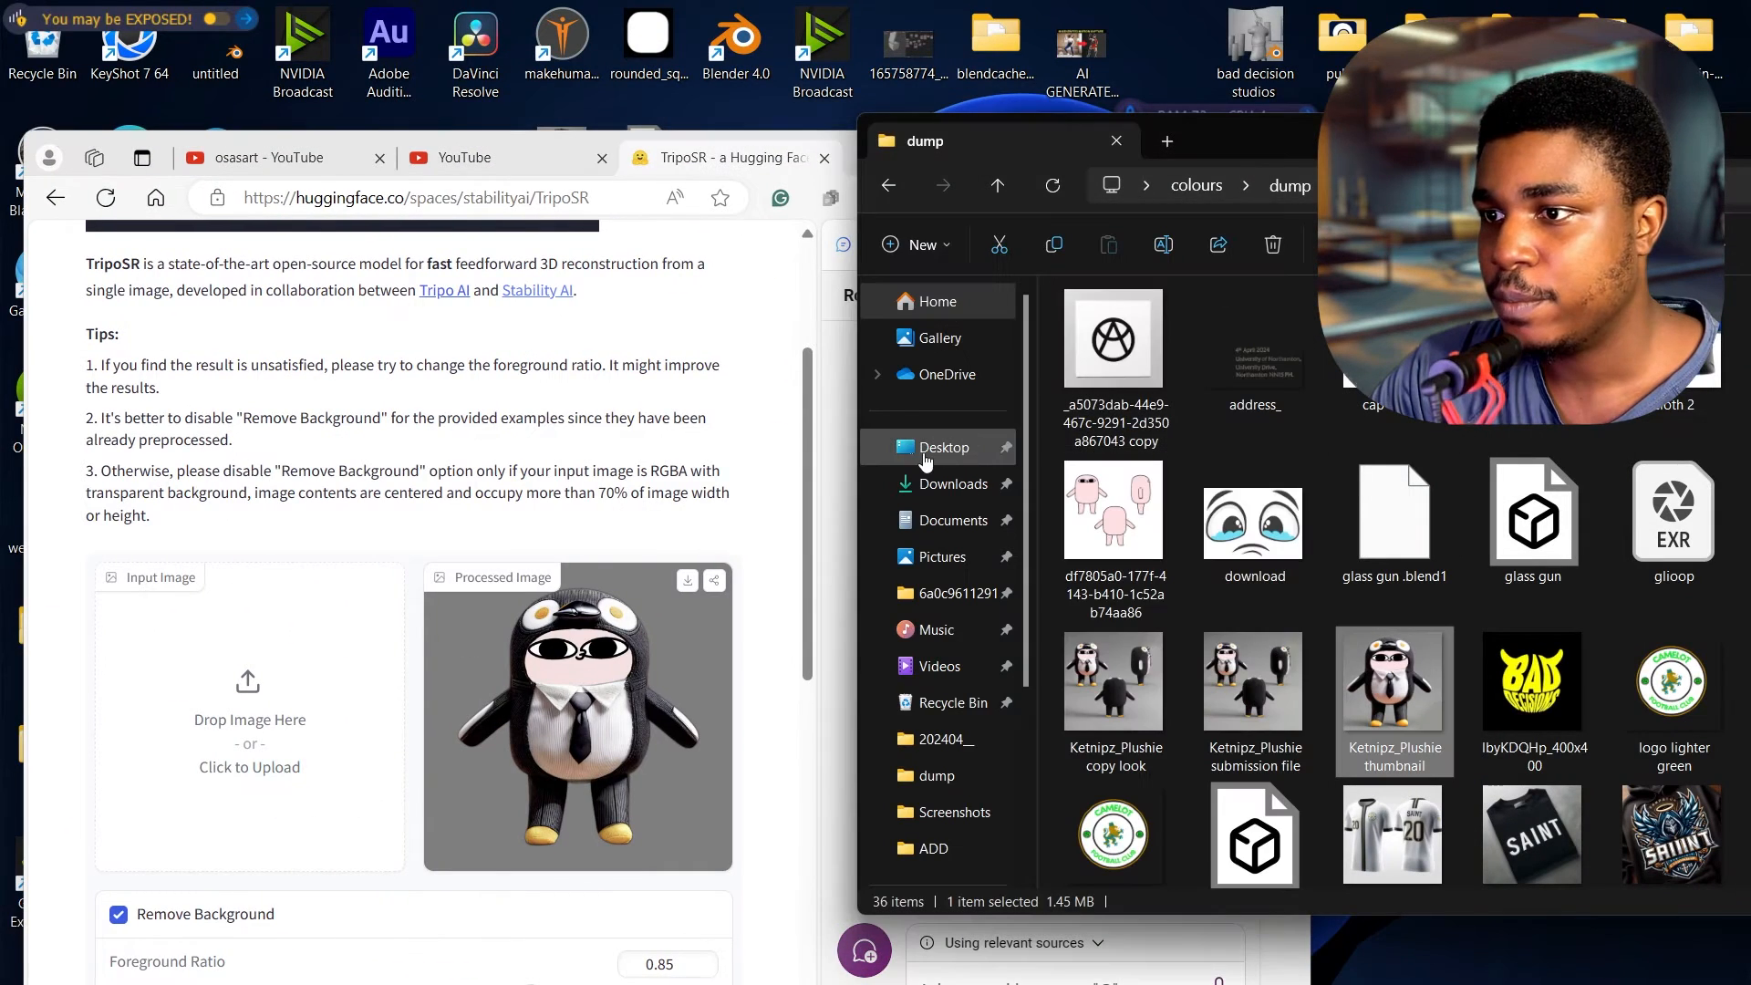
click(954, 484)
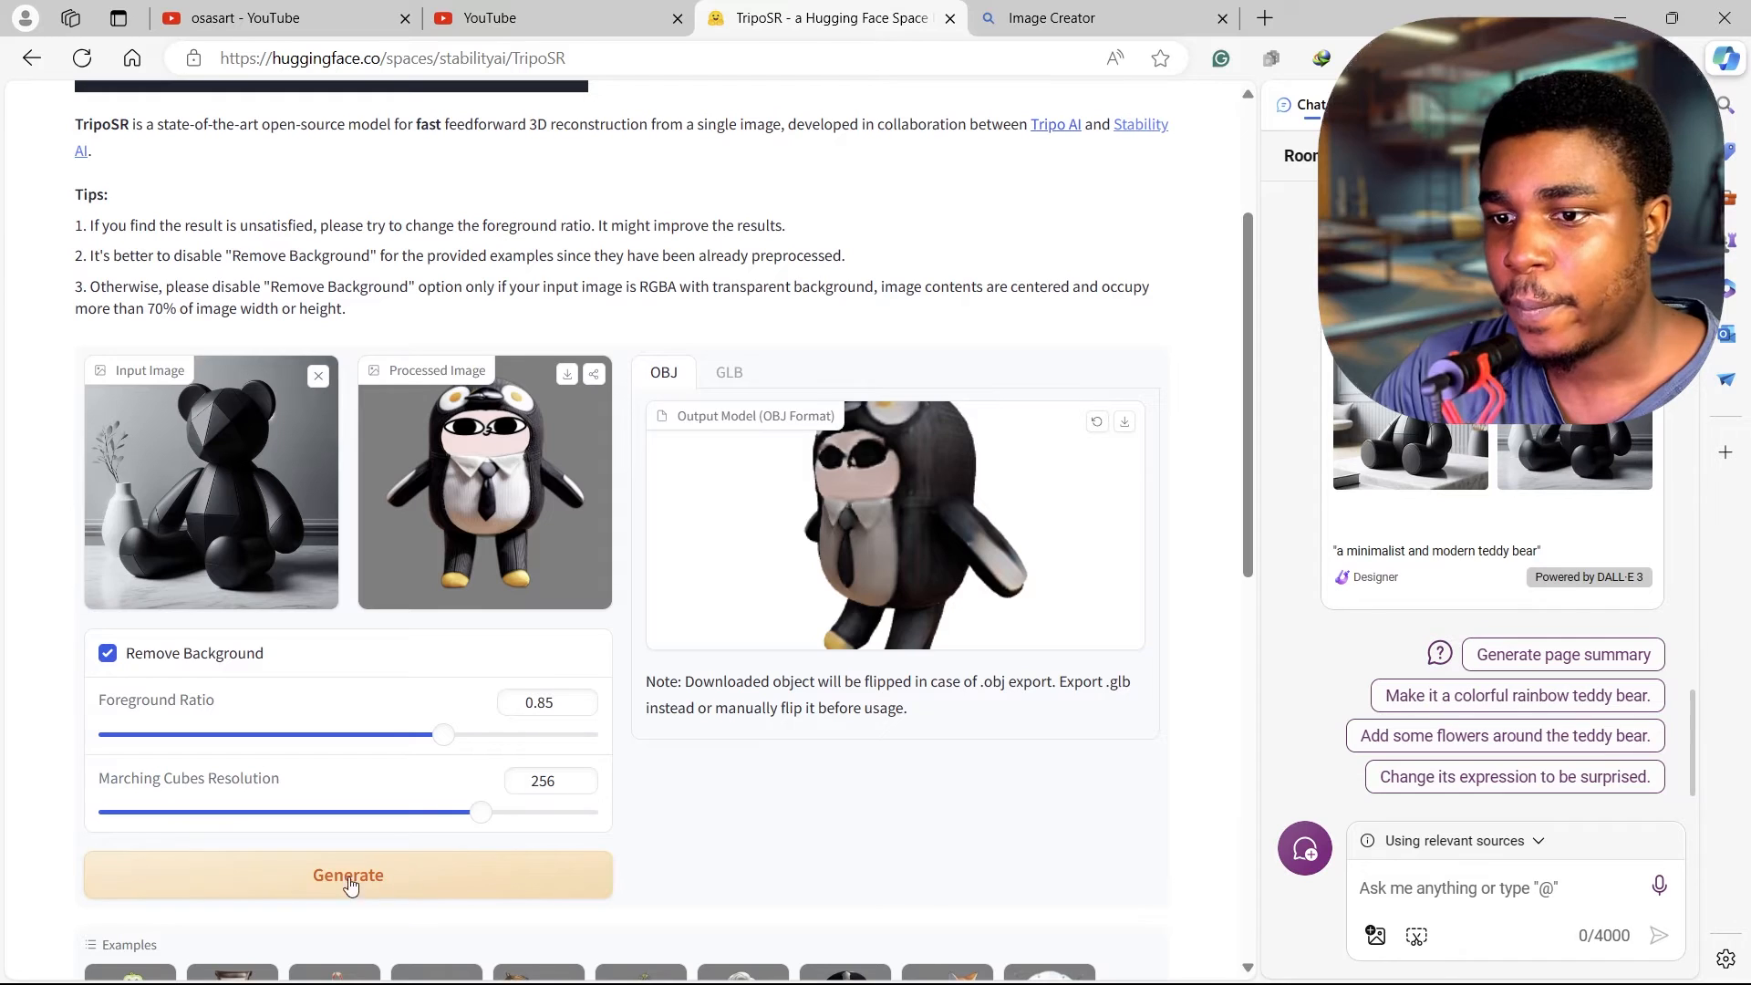
Step: Generate the teddy bear 3D model, orbit it, and download it as an OBJ
click(348, 875)
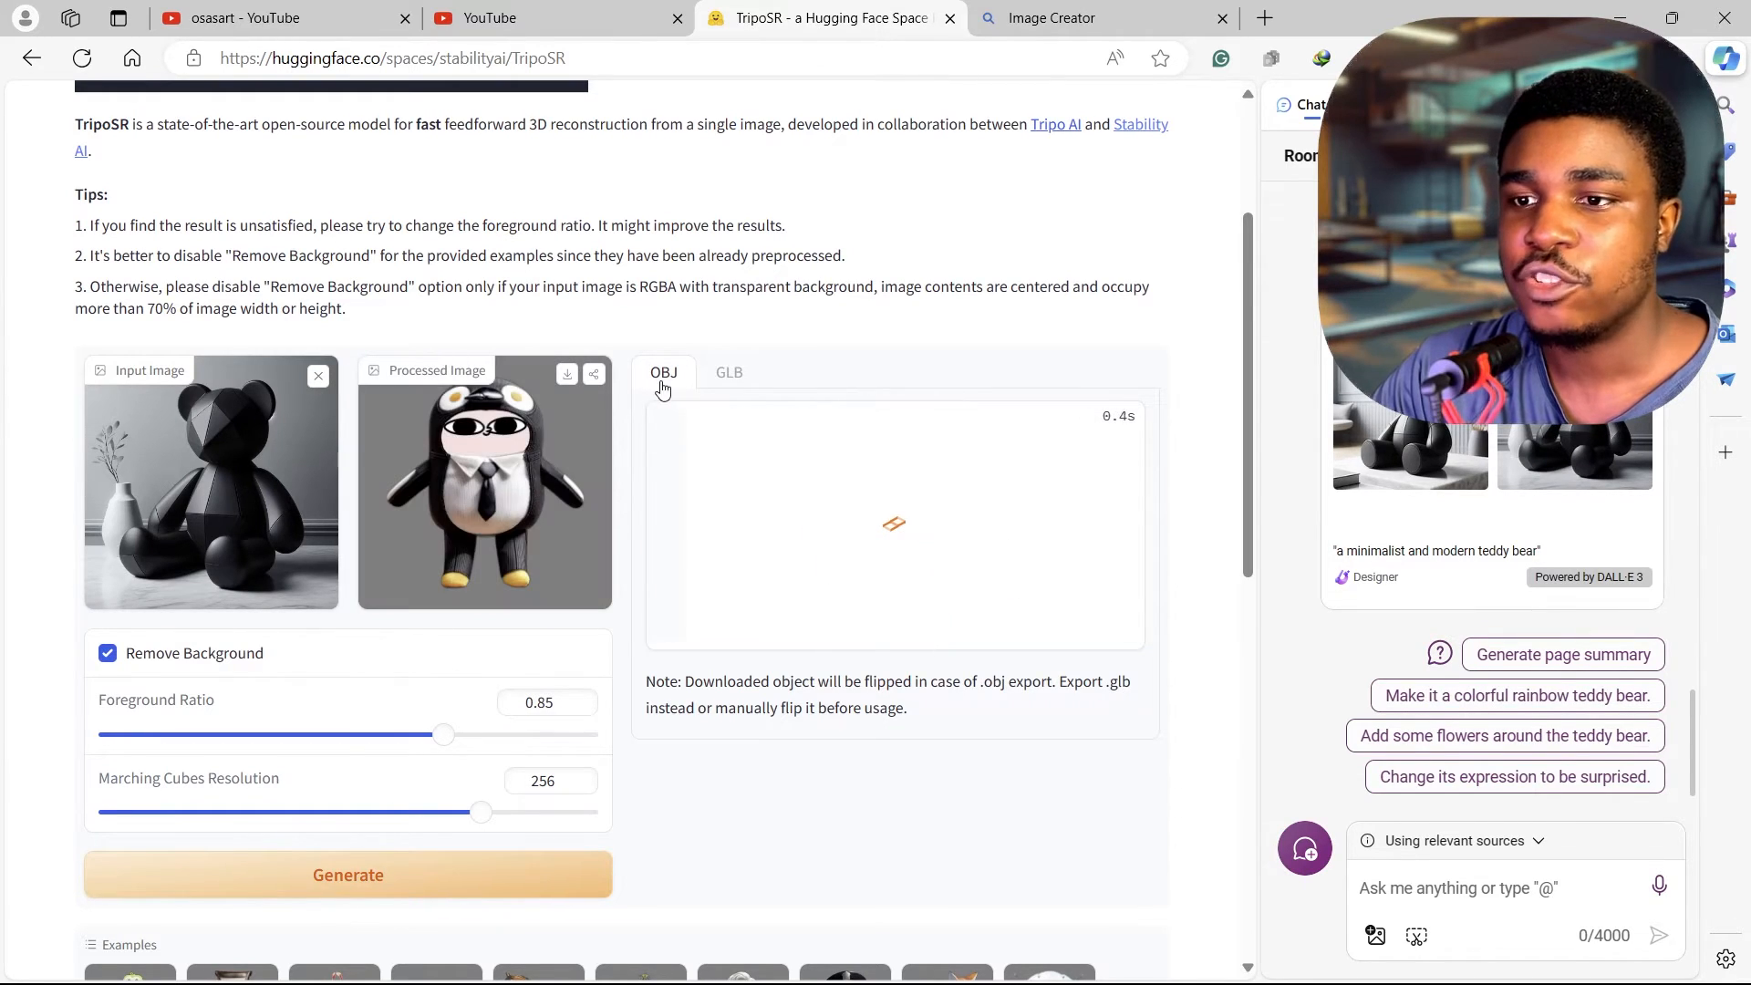
click(348, 875)
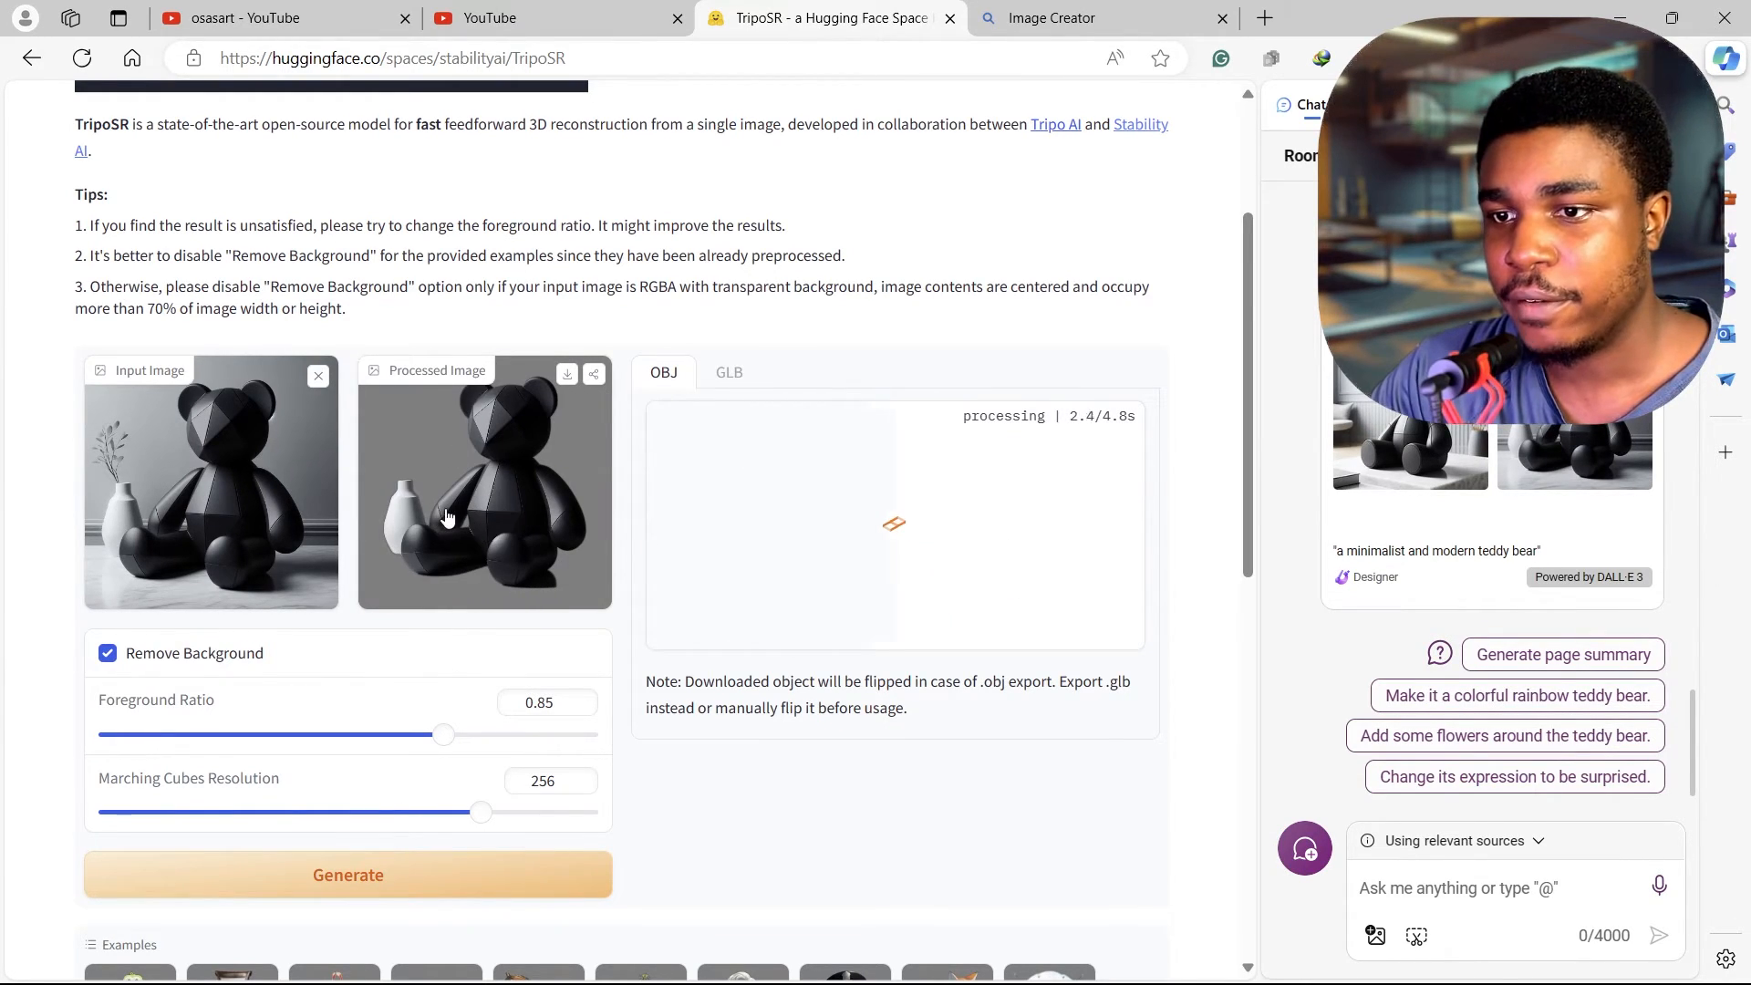
mouse_move(524, 484)
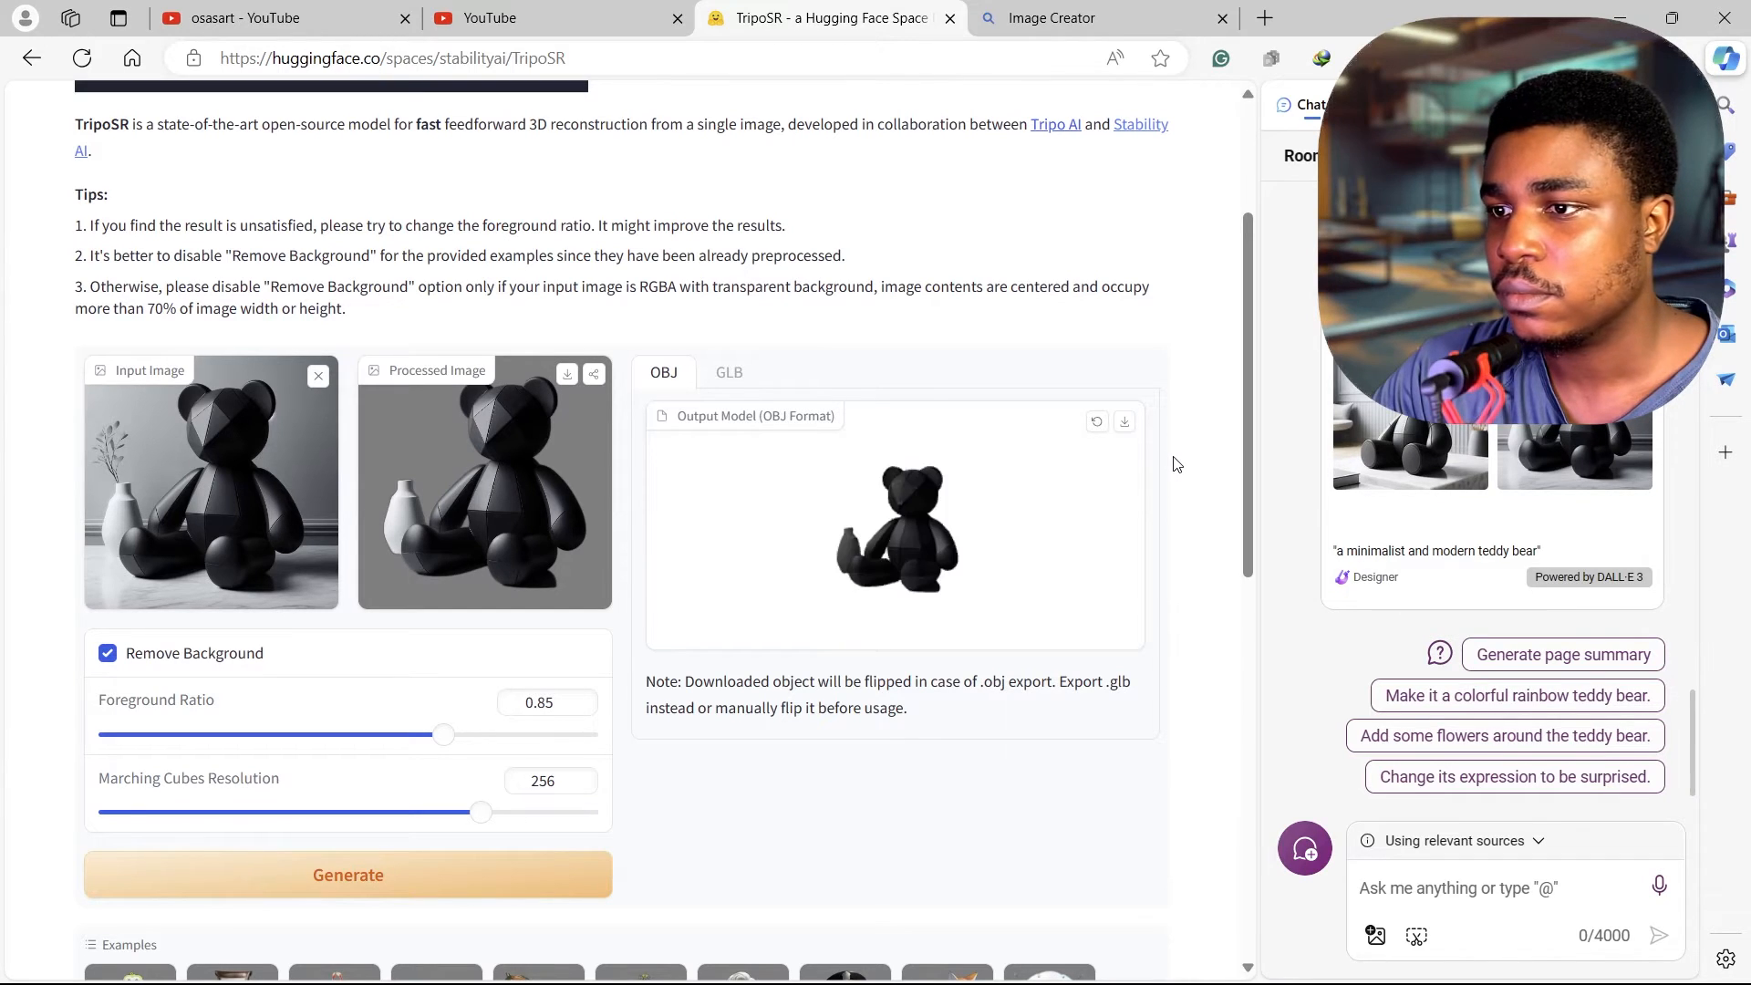
drag(1172, 463, 983, 585)
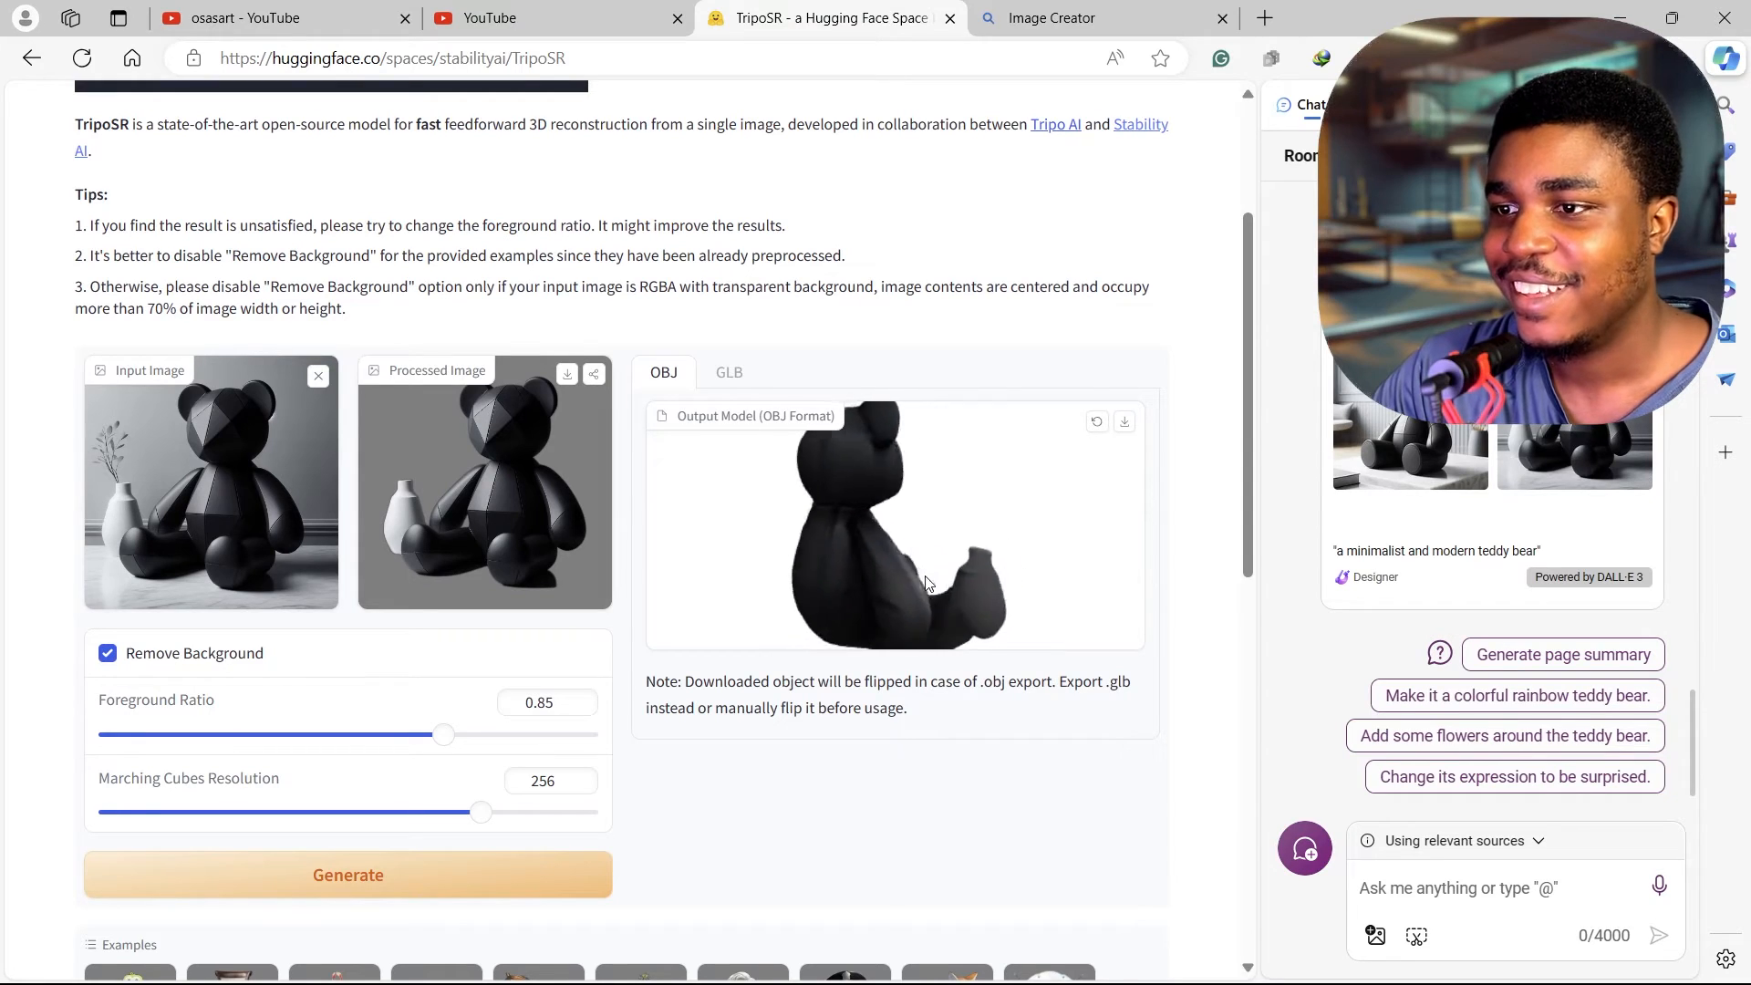
drag(926, 581, 971, 563)
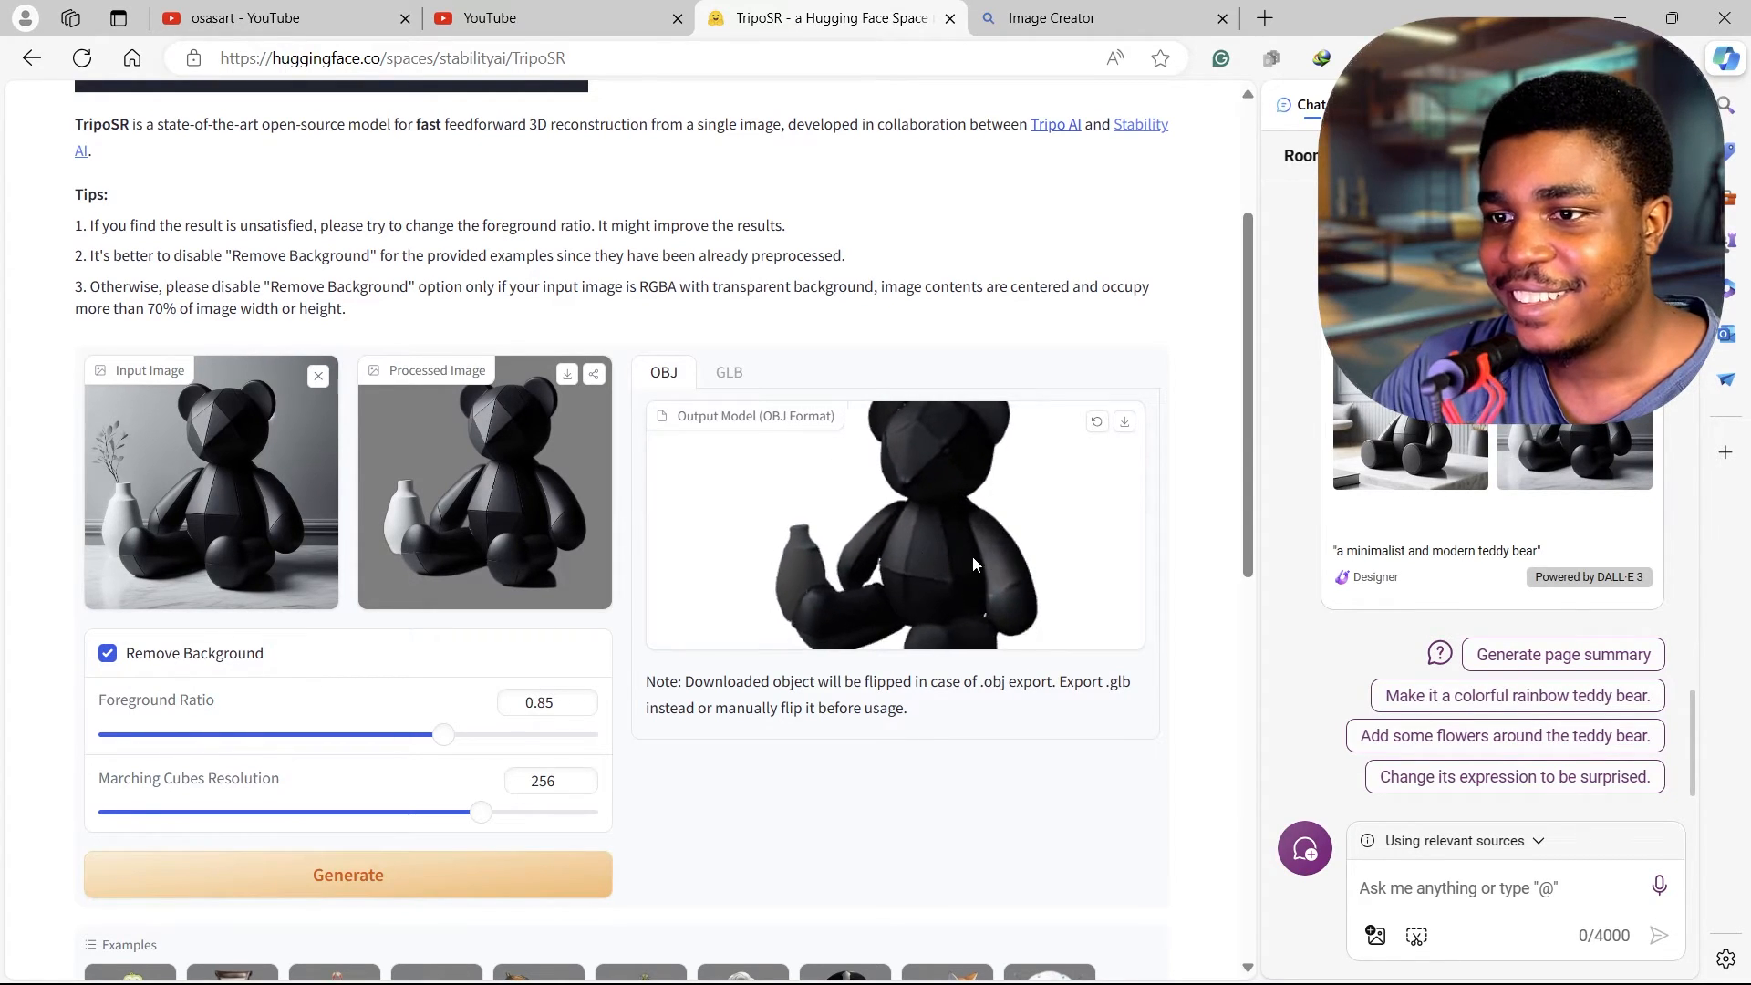
drag(971, 564, 1075, 555)
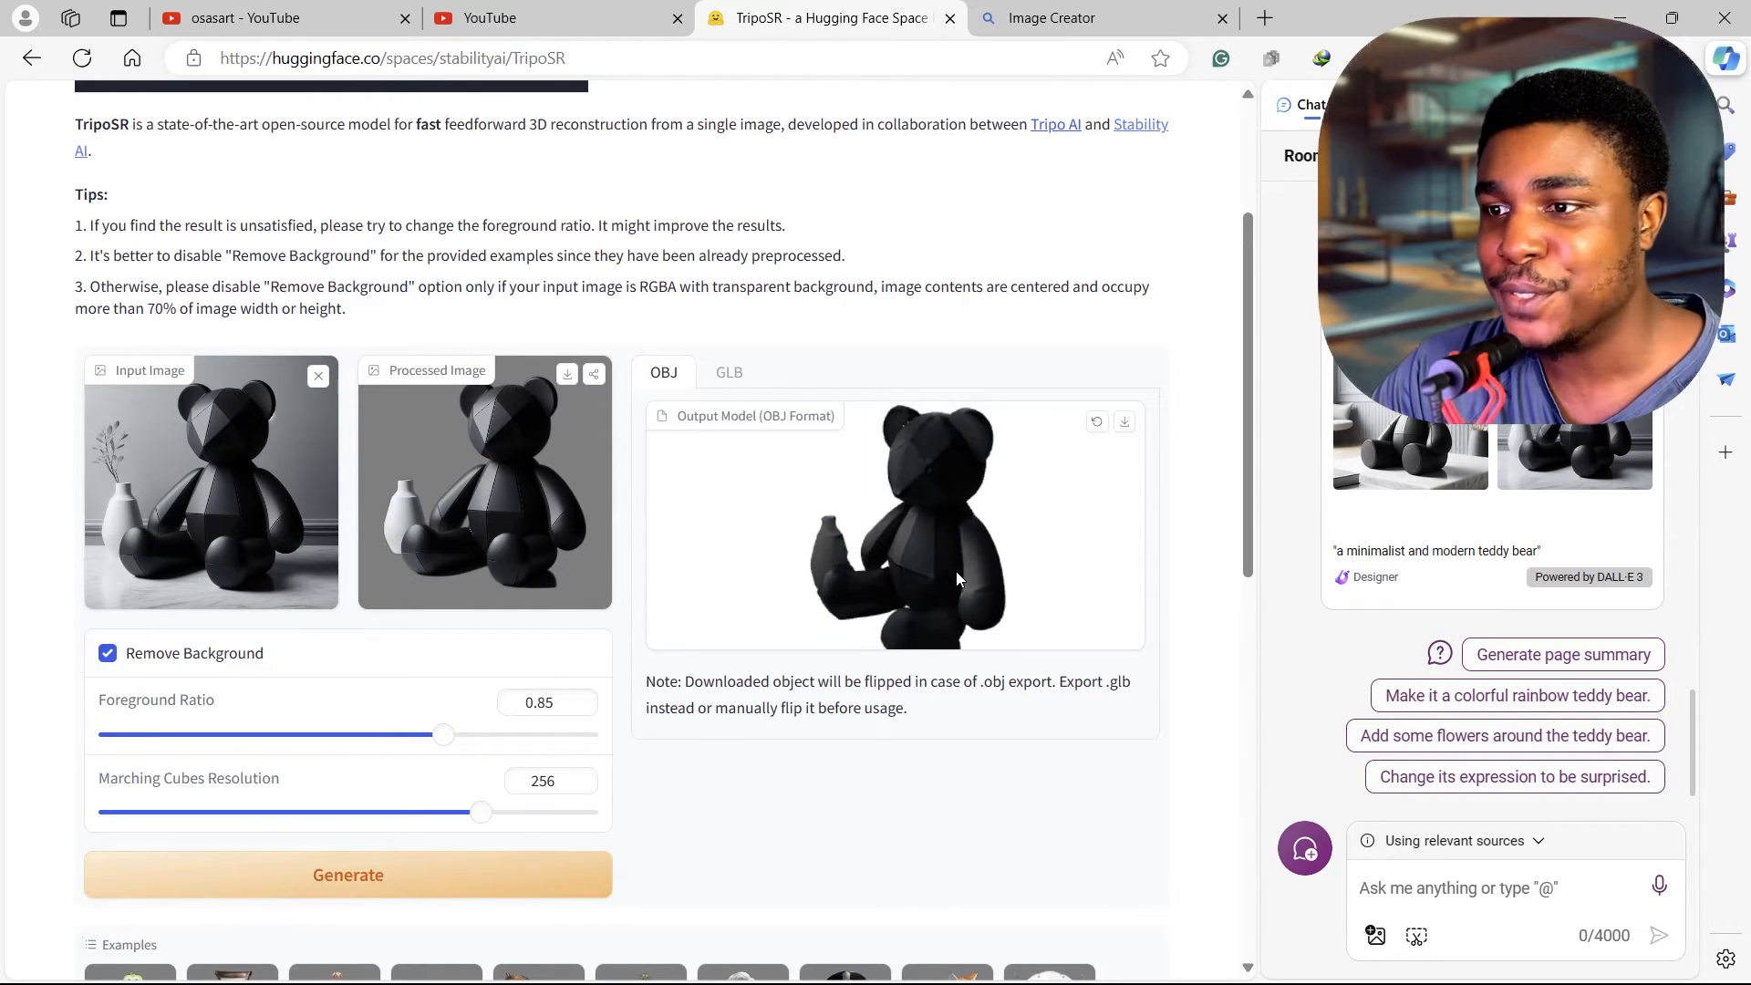
click(1124, 422)
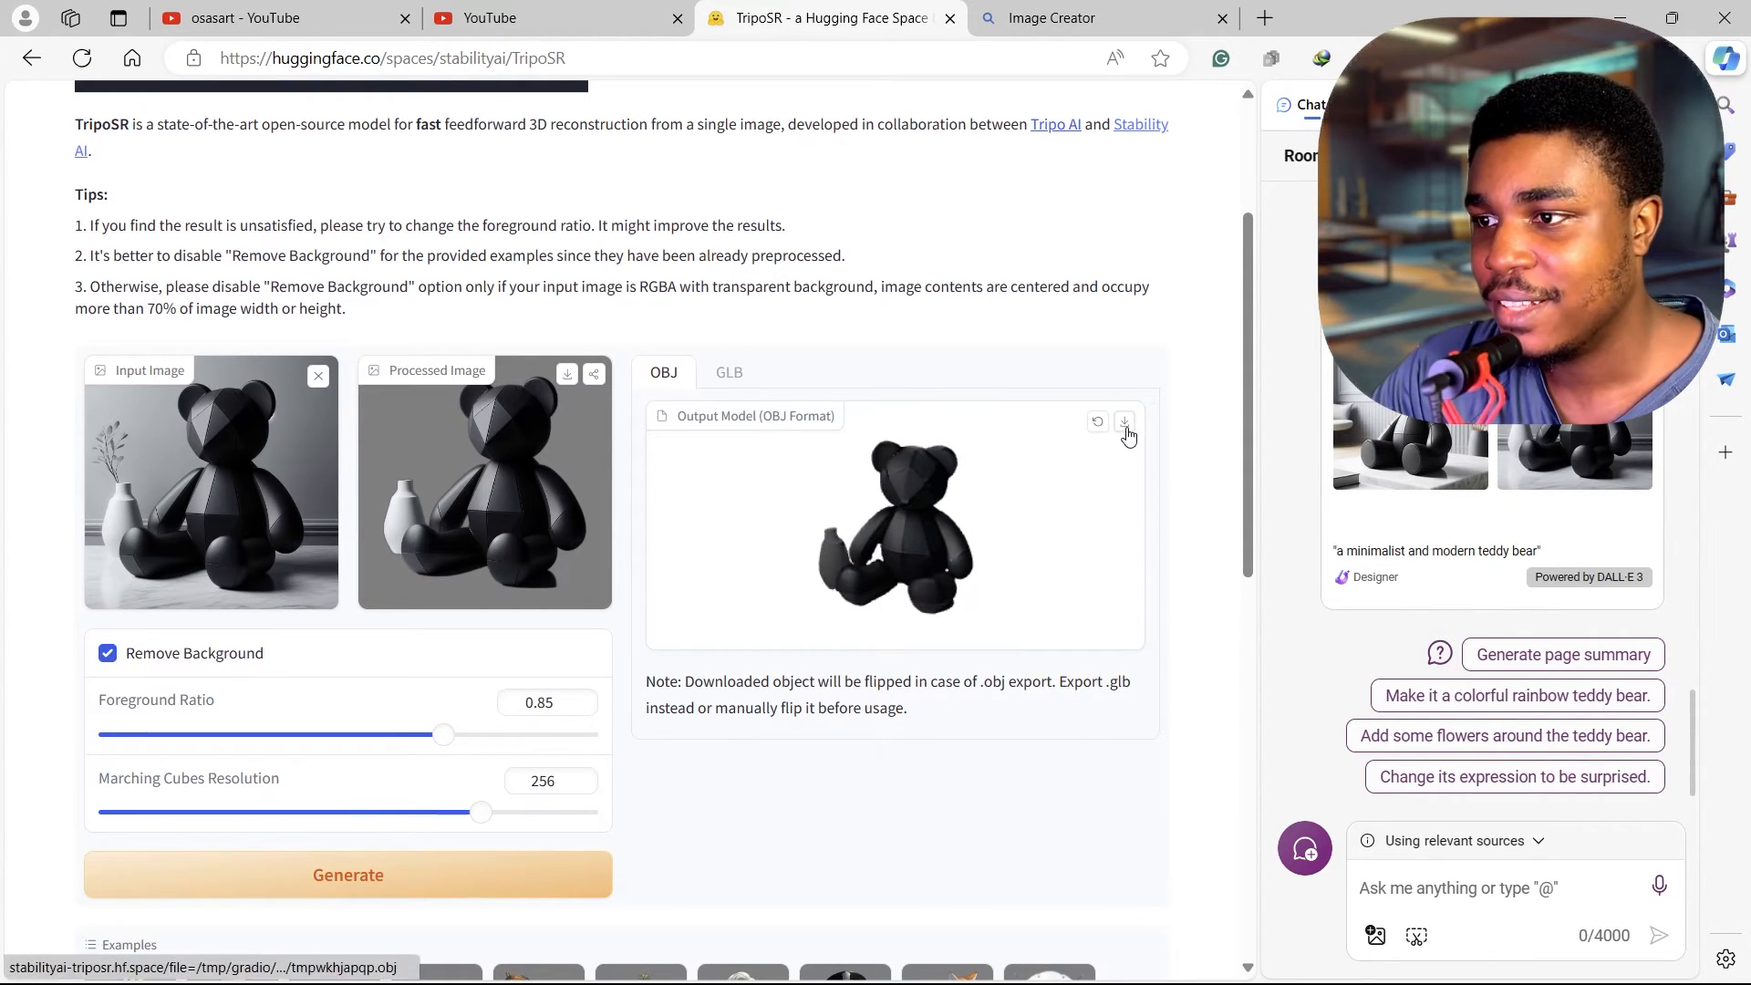
click(1123, 423)
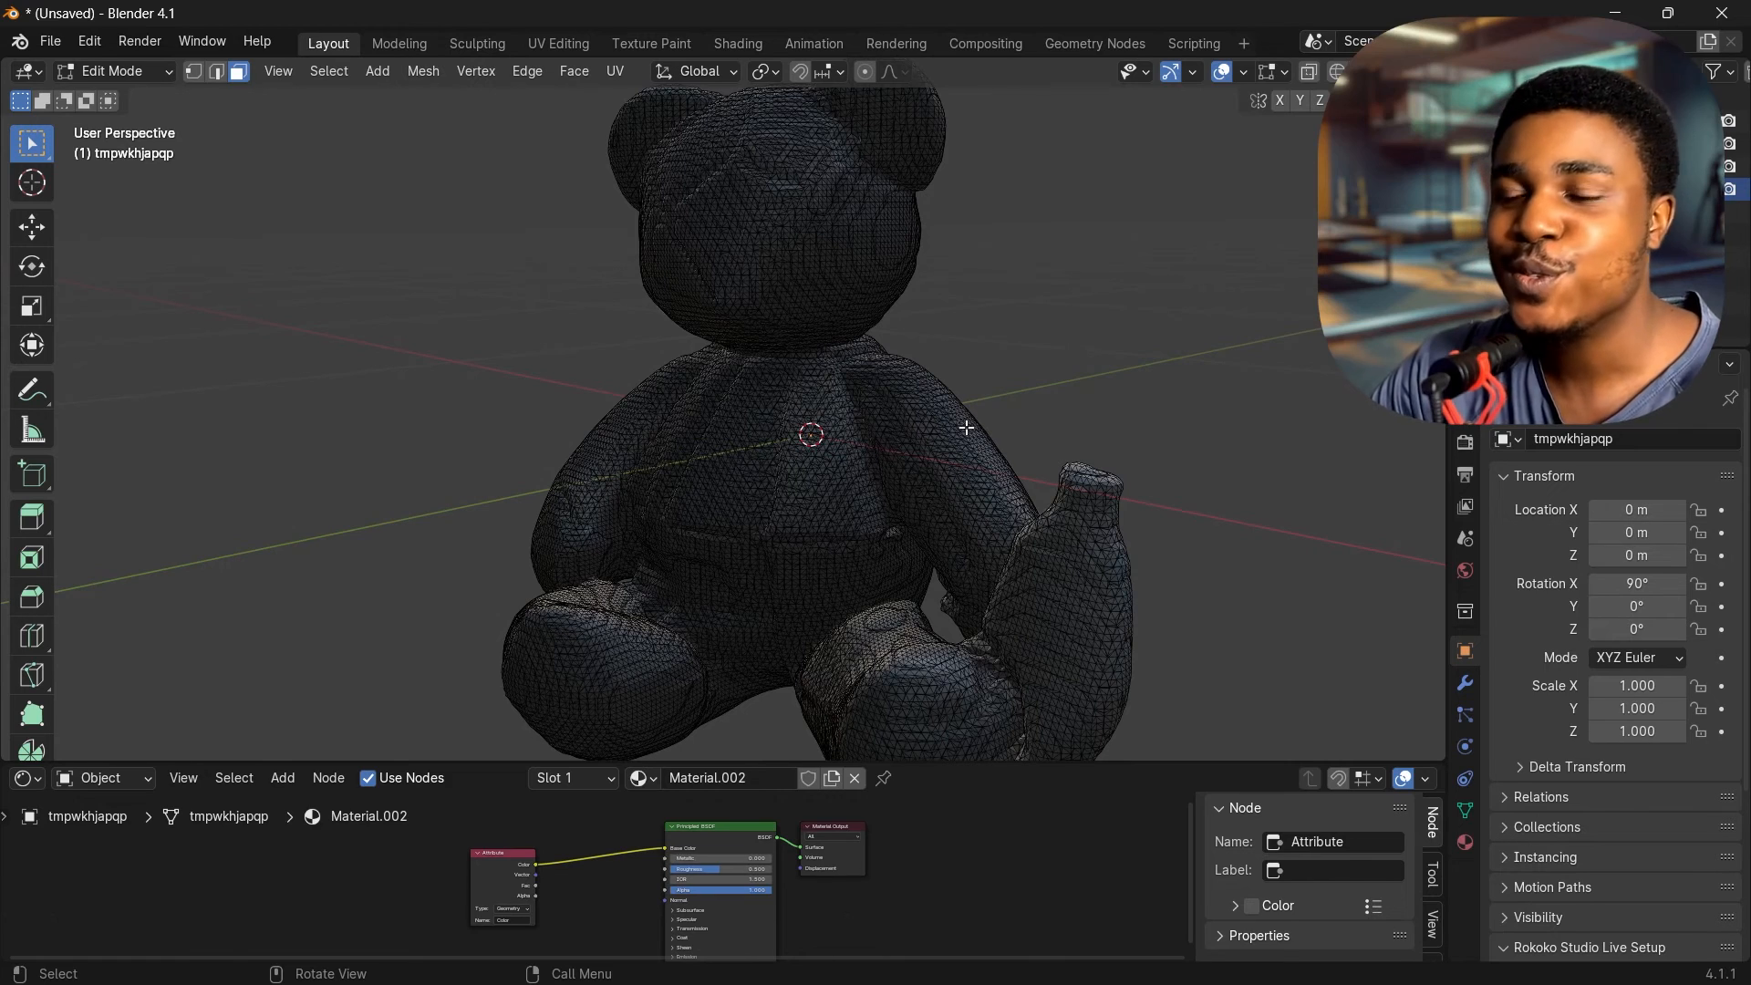
Step: Switch the imported teddy bear mesh back to Object Mode
click(109, 71)
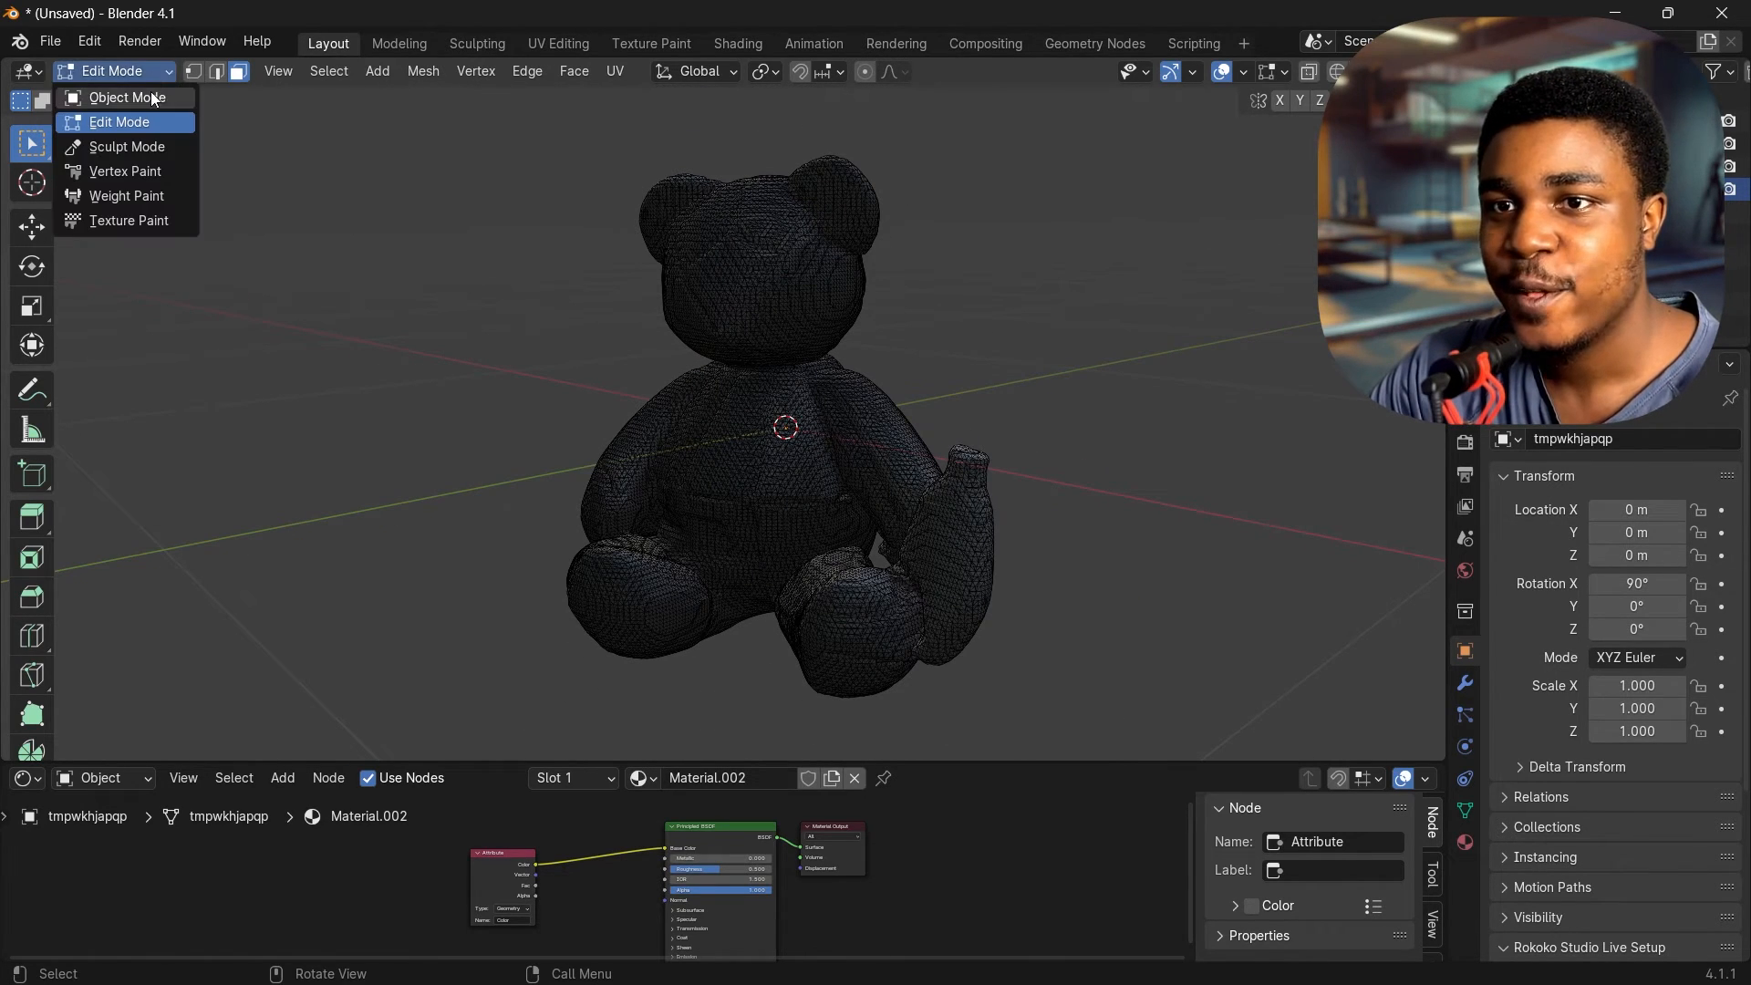
click(126, 98)
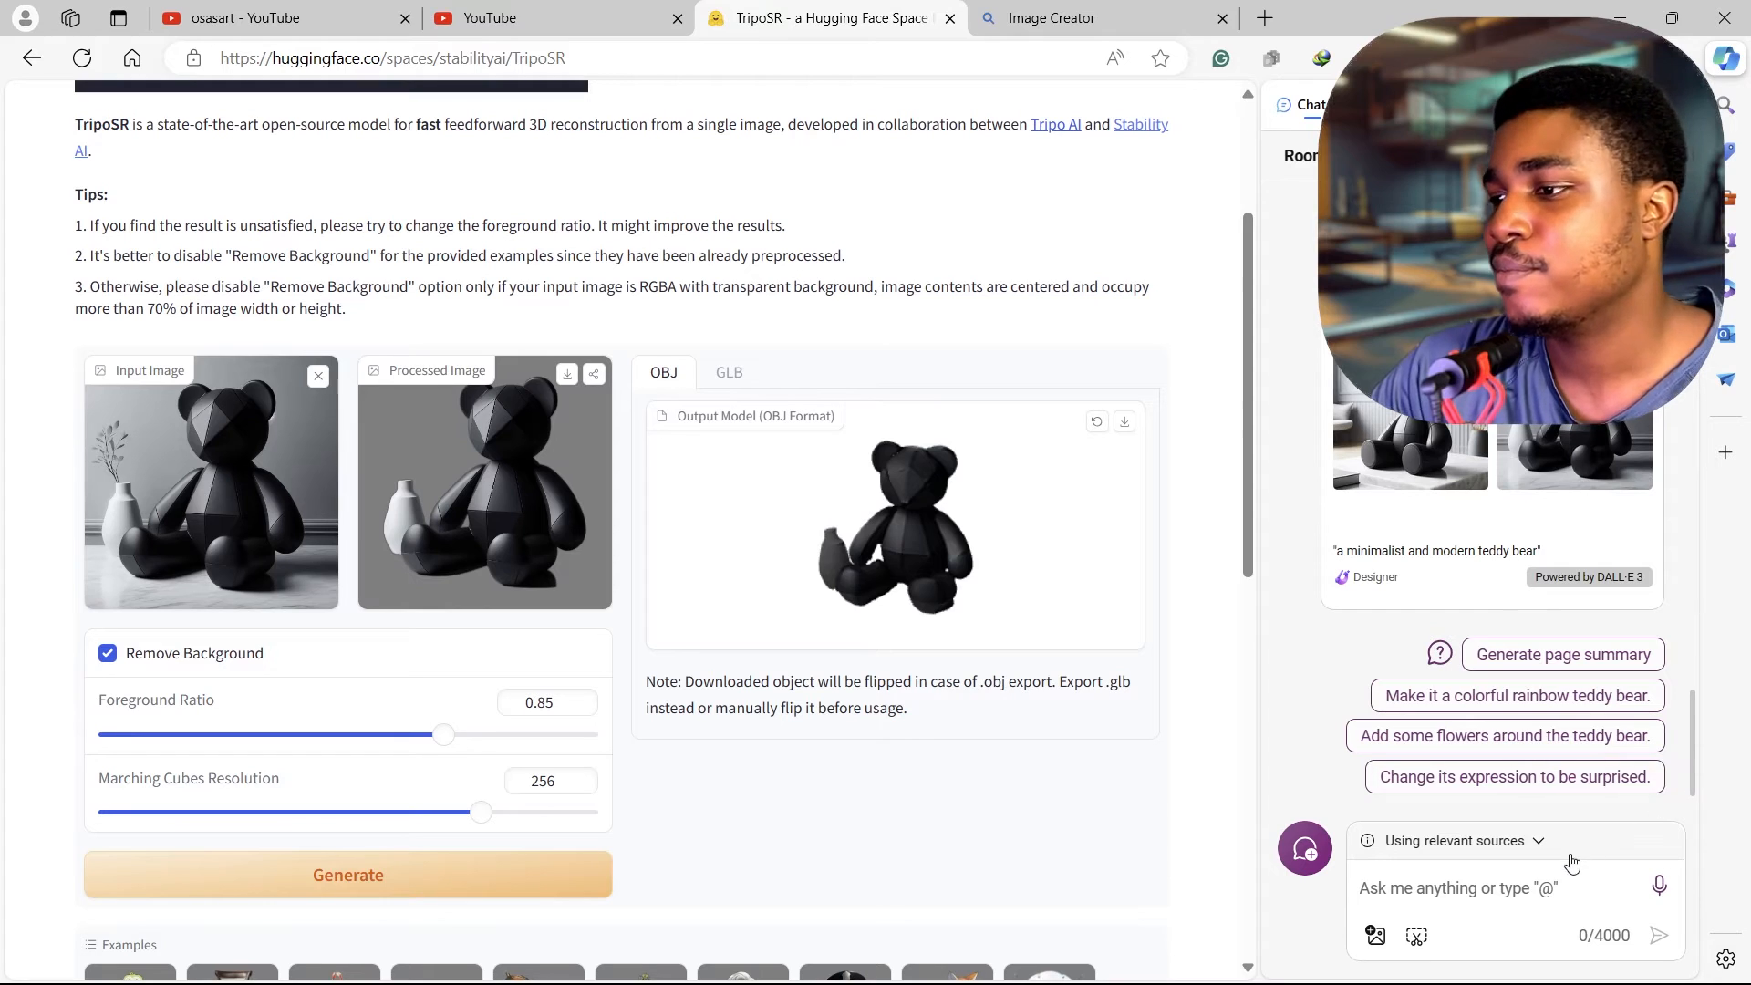
Step: Prompt Copilot with 'generate an image of a lego car in a plane background there'
click(1458, 888)
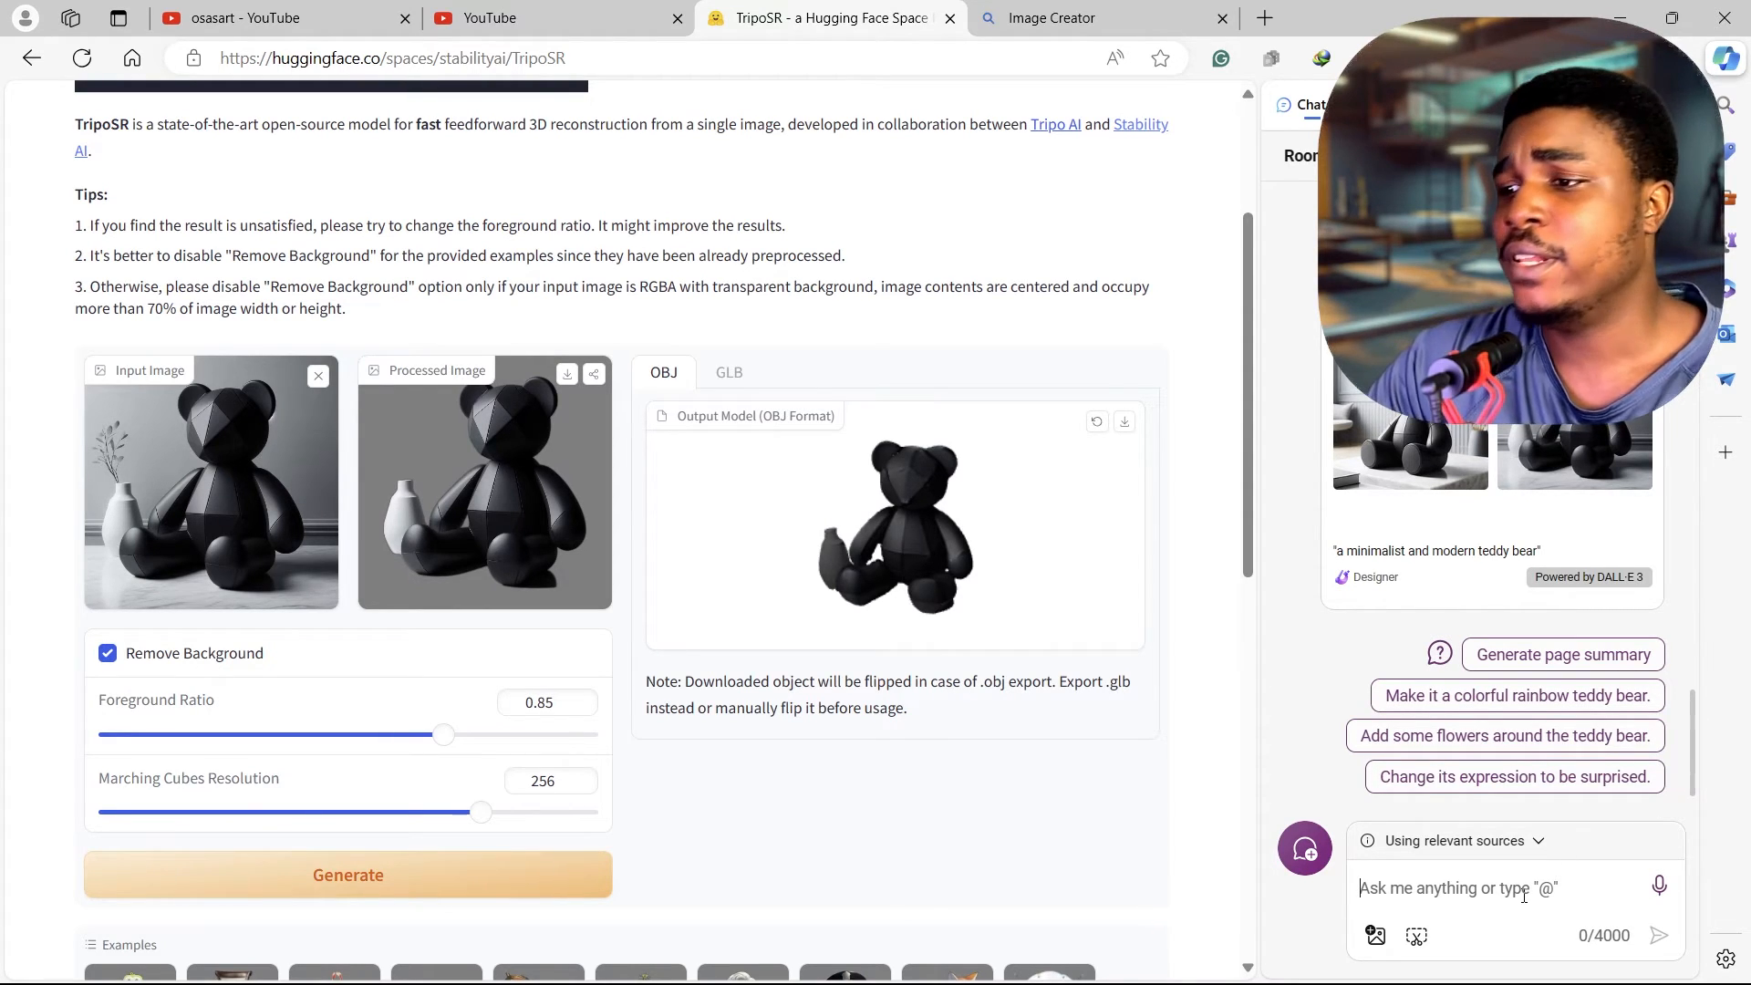
text(gene)
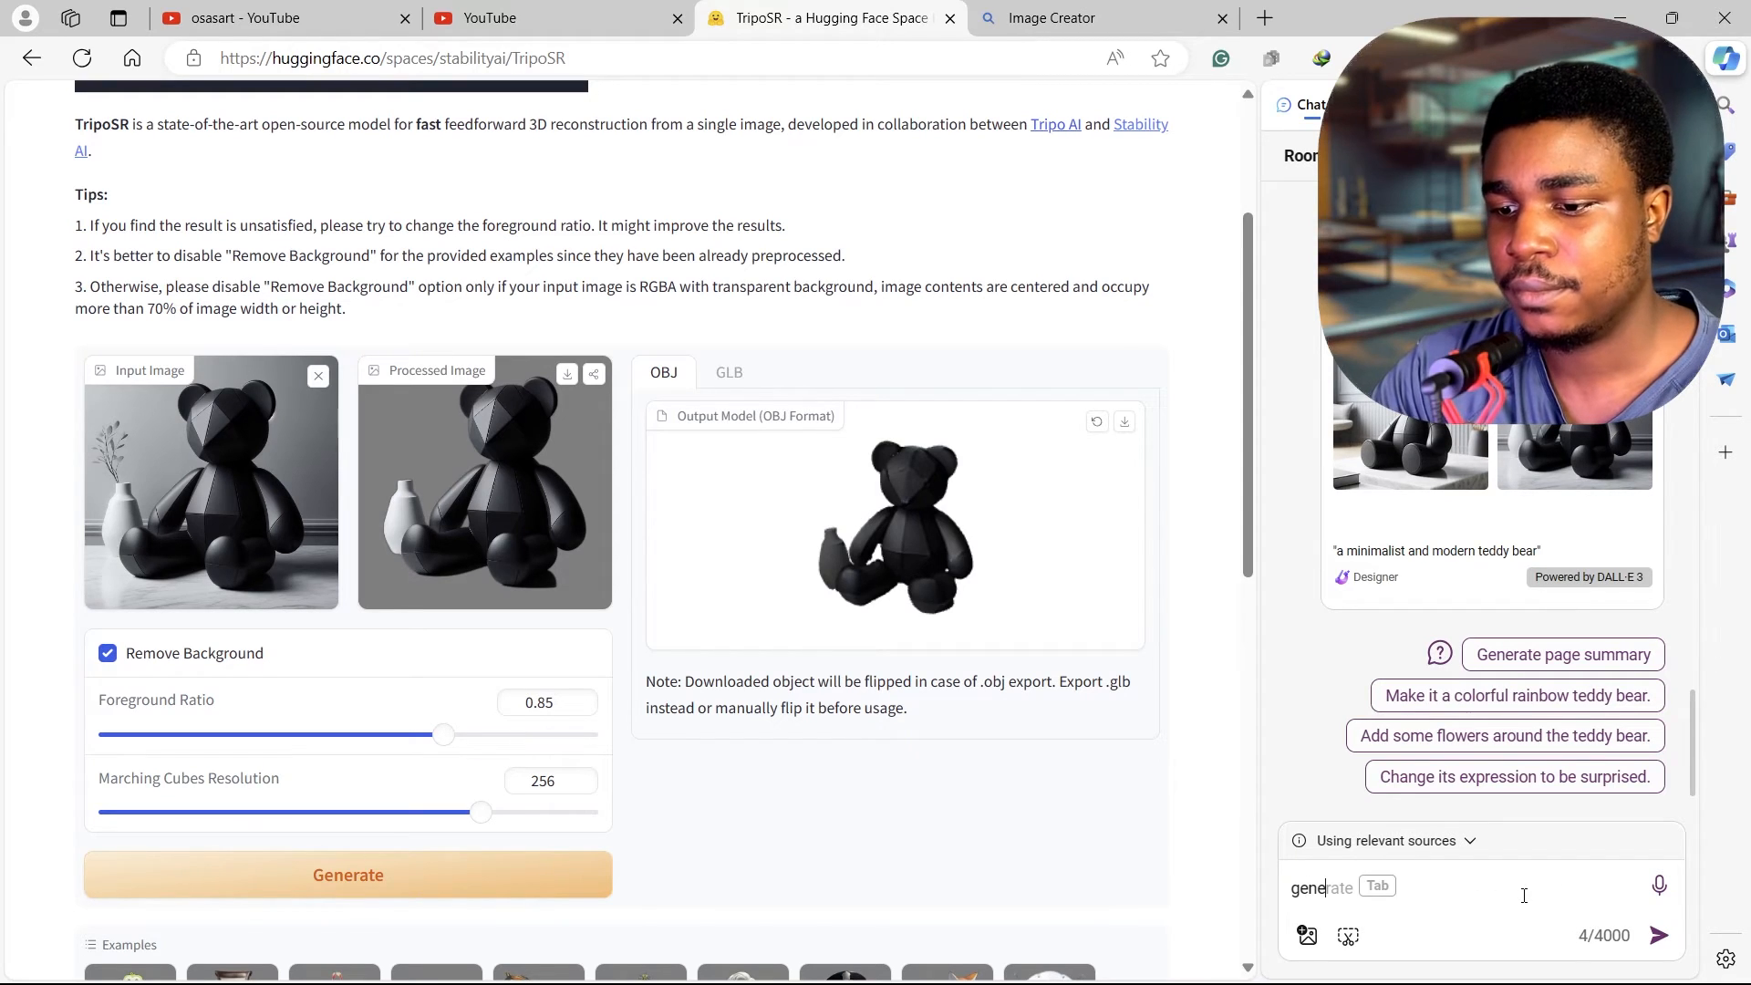
text(generate an image of a lego car in a plane background there)
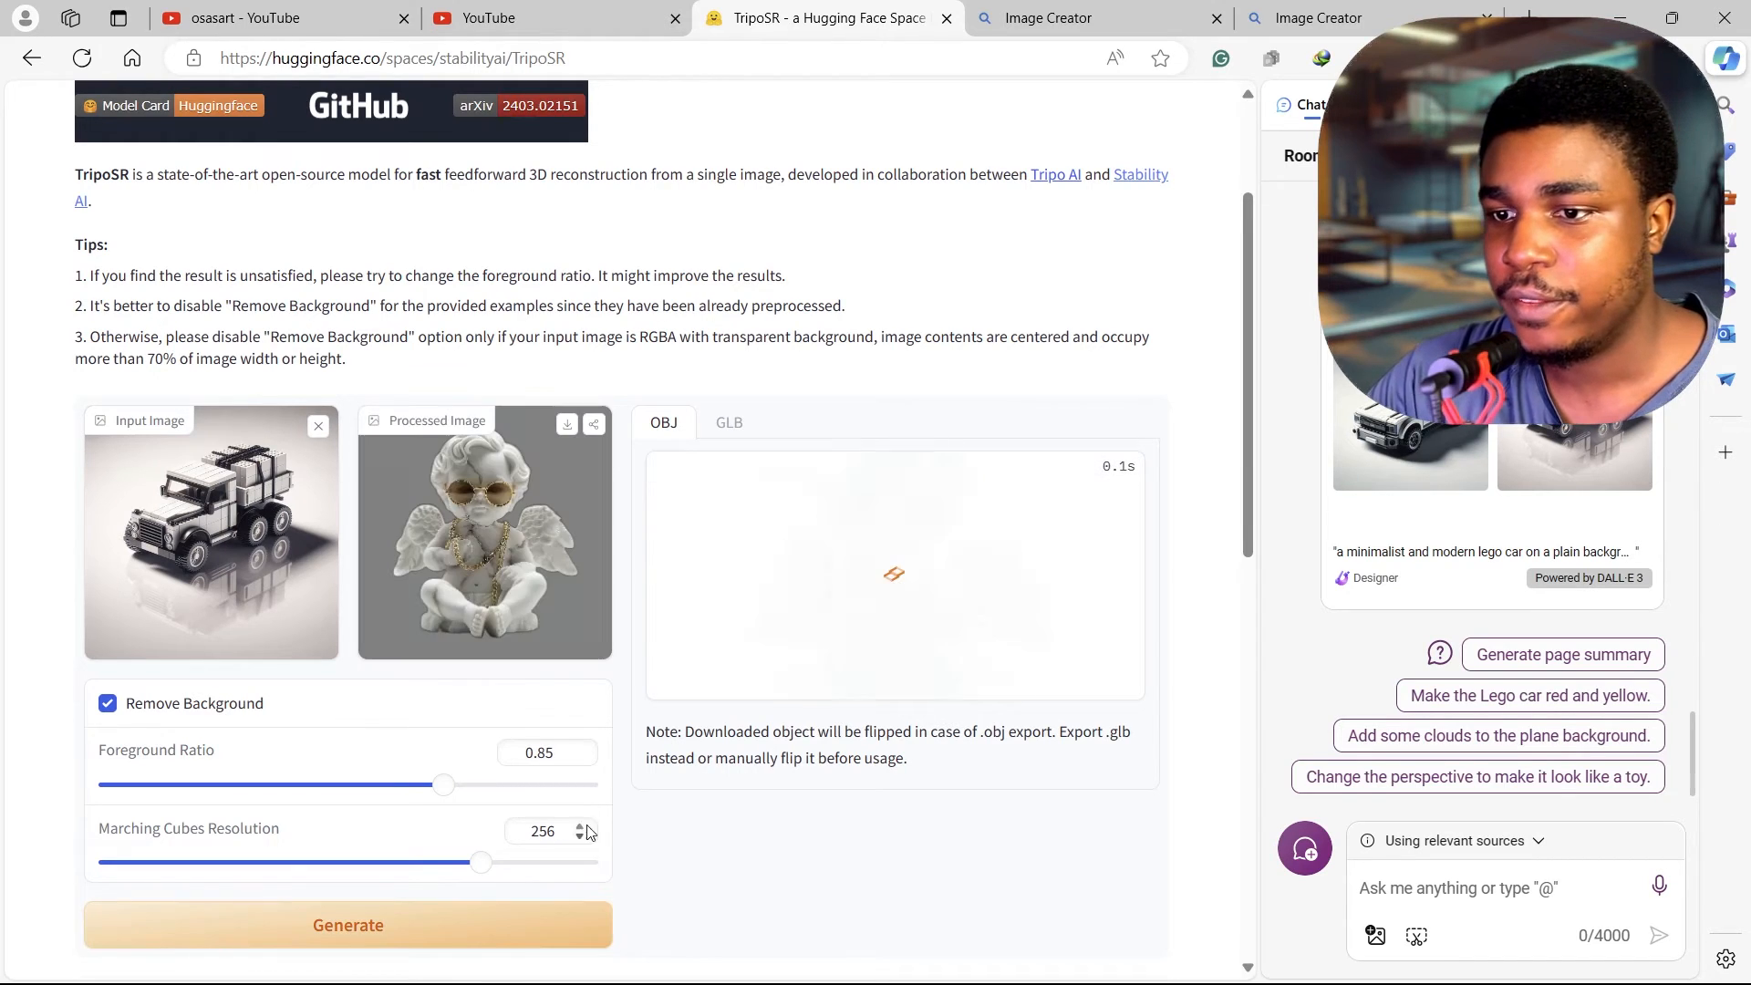
Step: Generate the Lego car 3D model and orbit it to view its sides and underside
click(347, 924)
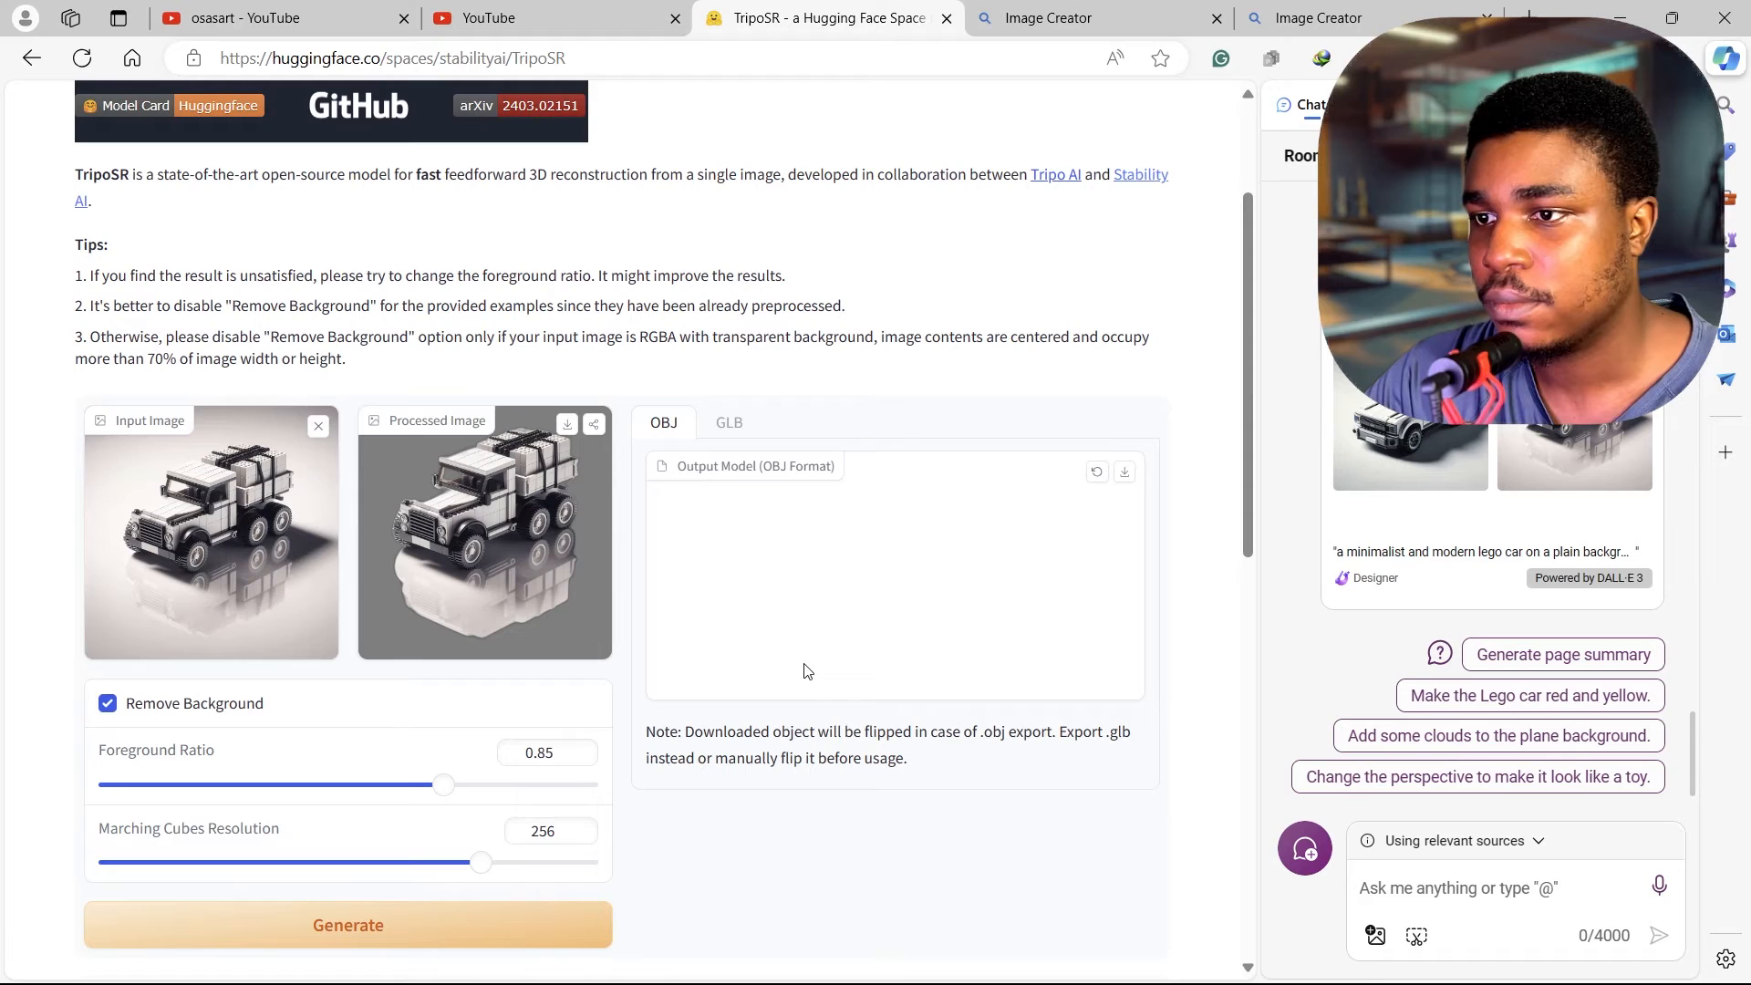
mouse_move(976, 633)
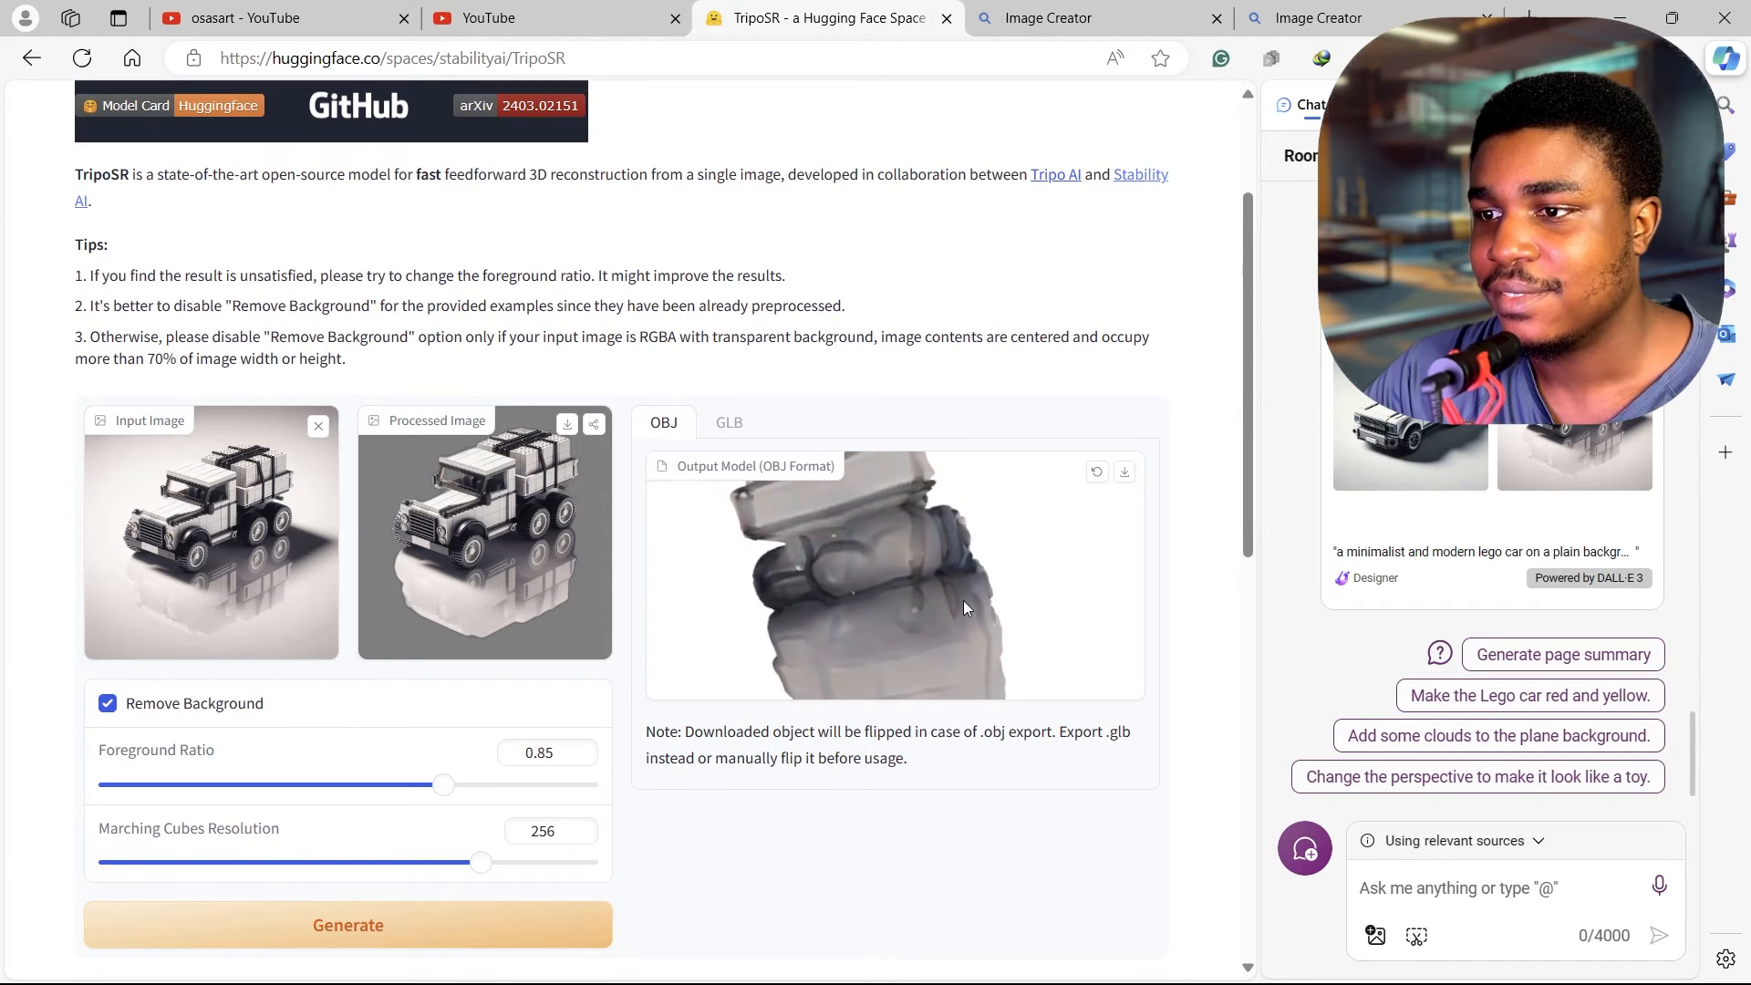
drag(964, 607, 762, 623)
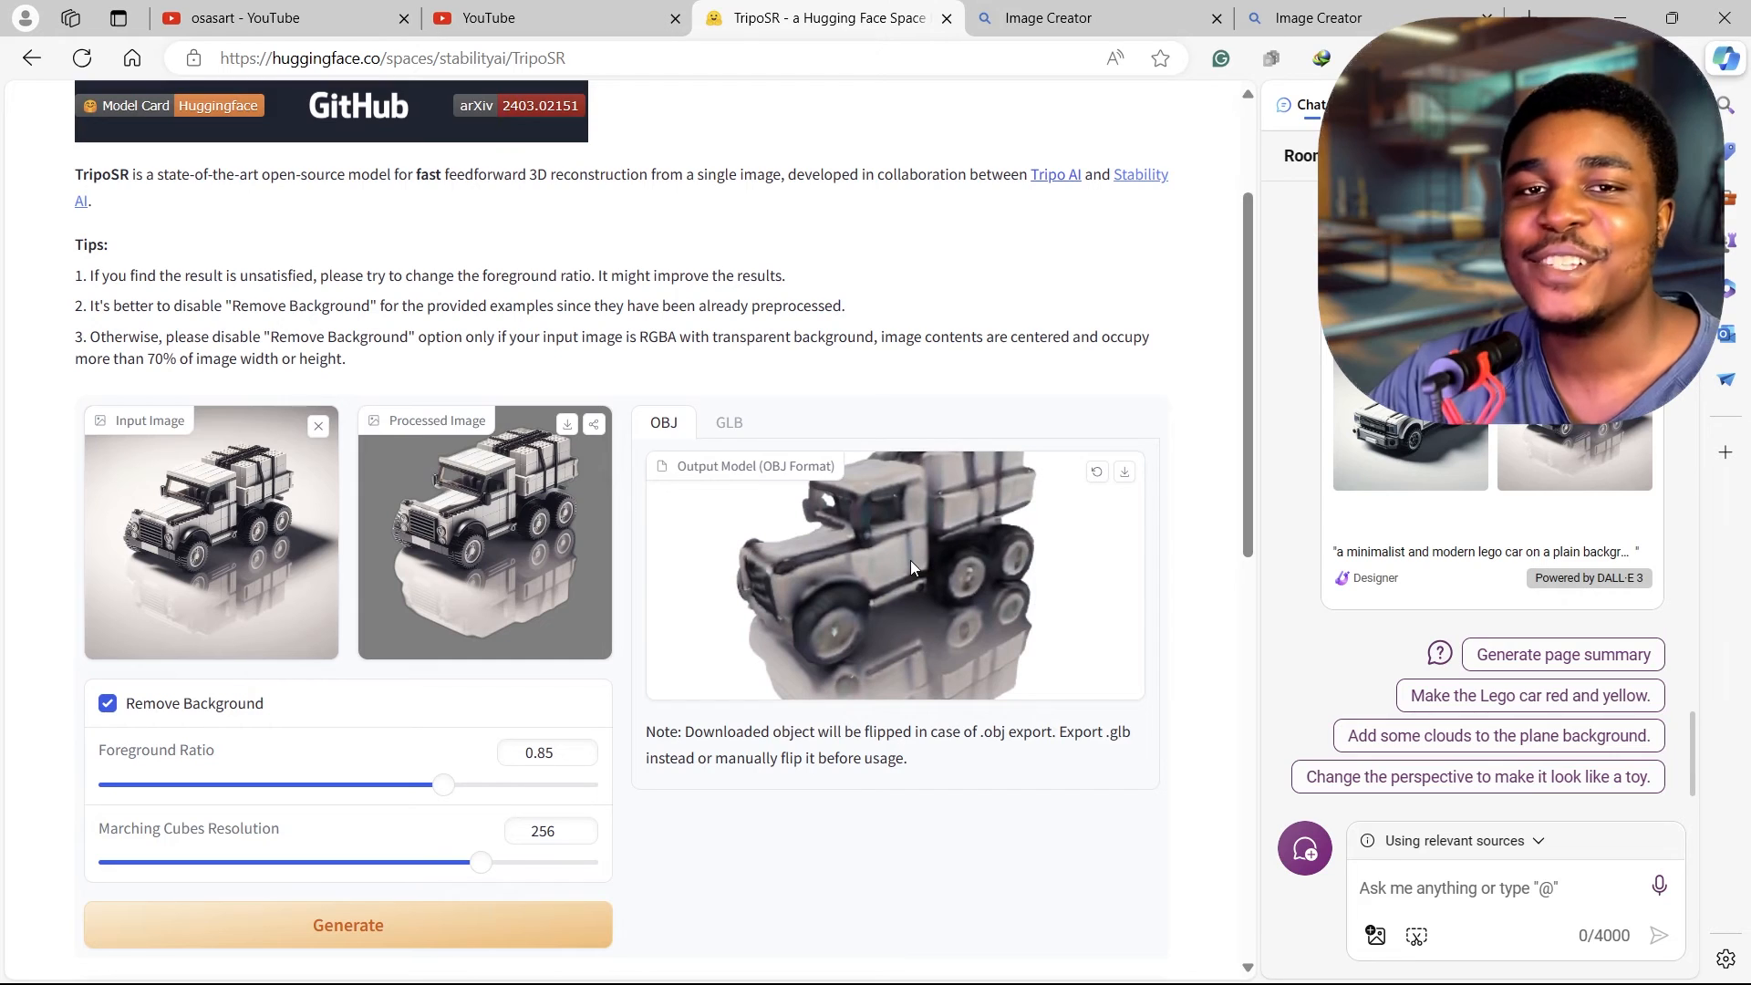
drag(910, 567, 955, 588)
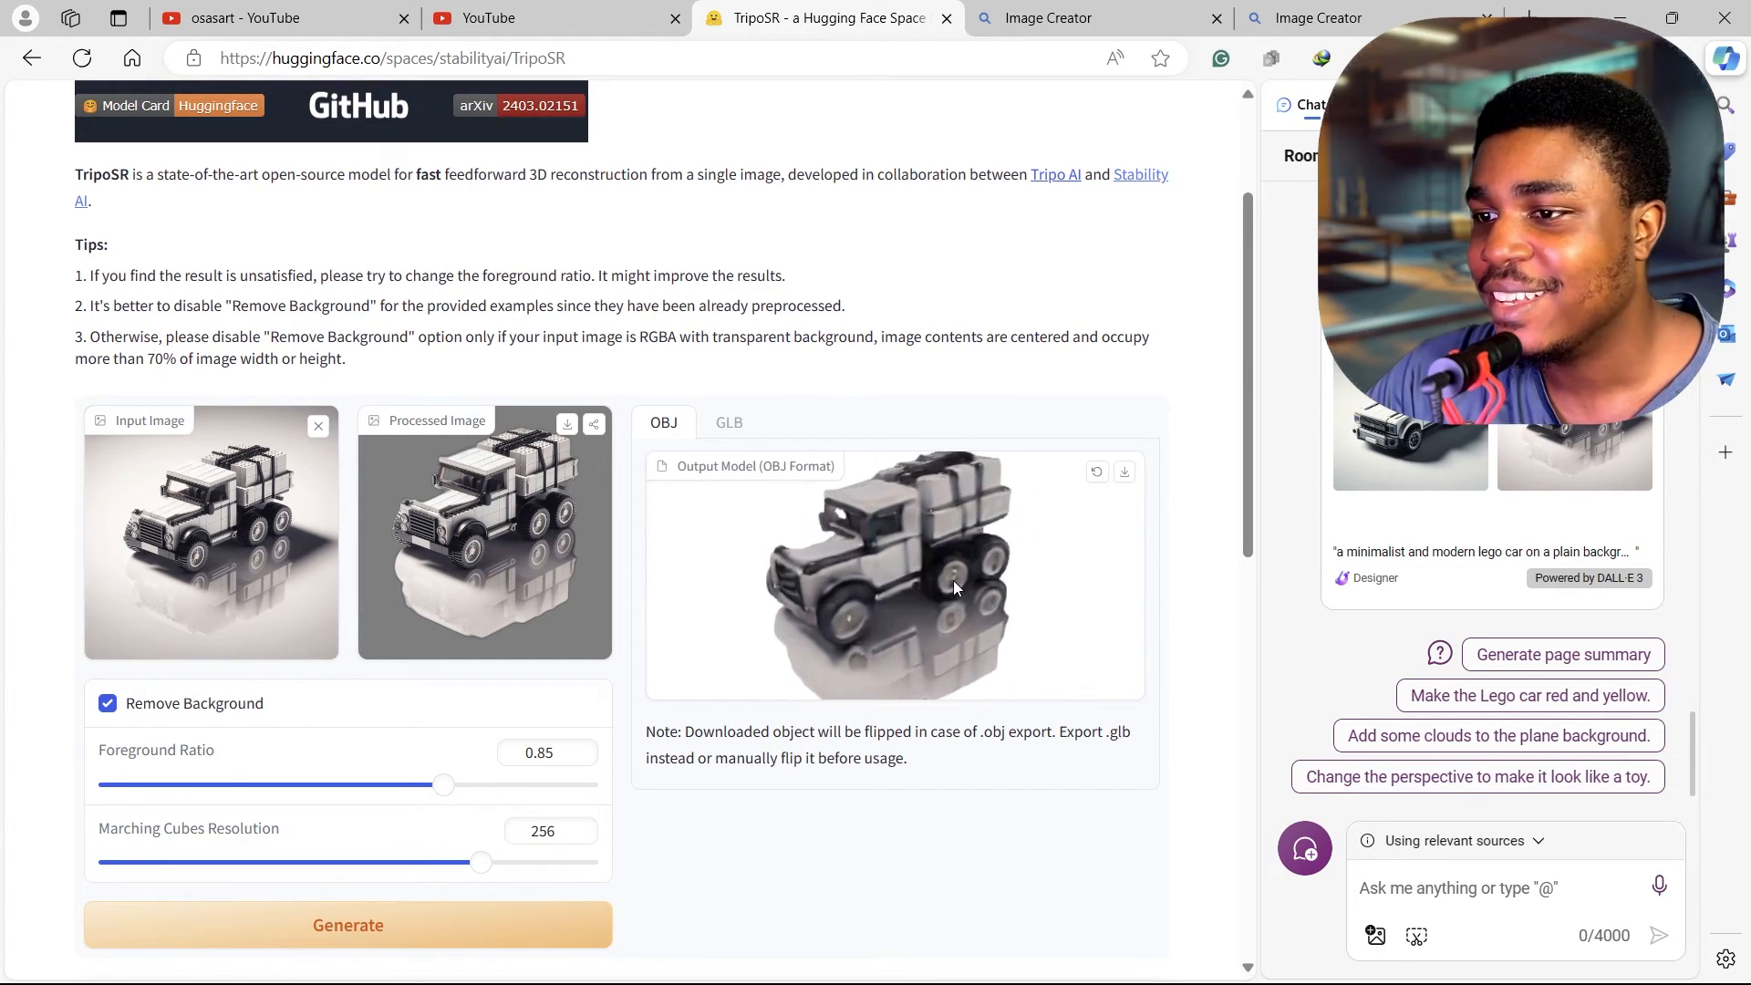
drag(955, 586, 985, 603)
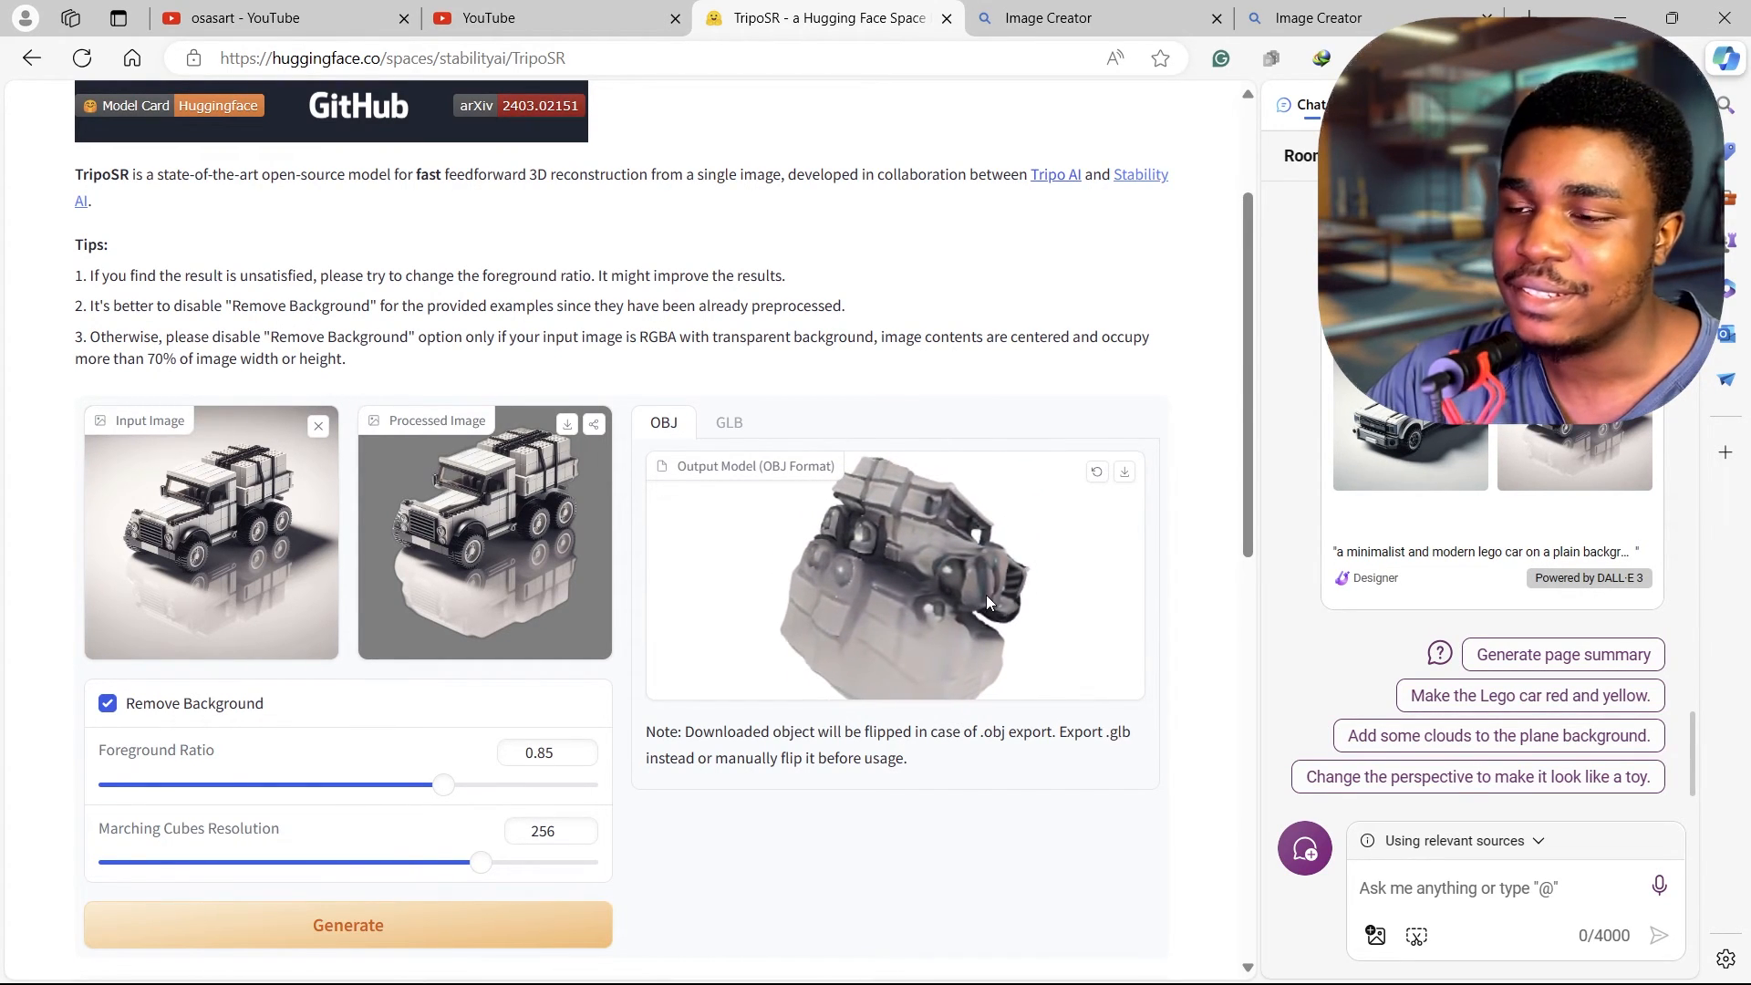
drag(983, 603, 821, 587)
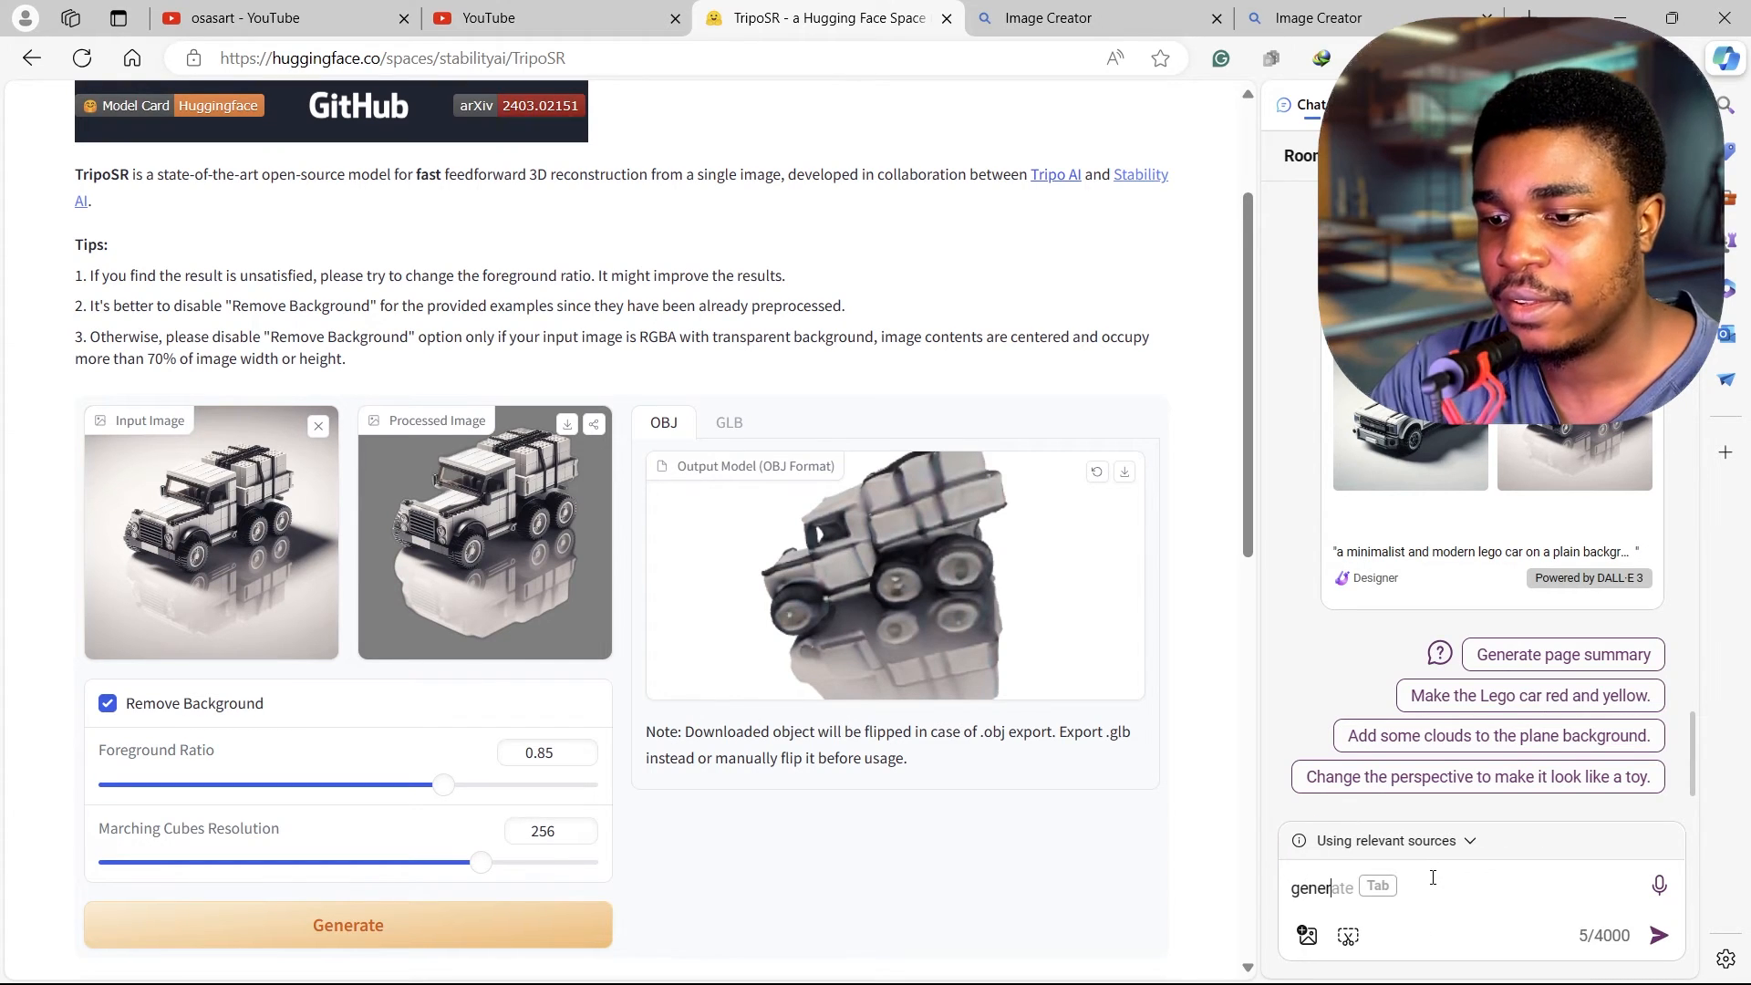
Step: Ask Copilot to generate an image of a colorful Lego minifigure
text(generate an image of a lego)
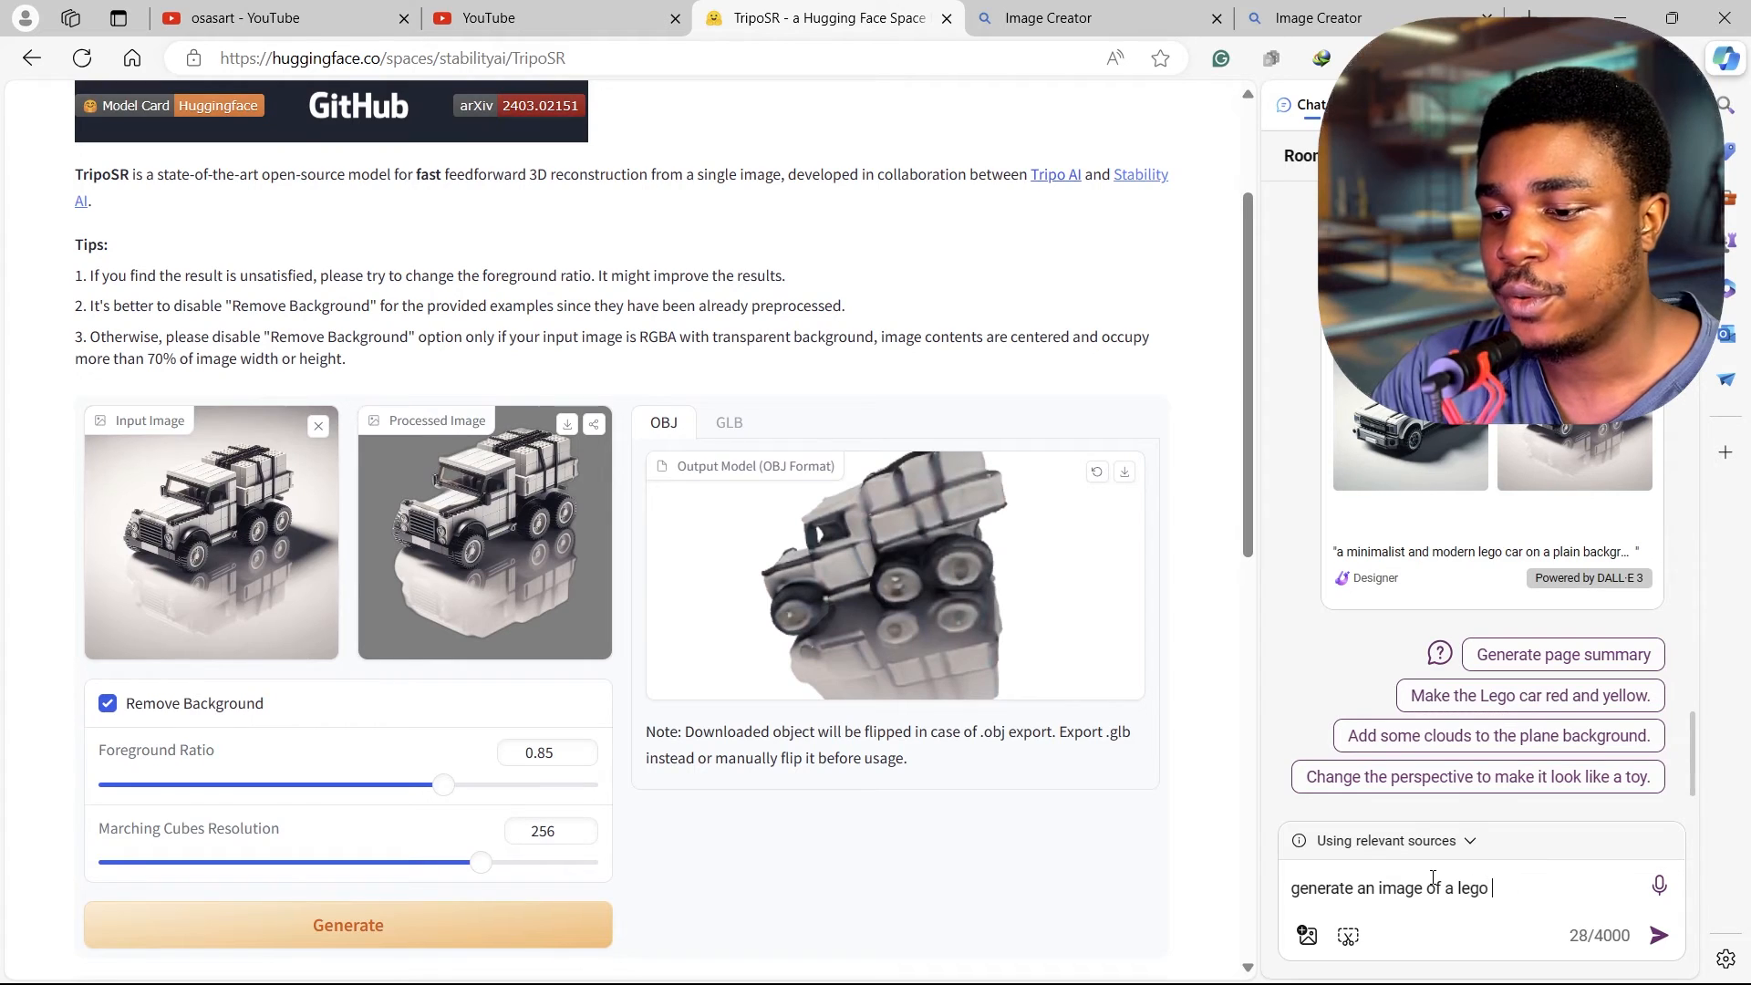
text(mini)
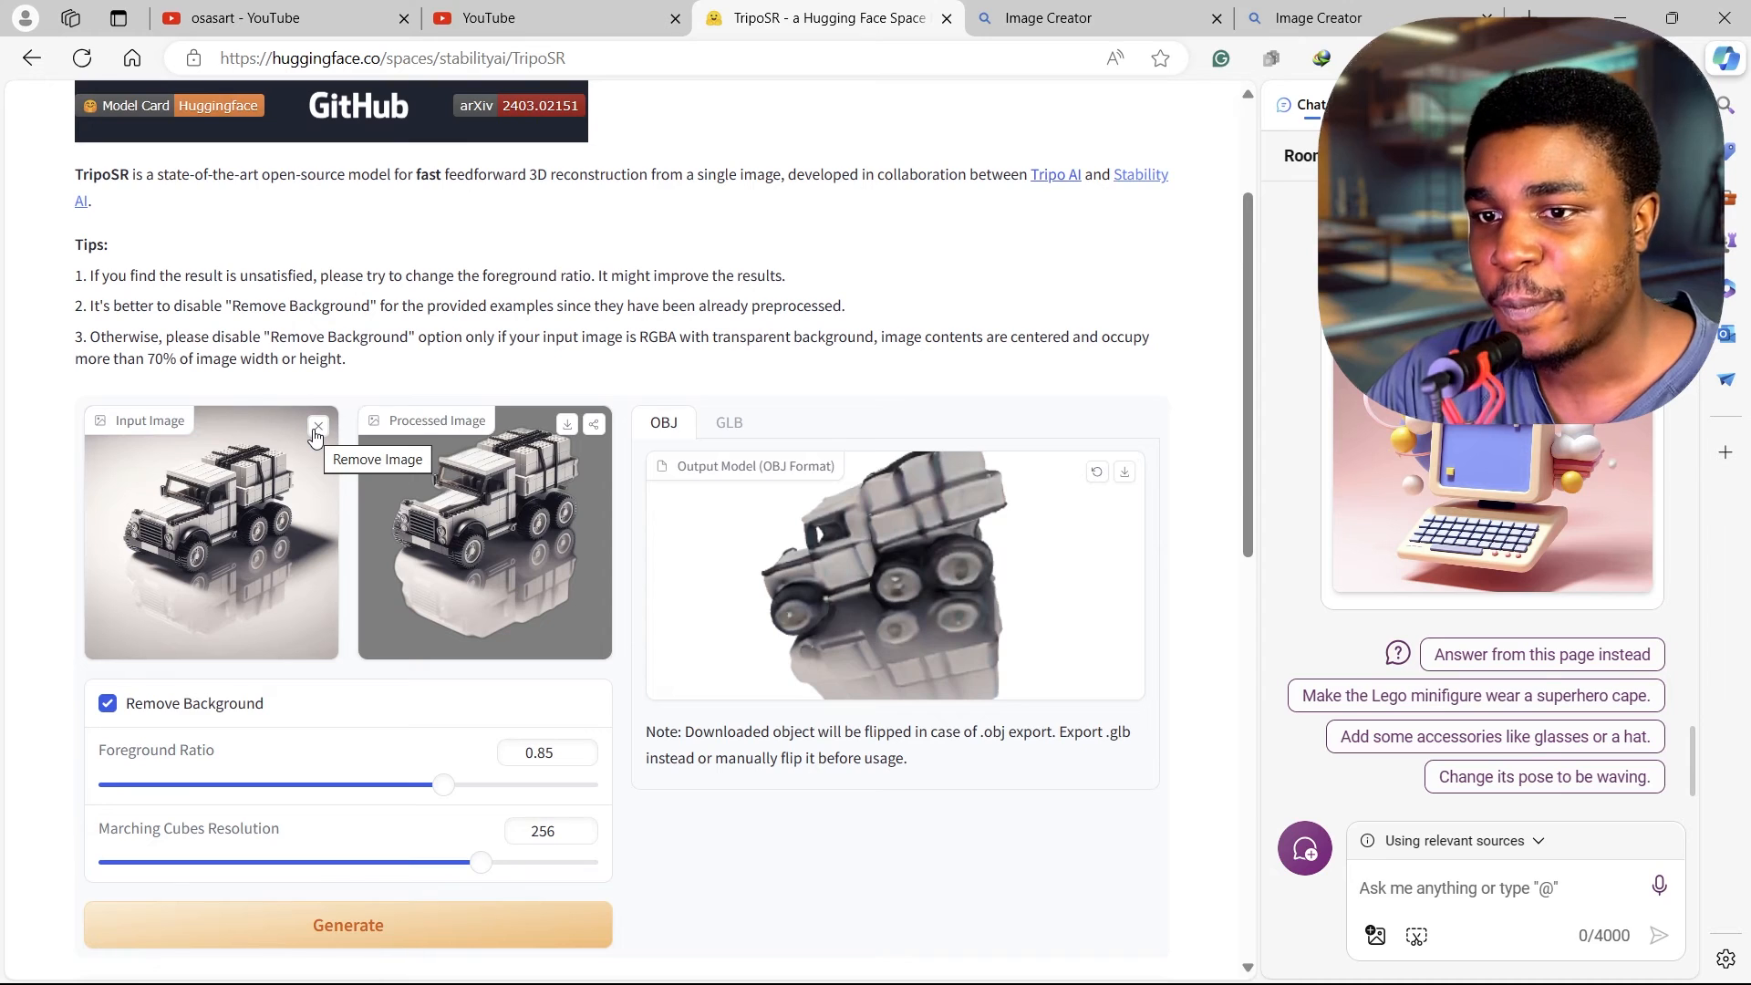
scroll(down, 3)
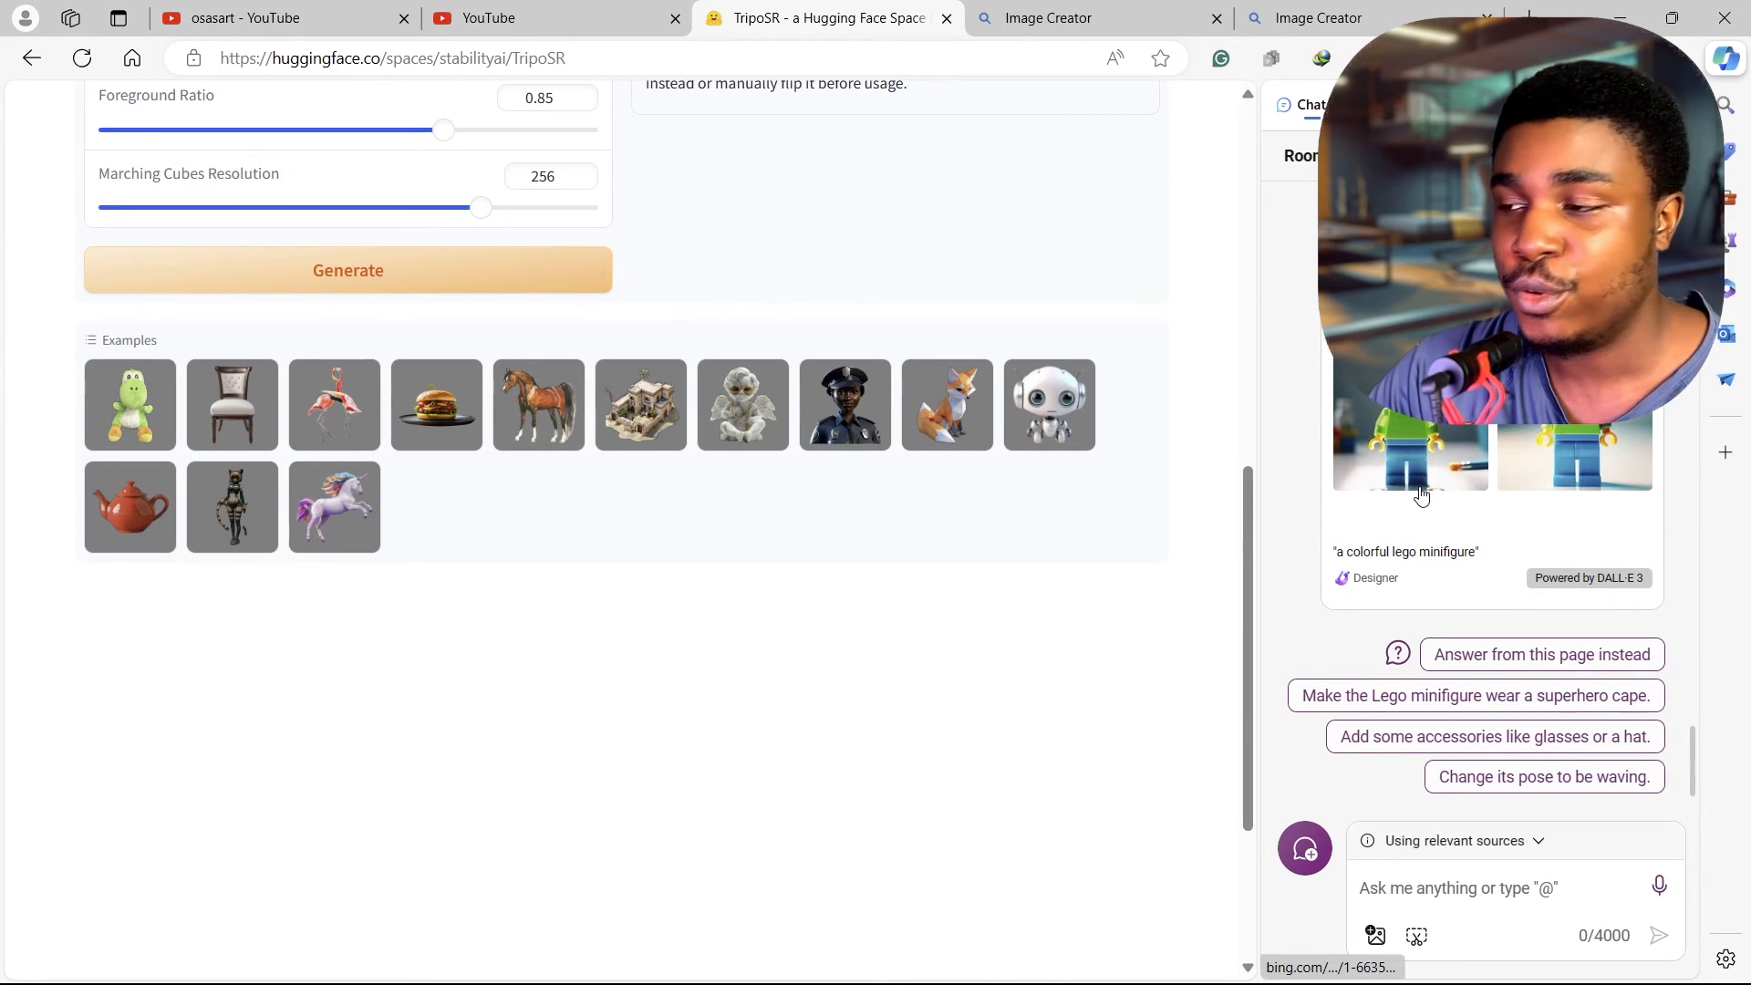
mouse_move(1574, 454)
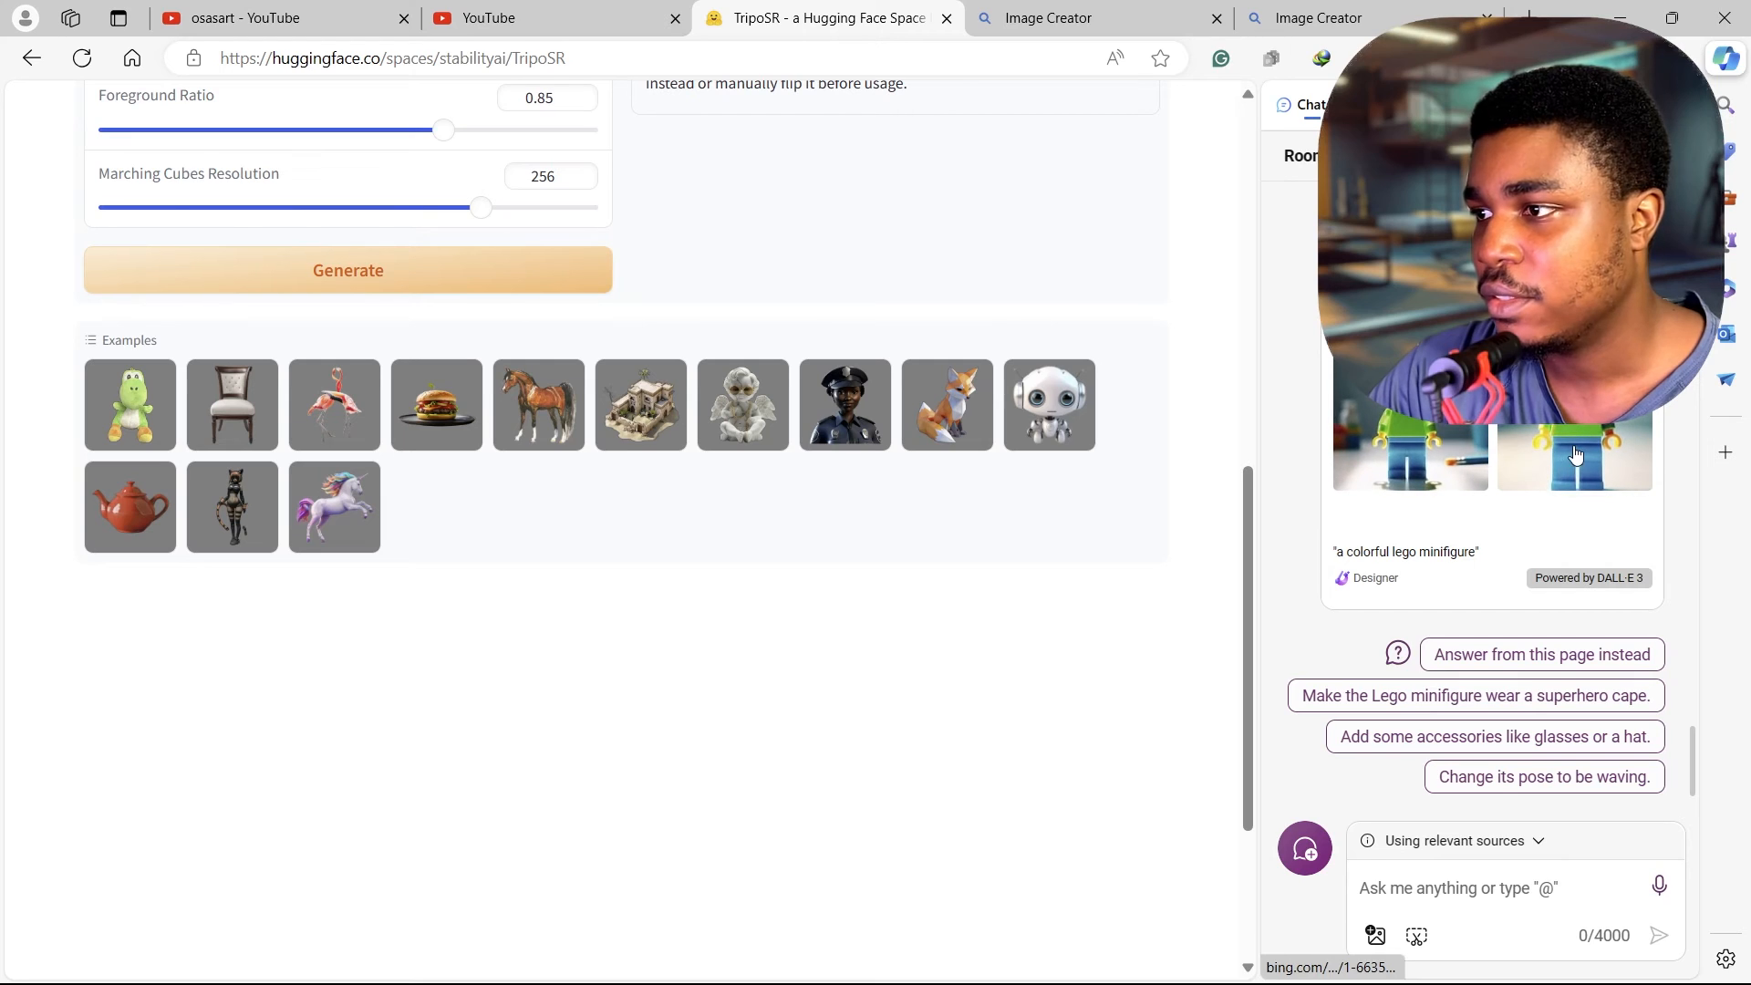
Step: Open the red-capped Lego minifigure image full size and download it
click(1575, 453)
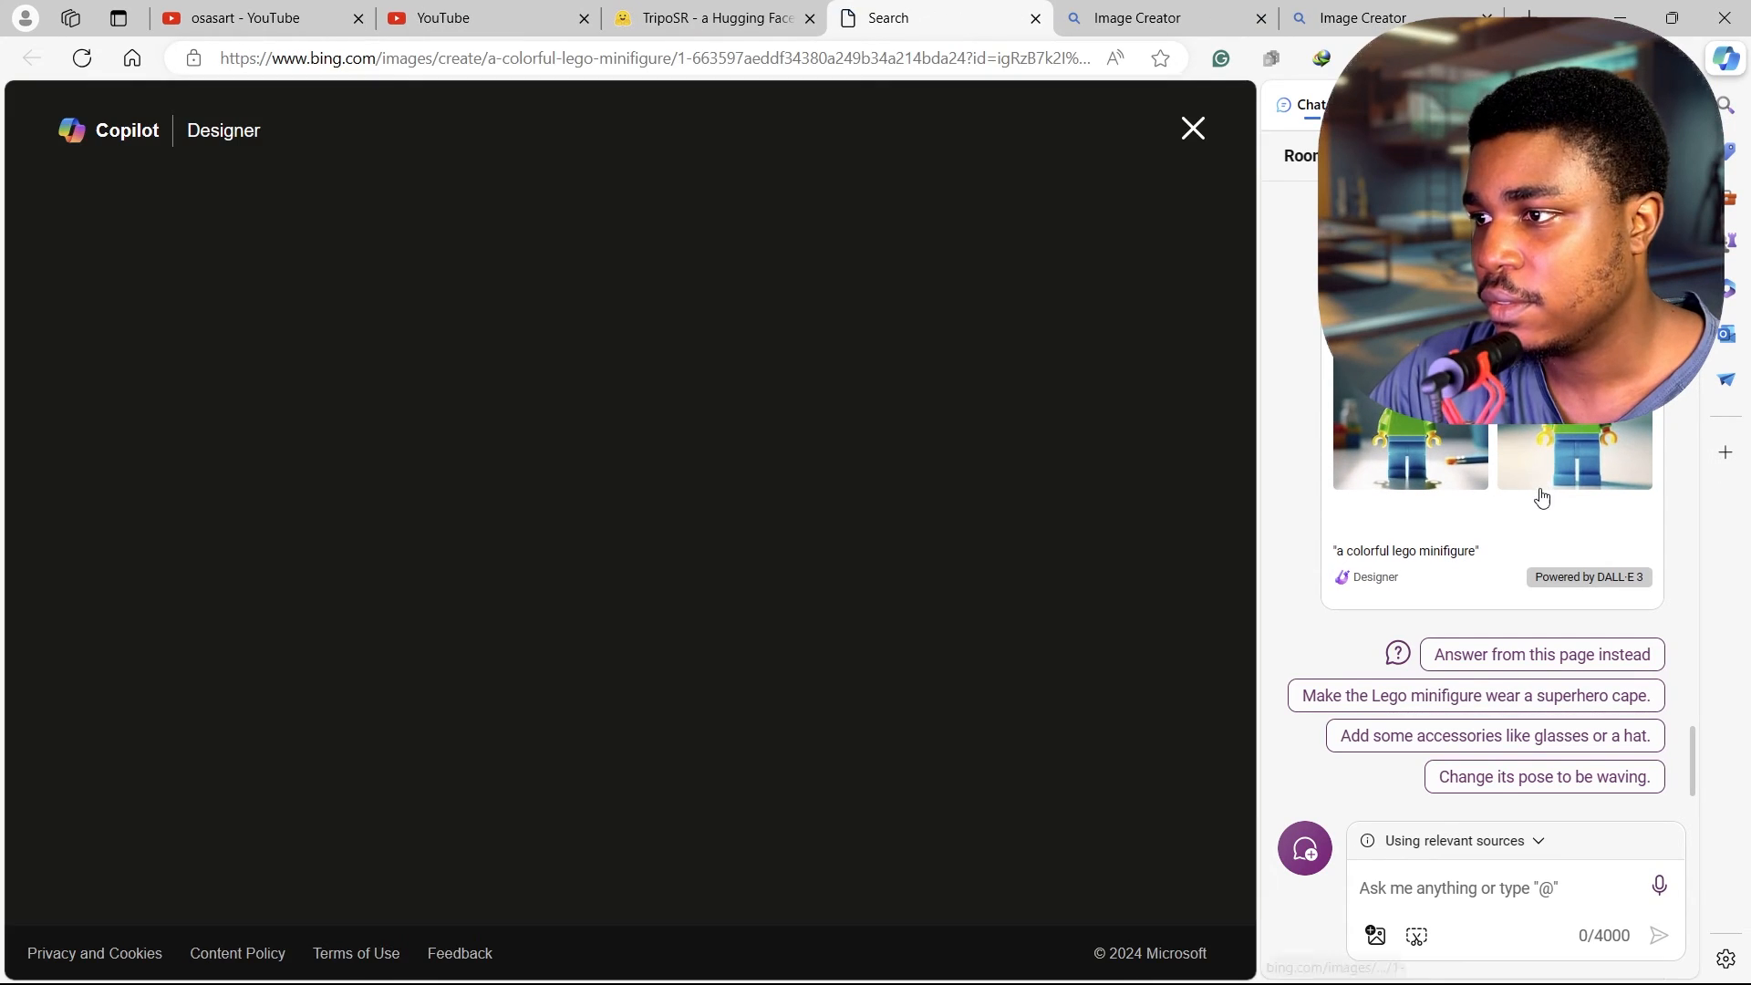
click(1573, 455)
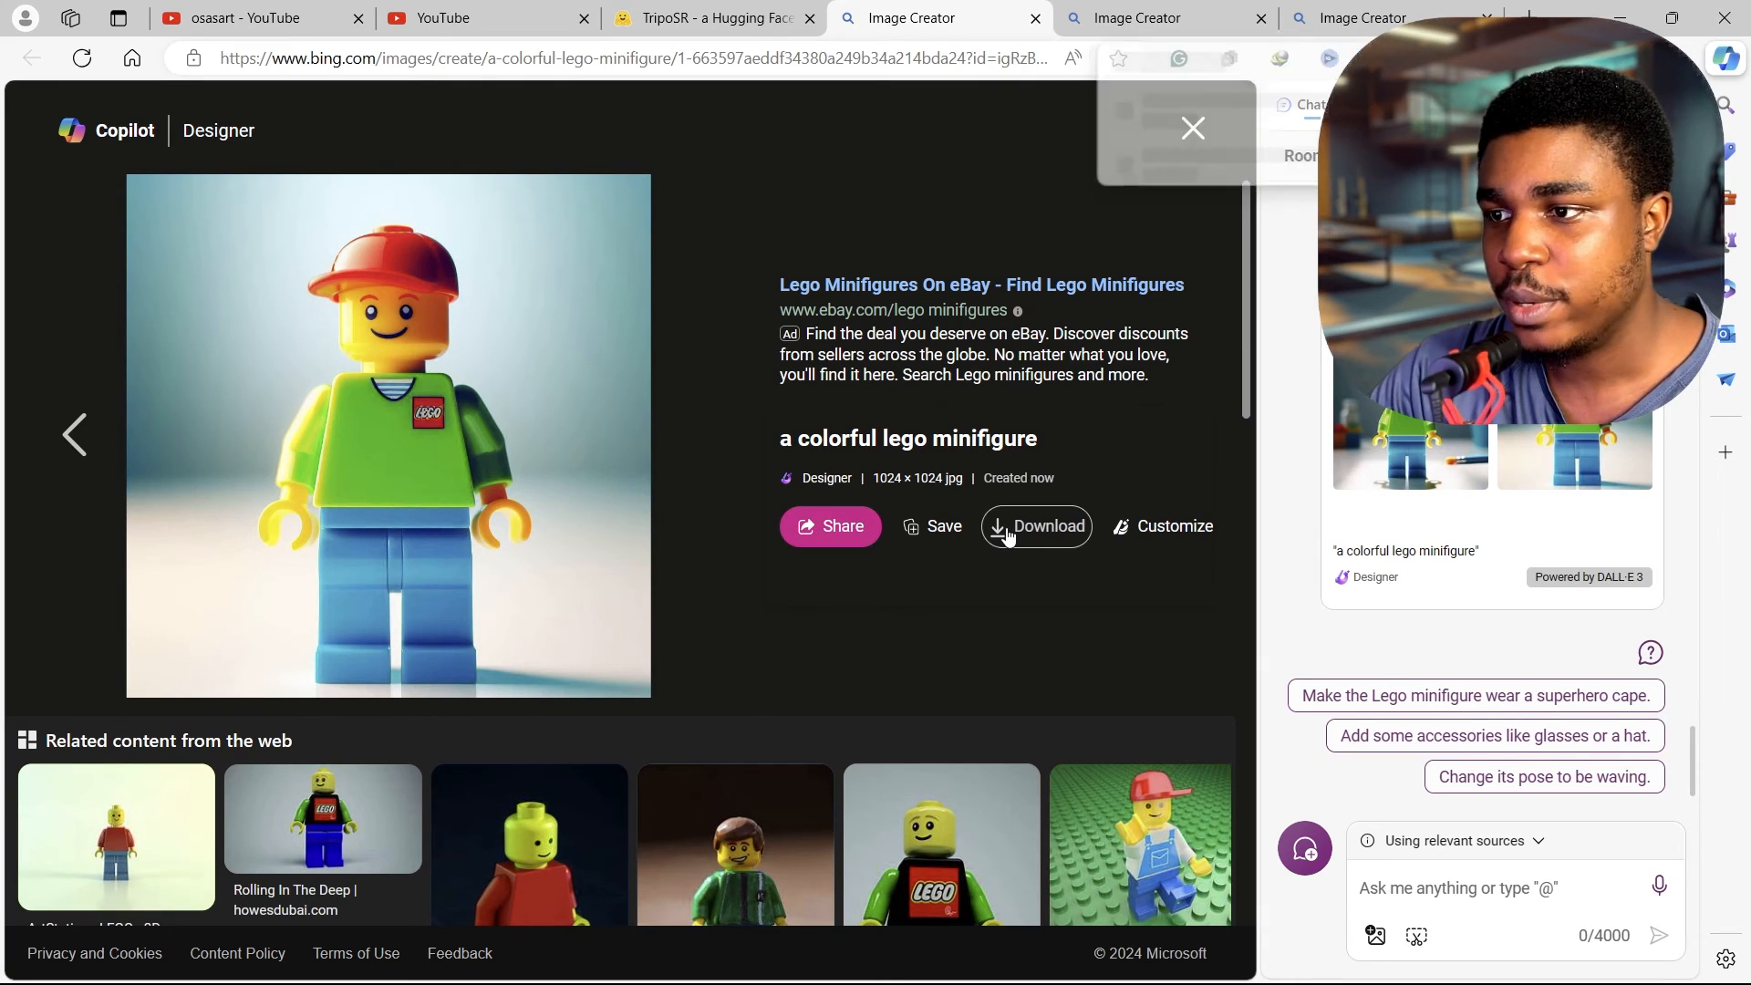
click(1037, 526)
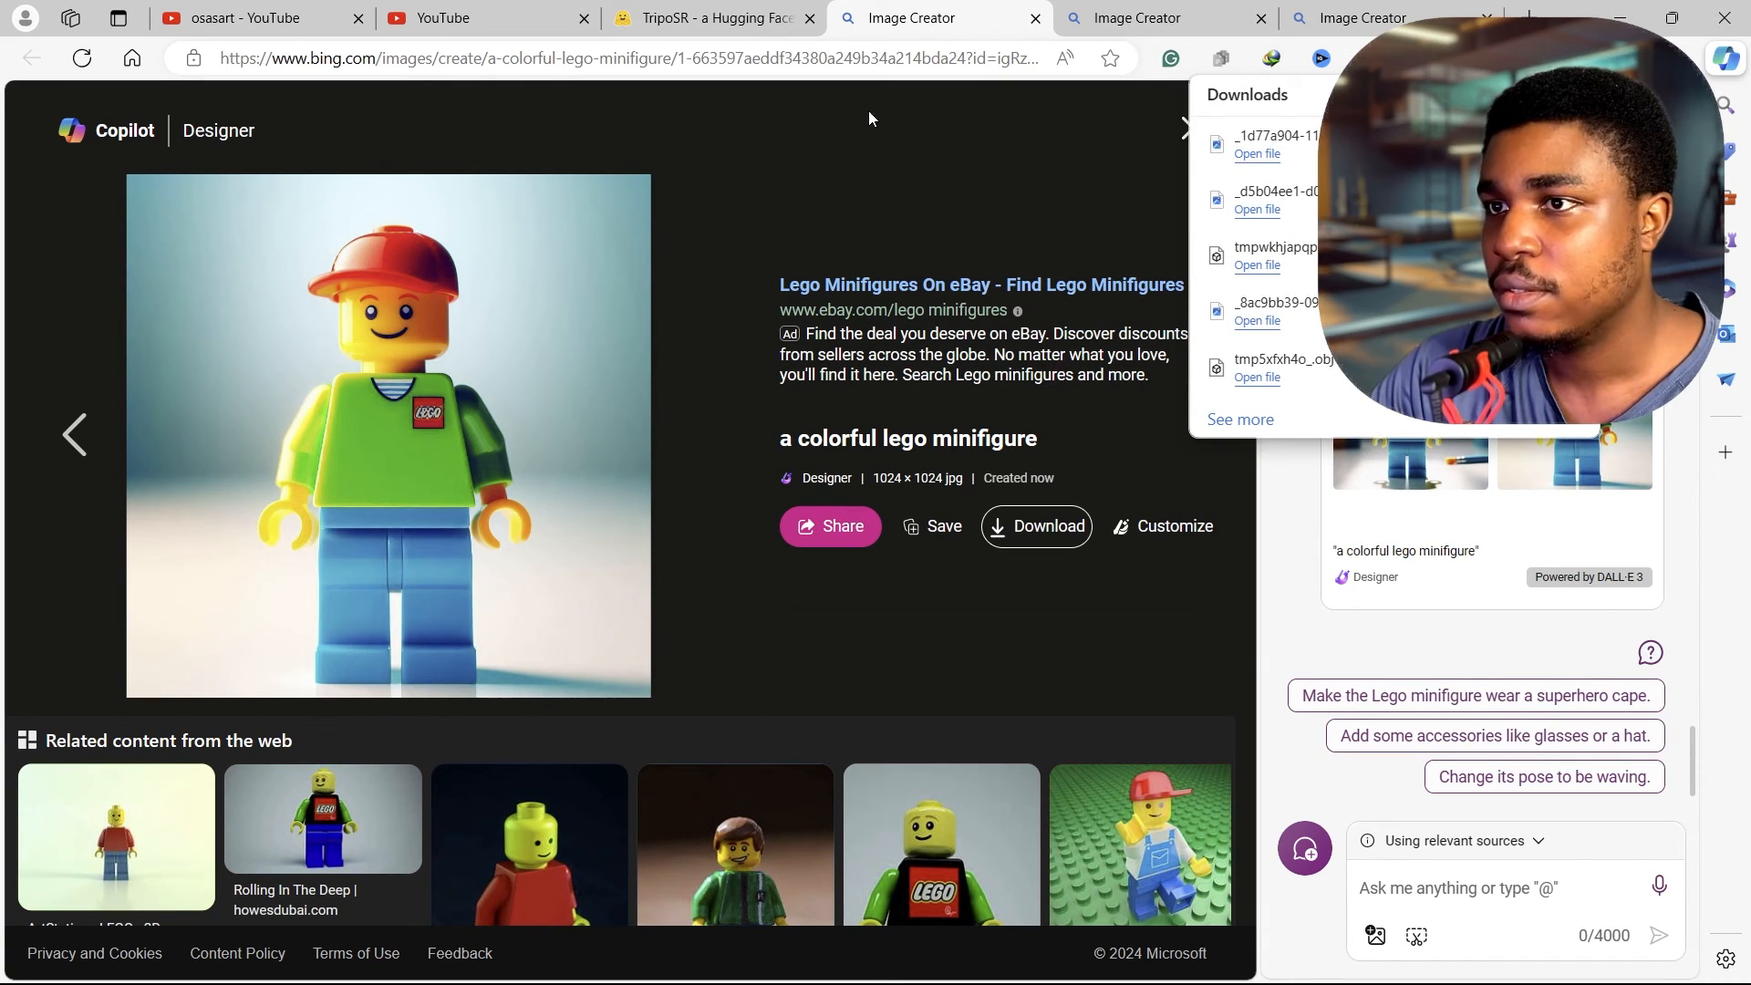
click(703, 18)
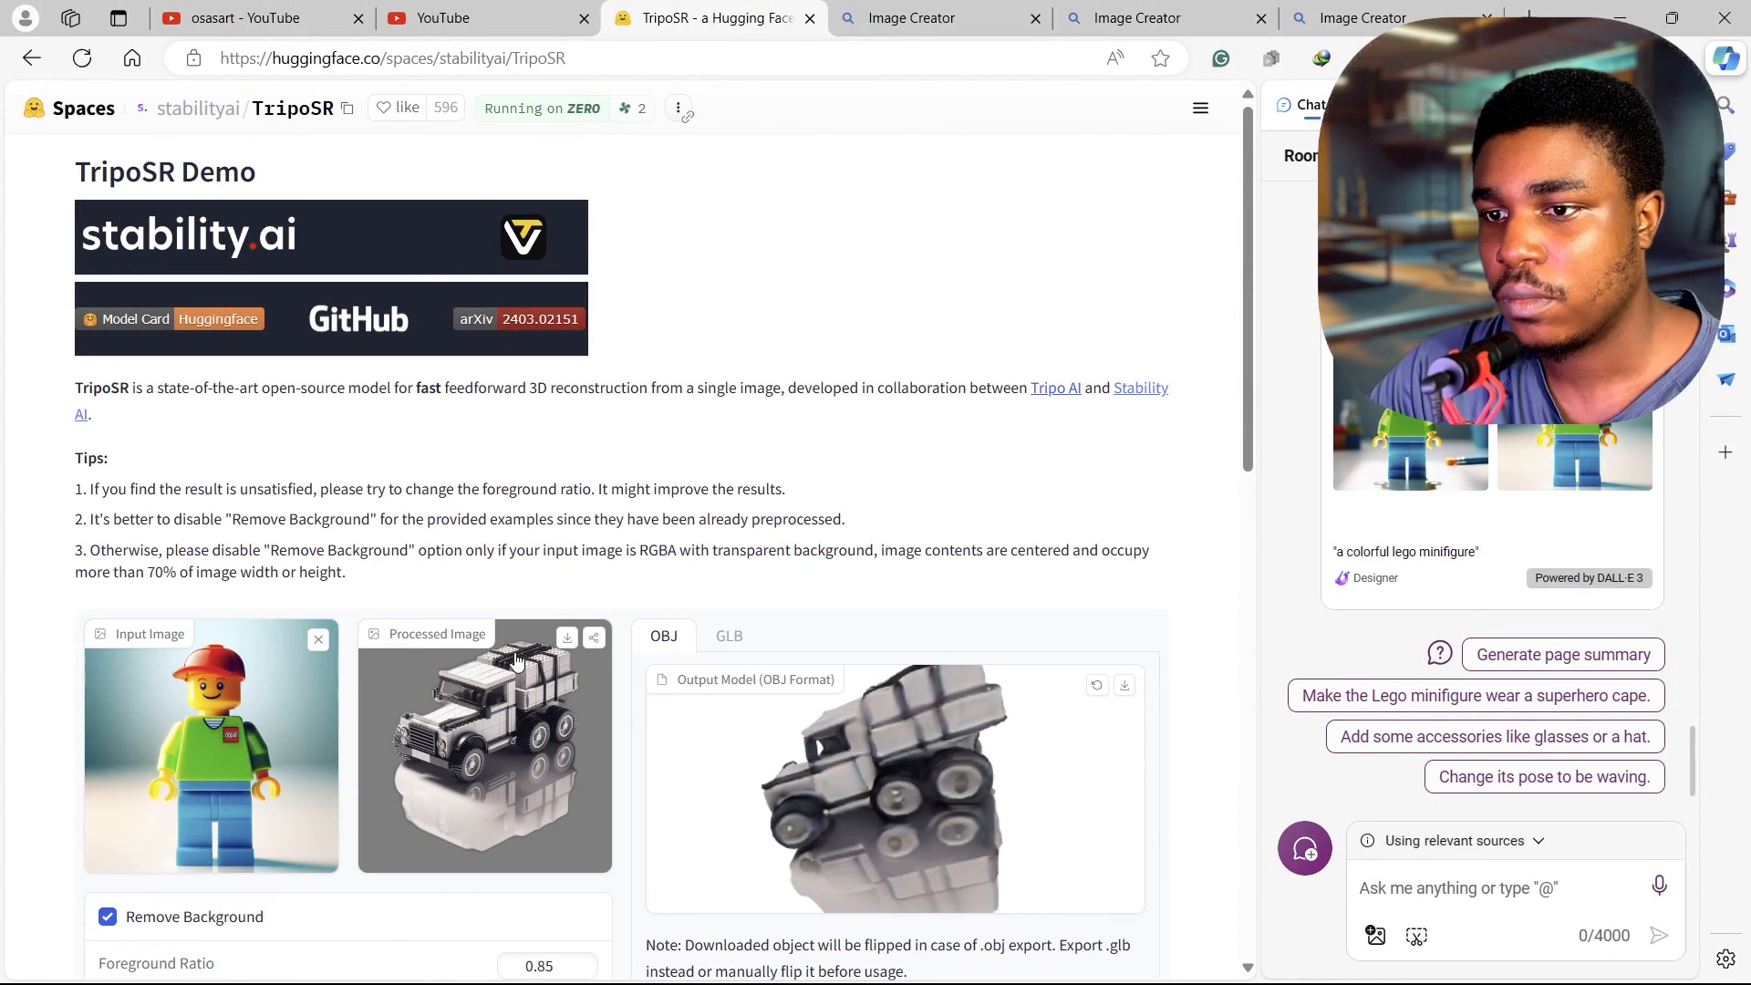
Step: Generate the minifigure 3D model and orbit it to view the back
scroll(down, 3)
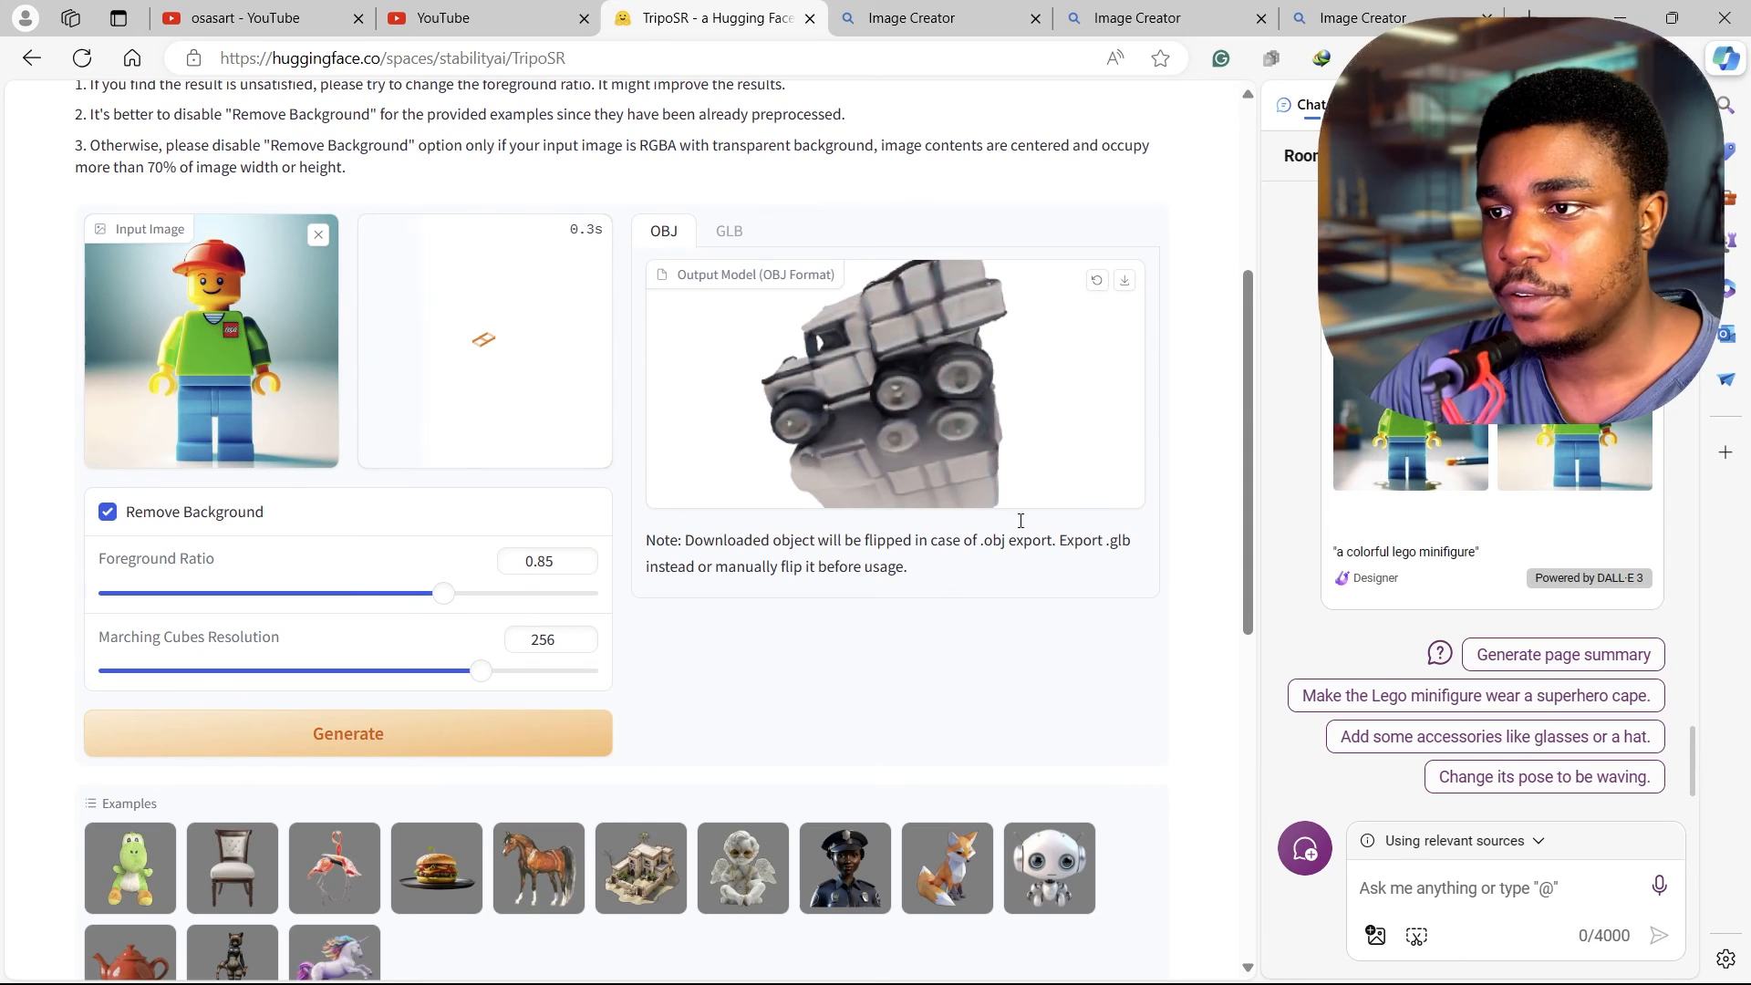
click(348, 733)
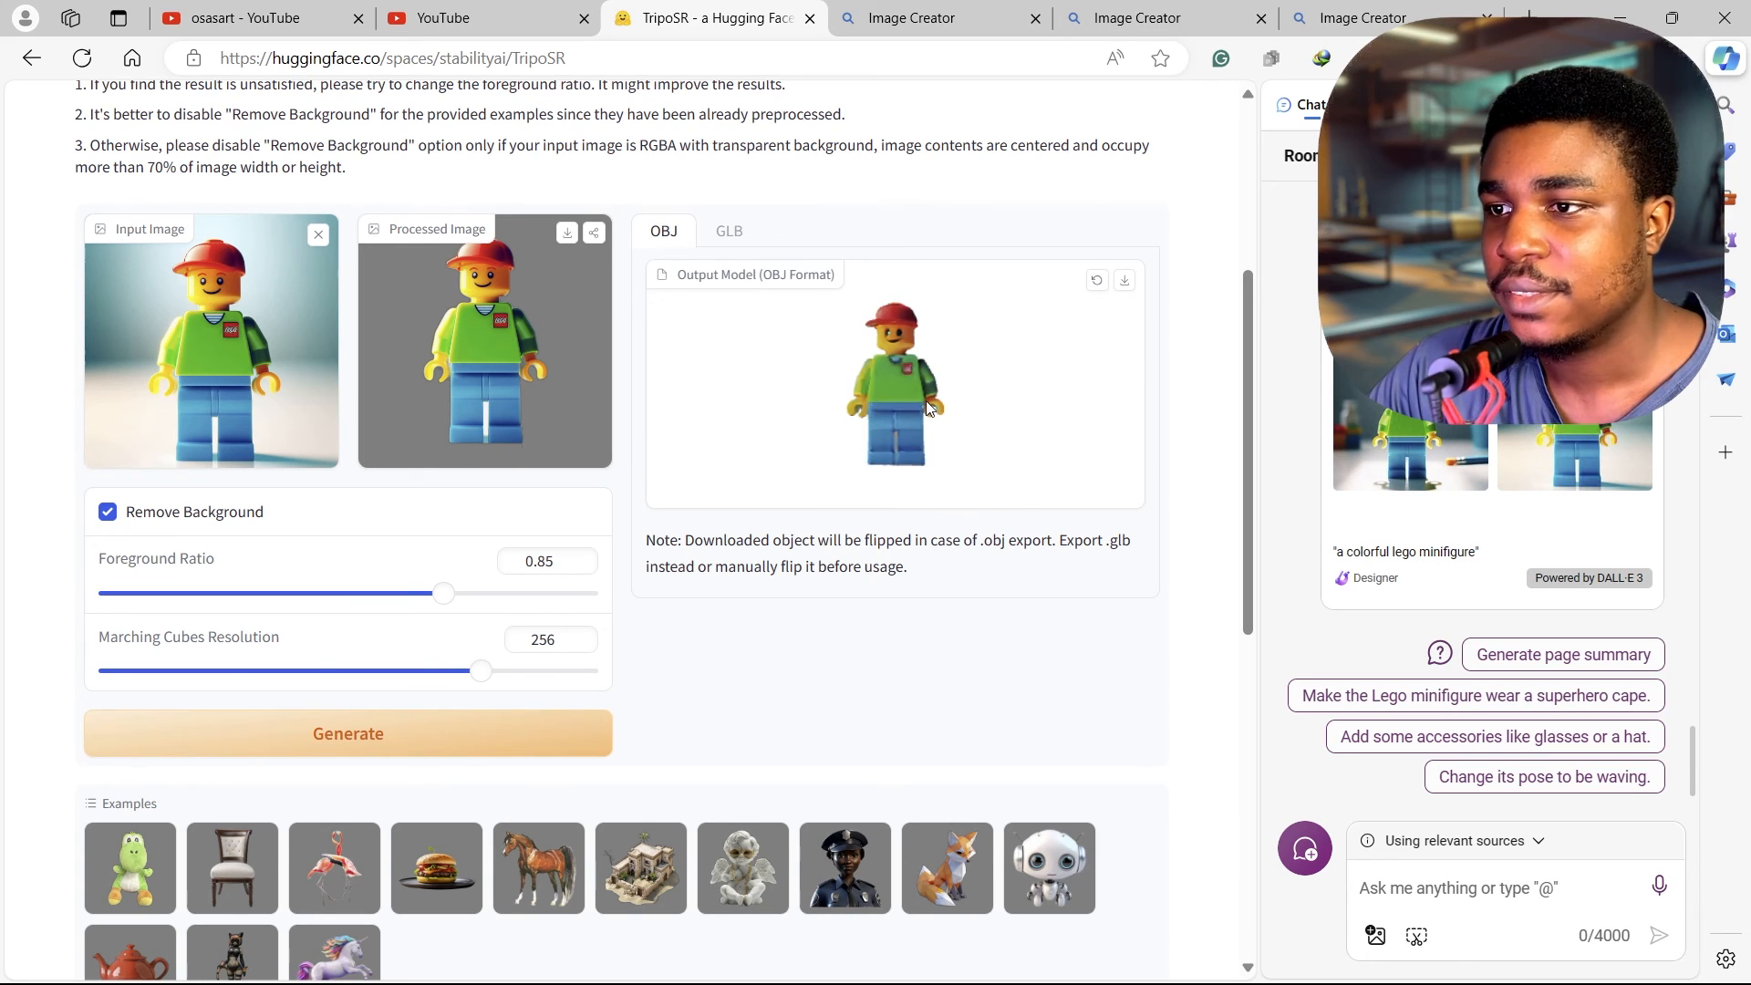
drag(927, 407, 844, 418)
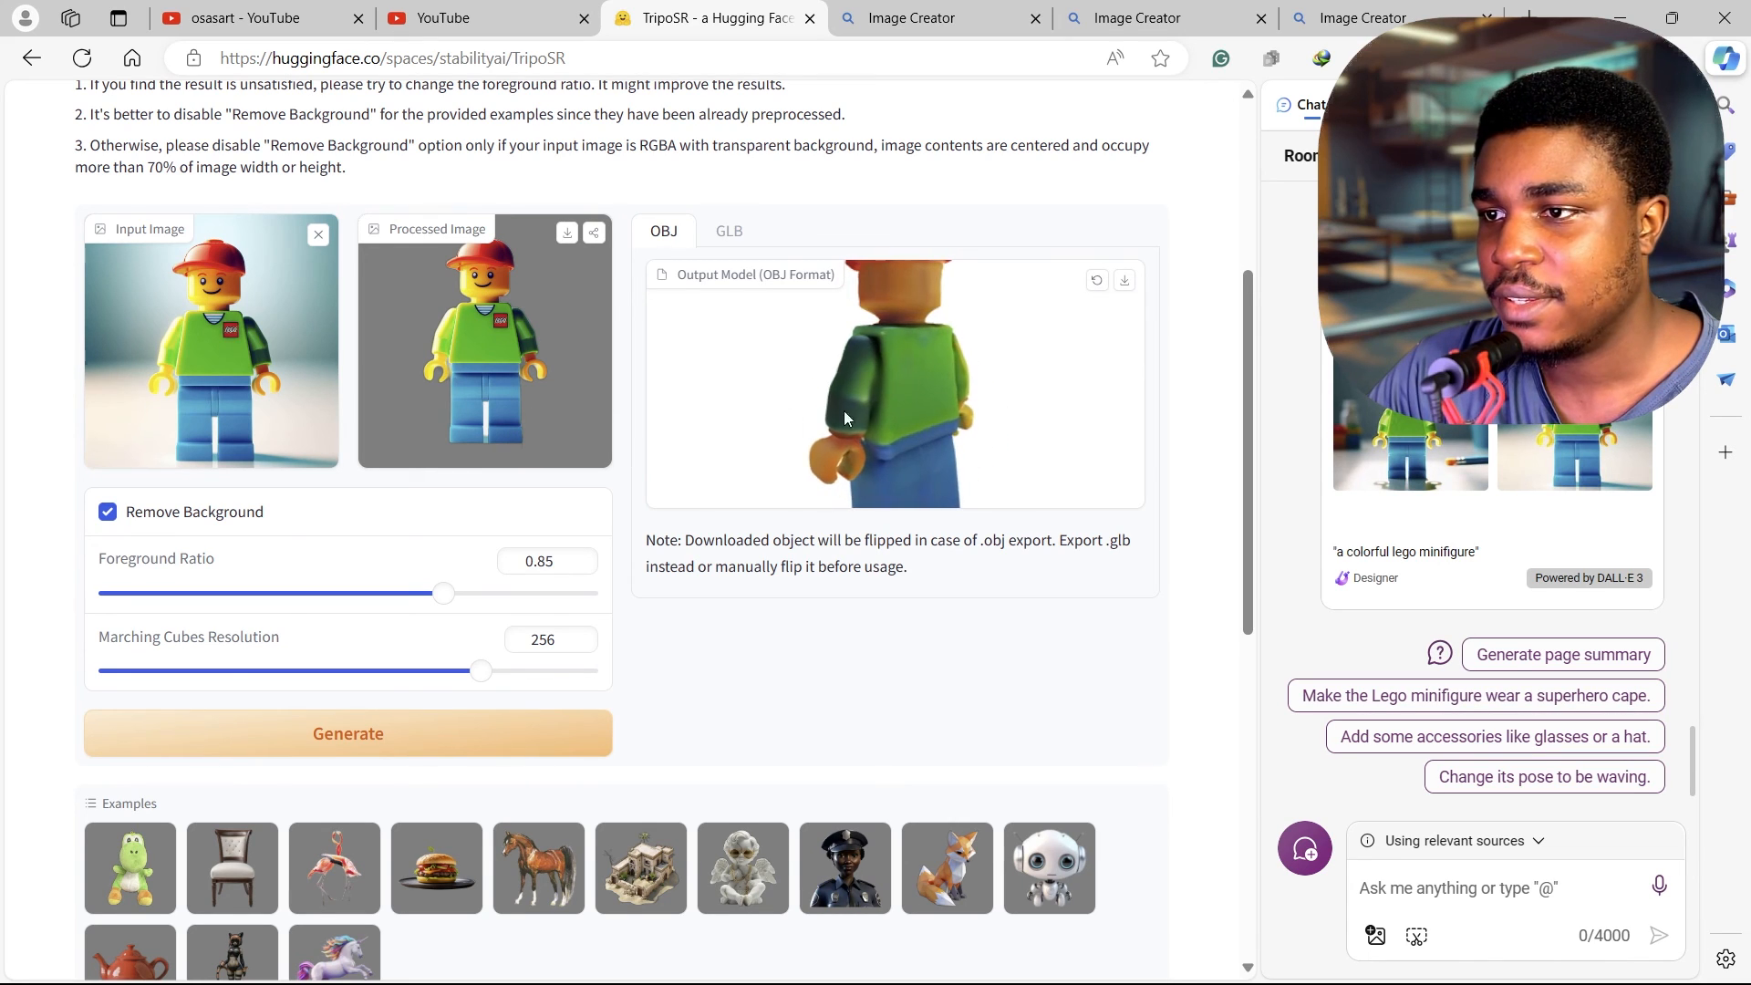
drag(845, 418, 965, 429)
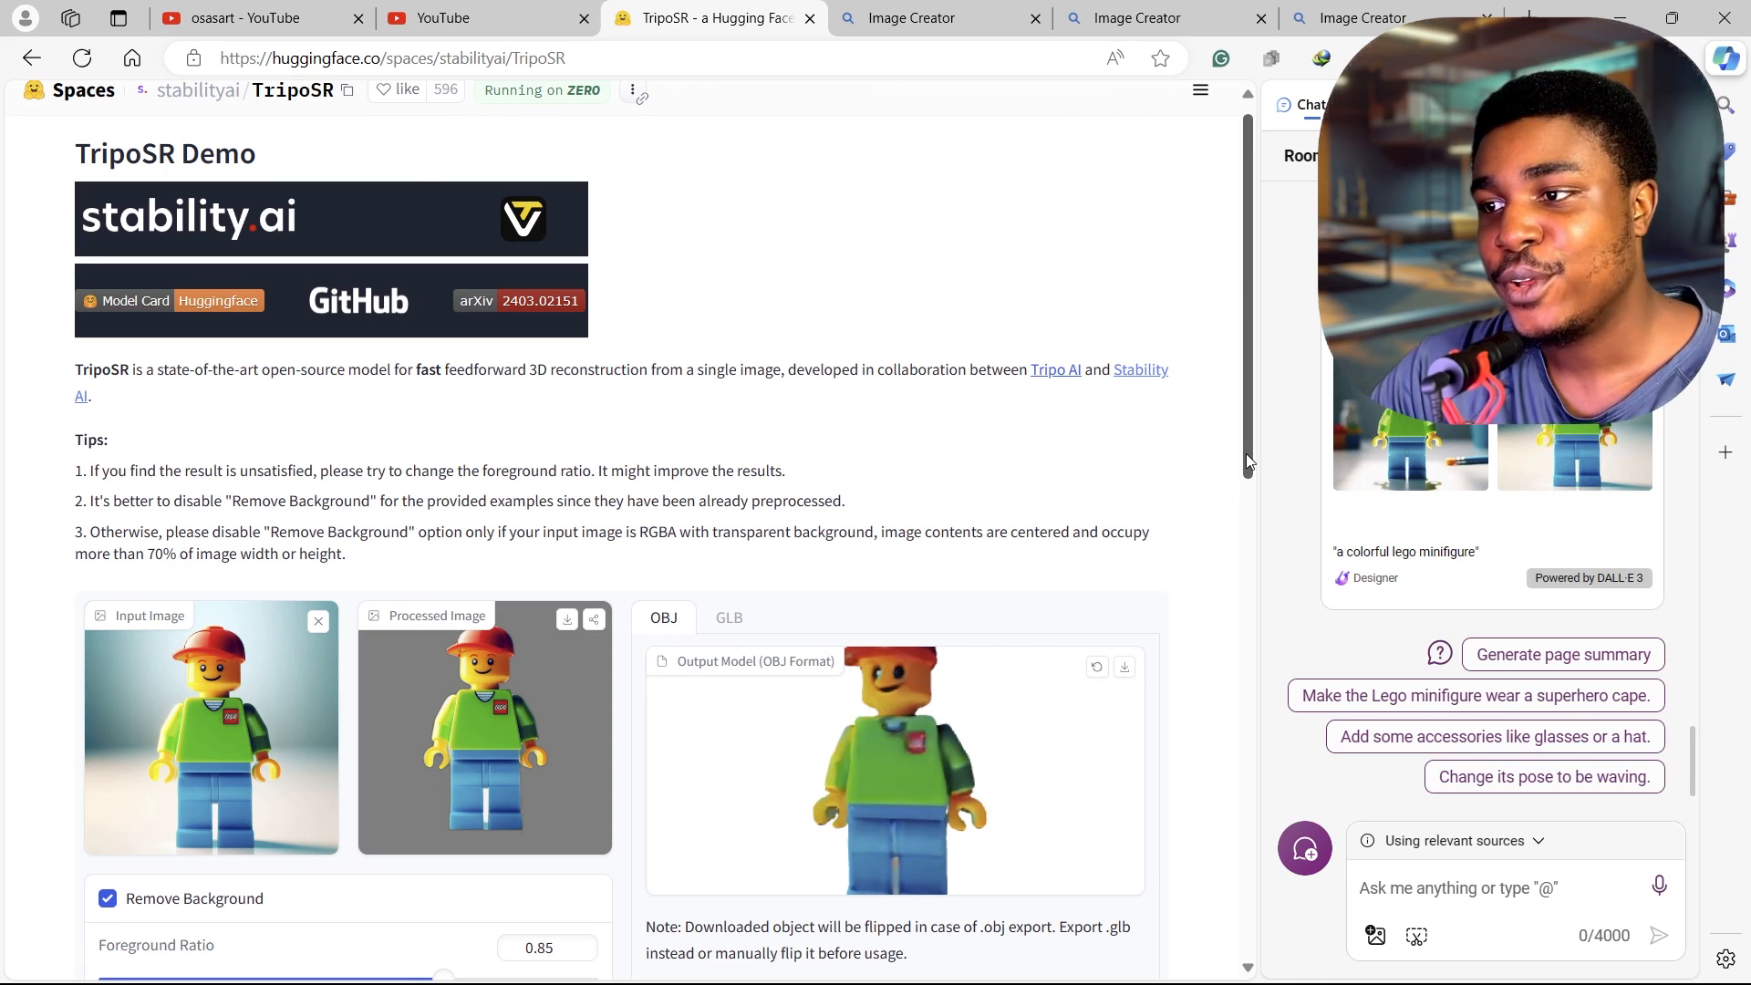
scroll(down, 3)
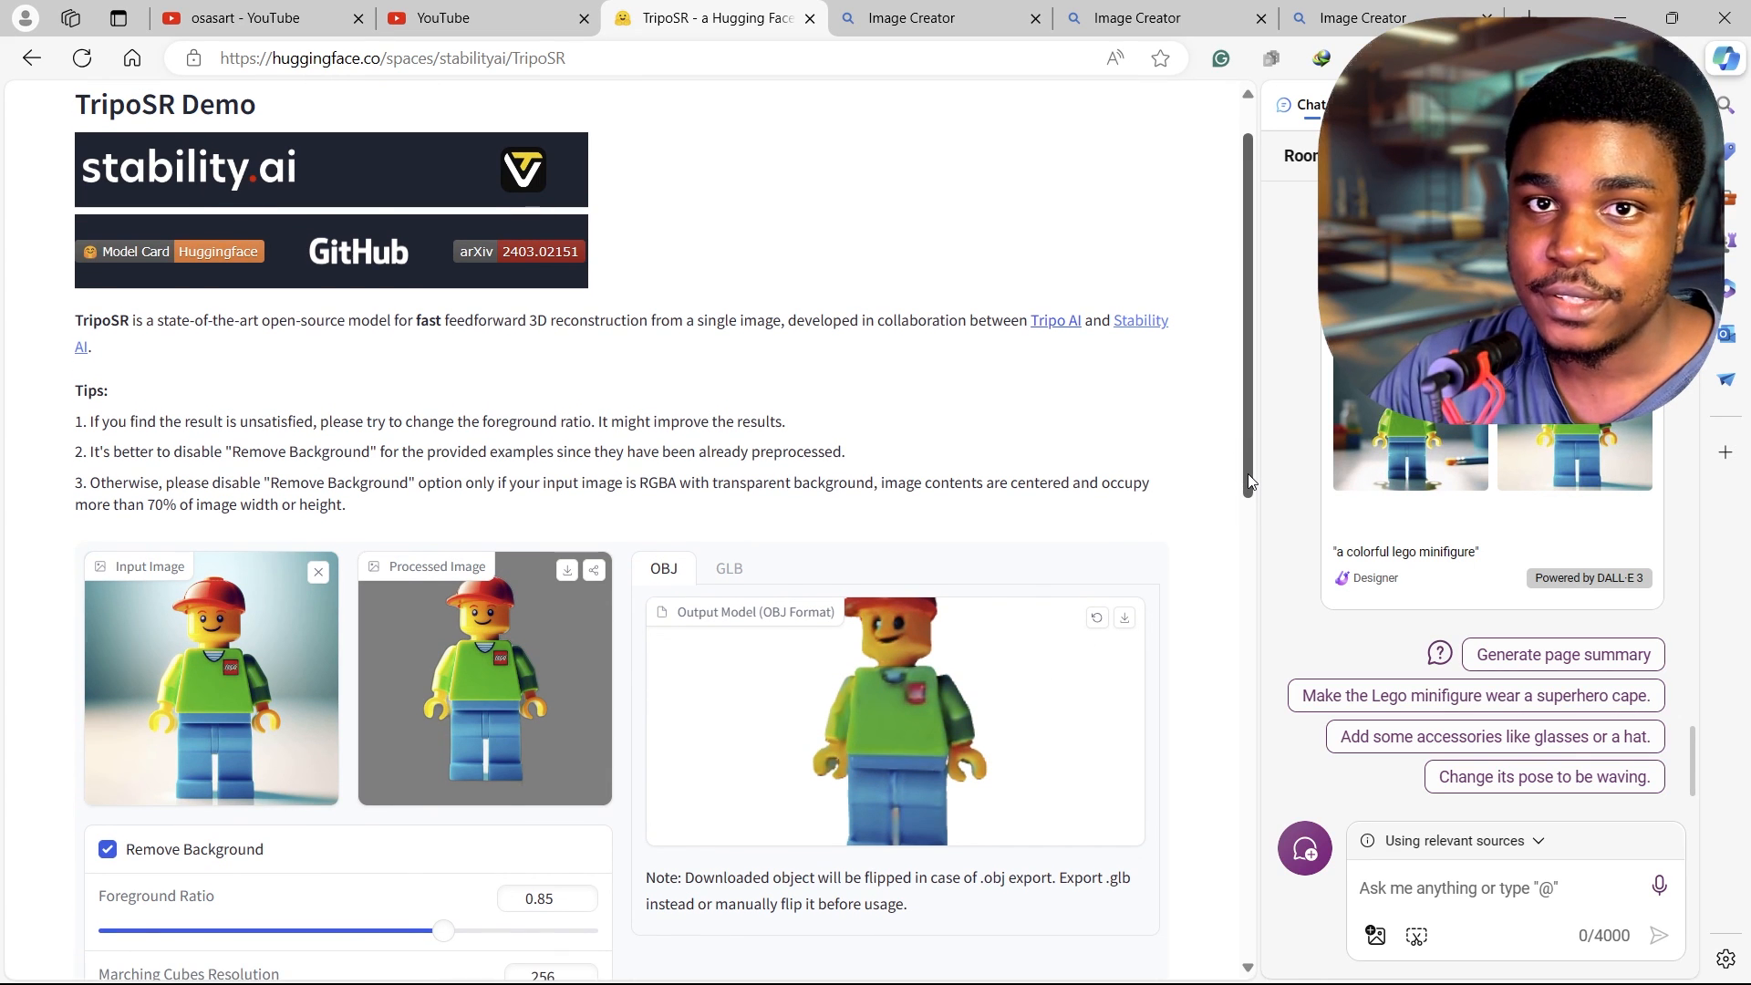